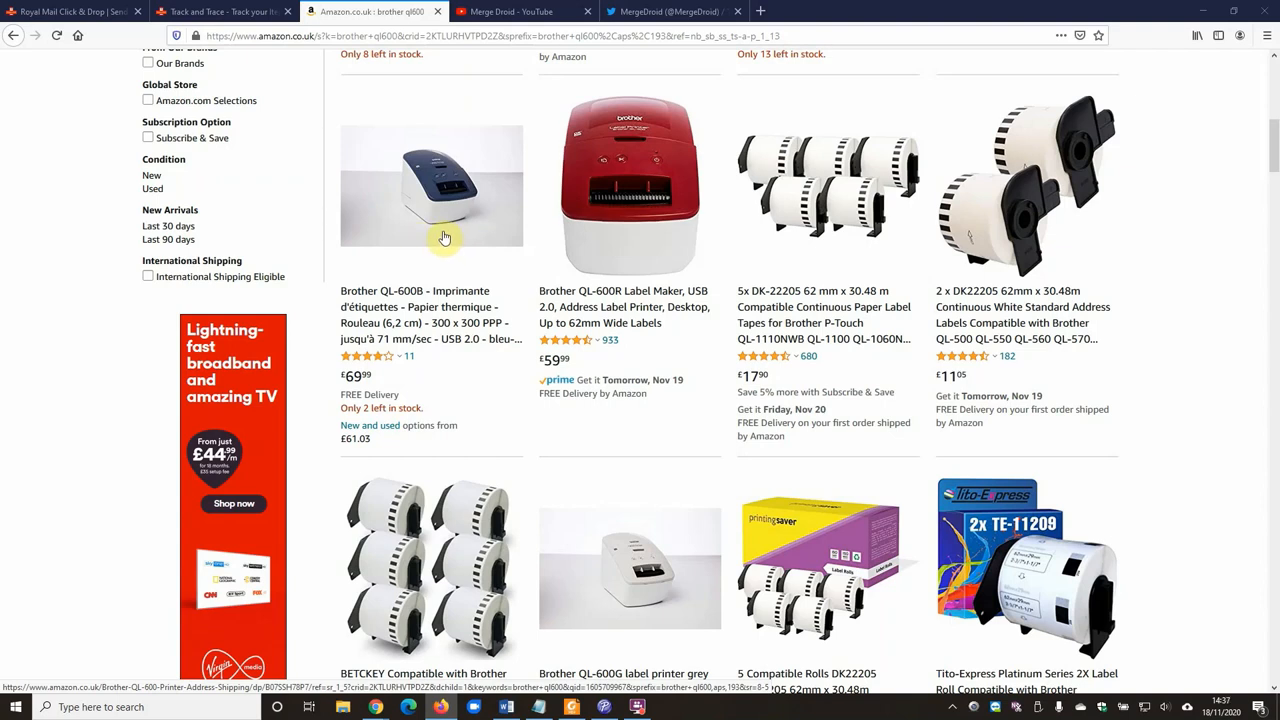
mouse_move(560, 242)
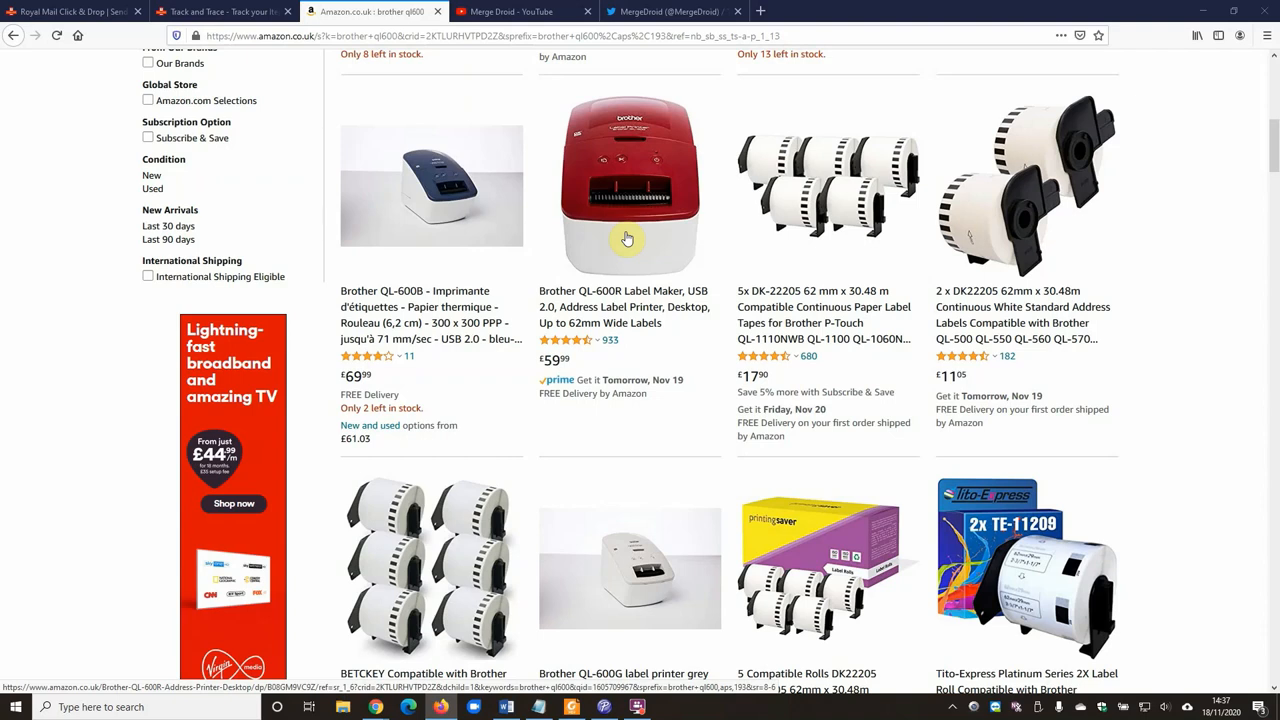
mouse_move(504, 12)
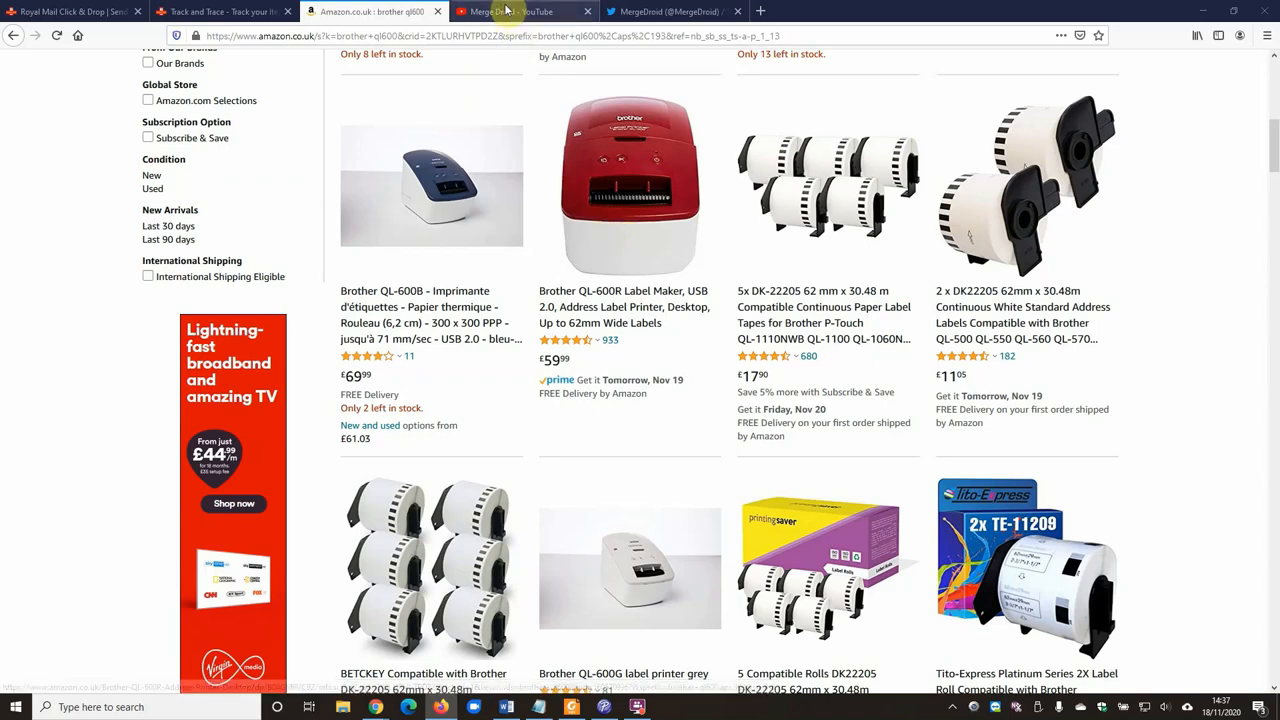
Switch to the Merge Droid YouTube channel and skim its Videos list
click(524, 12)
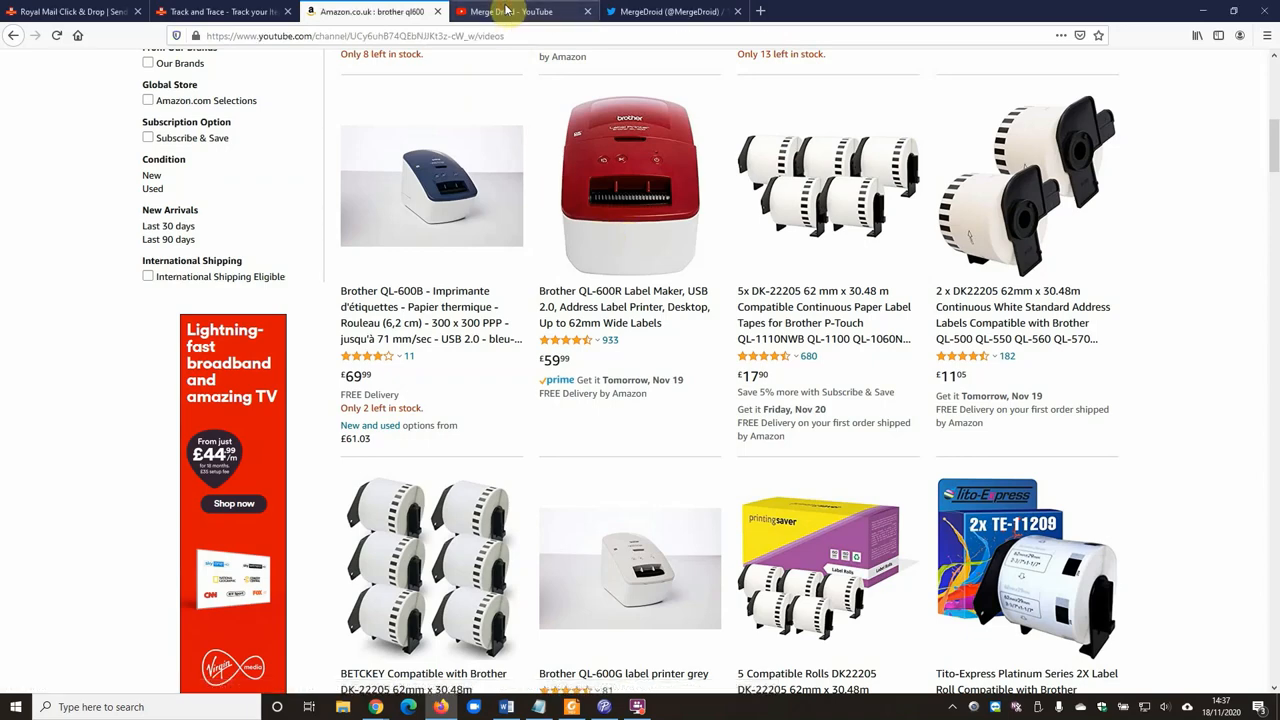
click(520, 12)
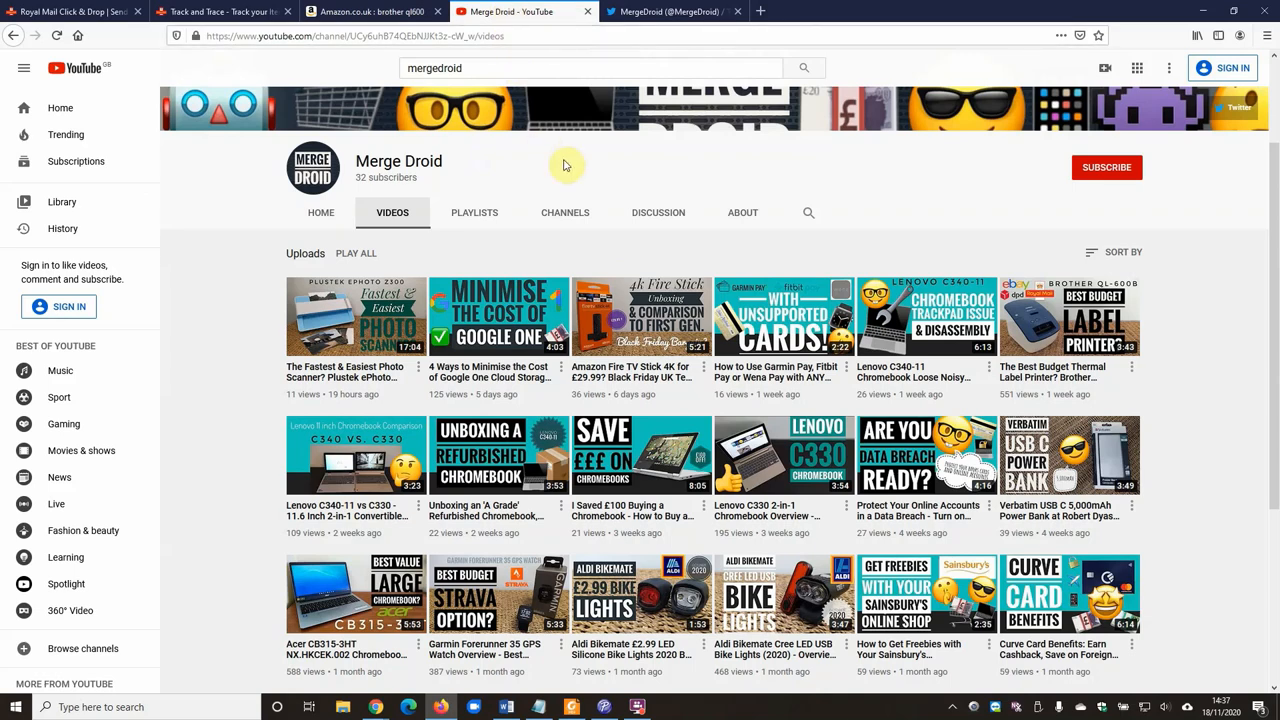
mouse_move(628, 436)
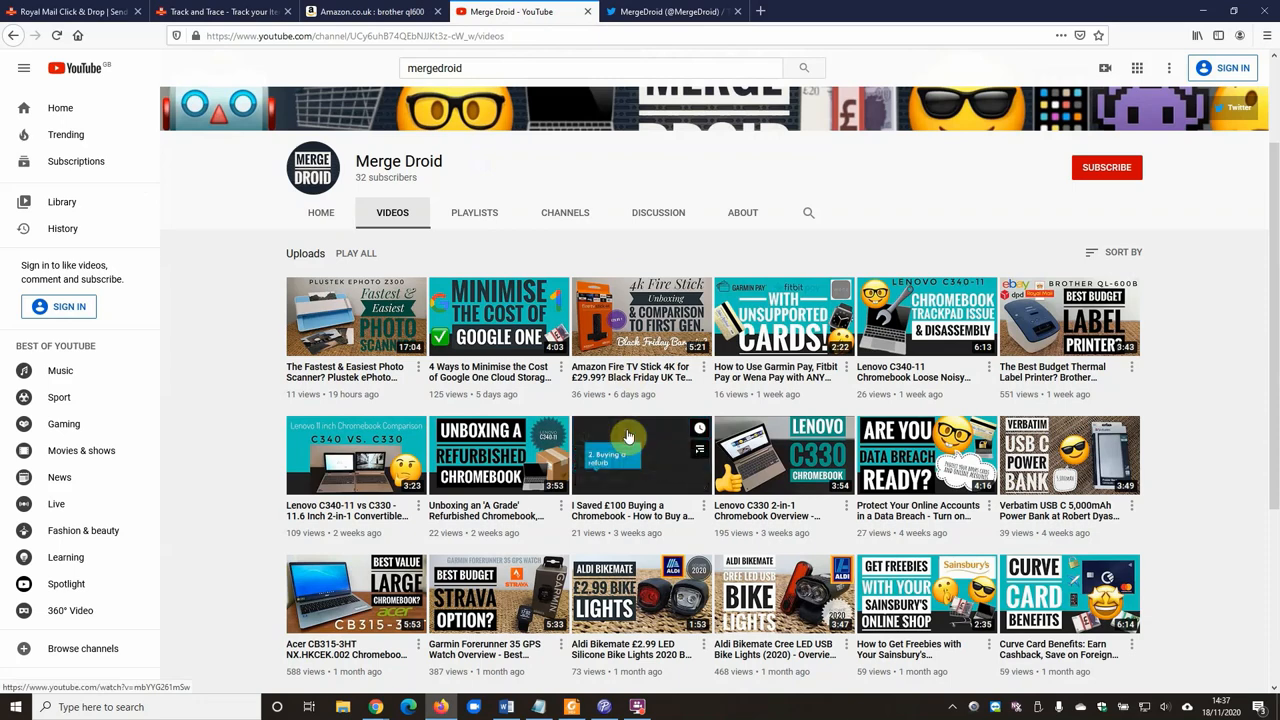
scroll(down, 3)
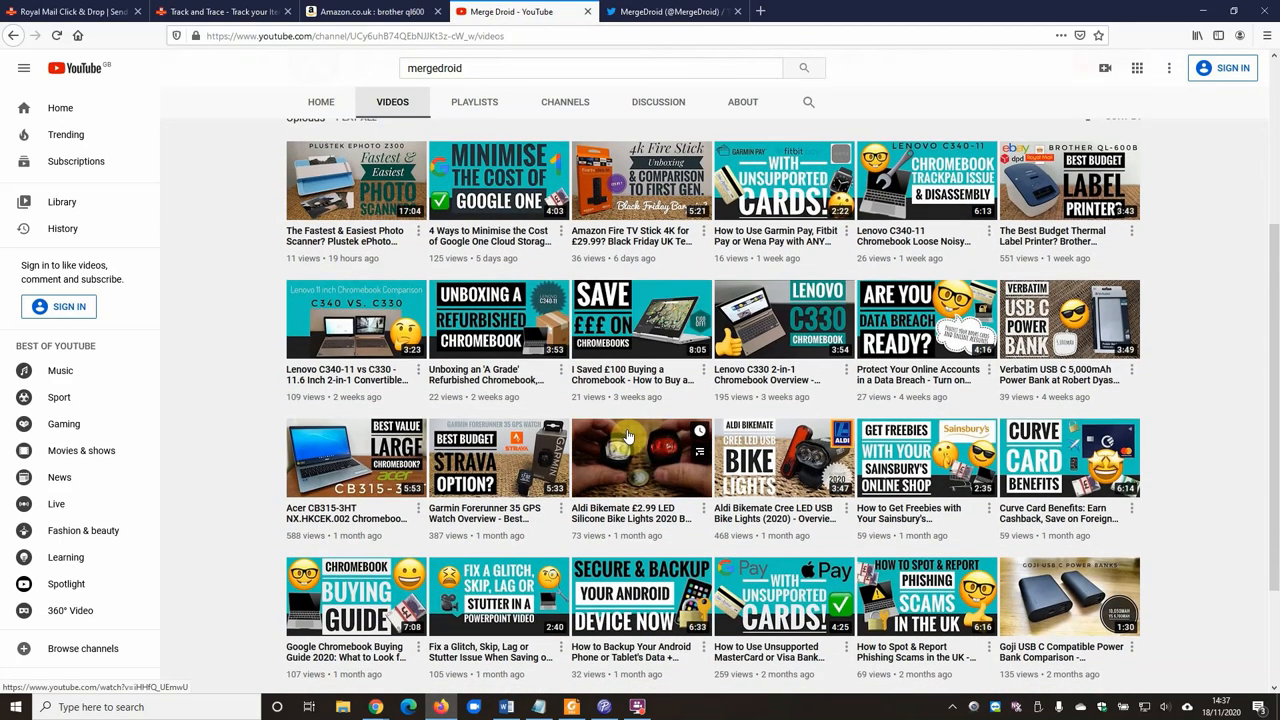
scroll(up, 3)
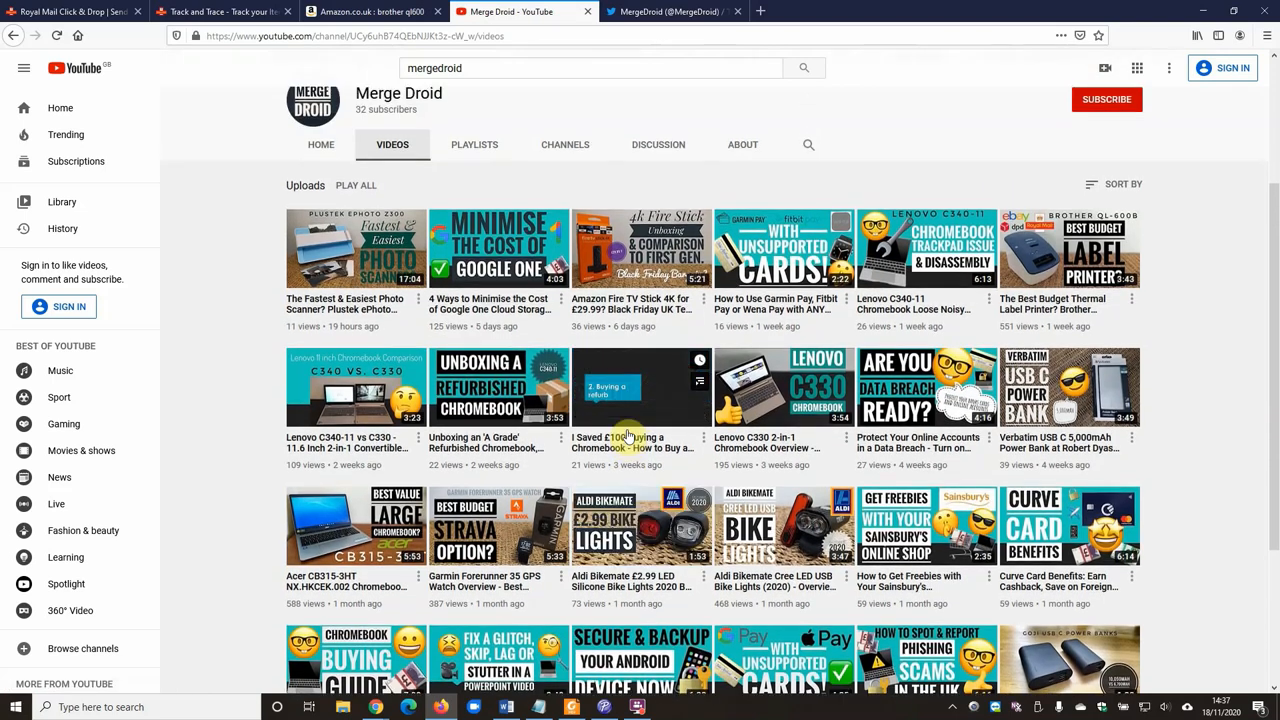
scroll(up, 3)
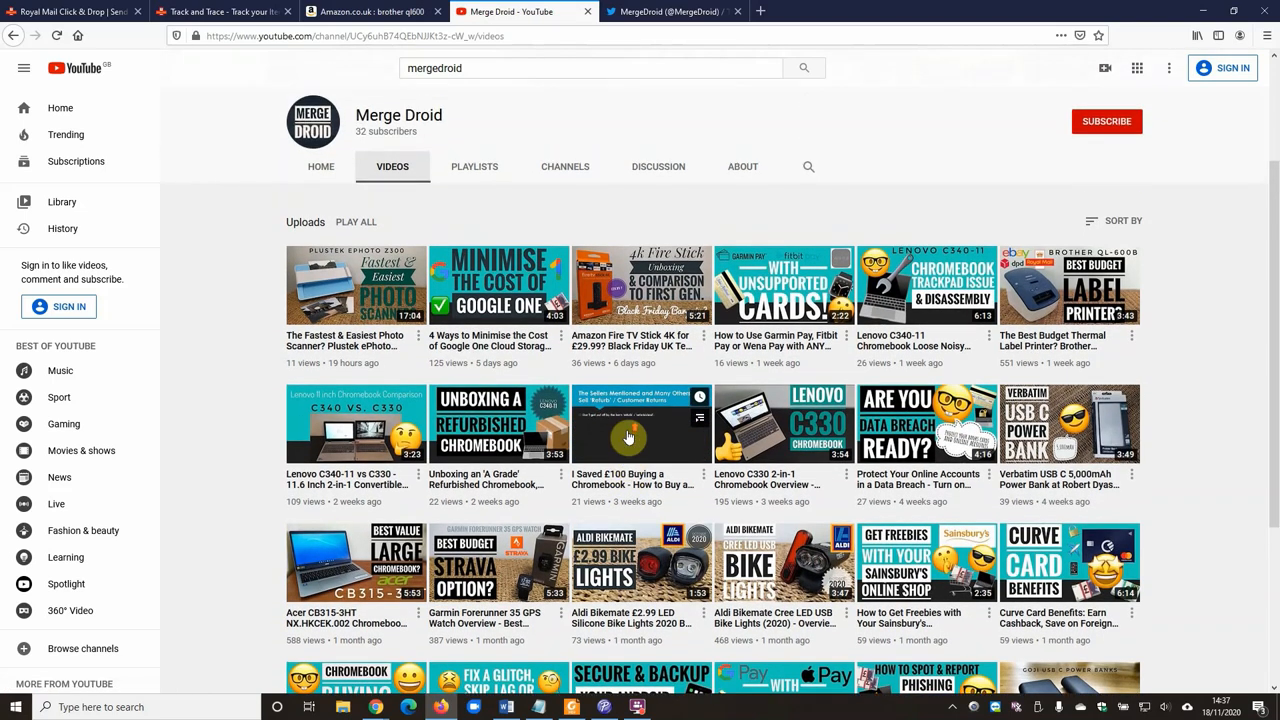
scroll(up, 3)
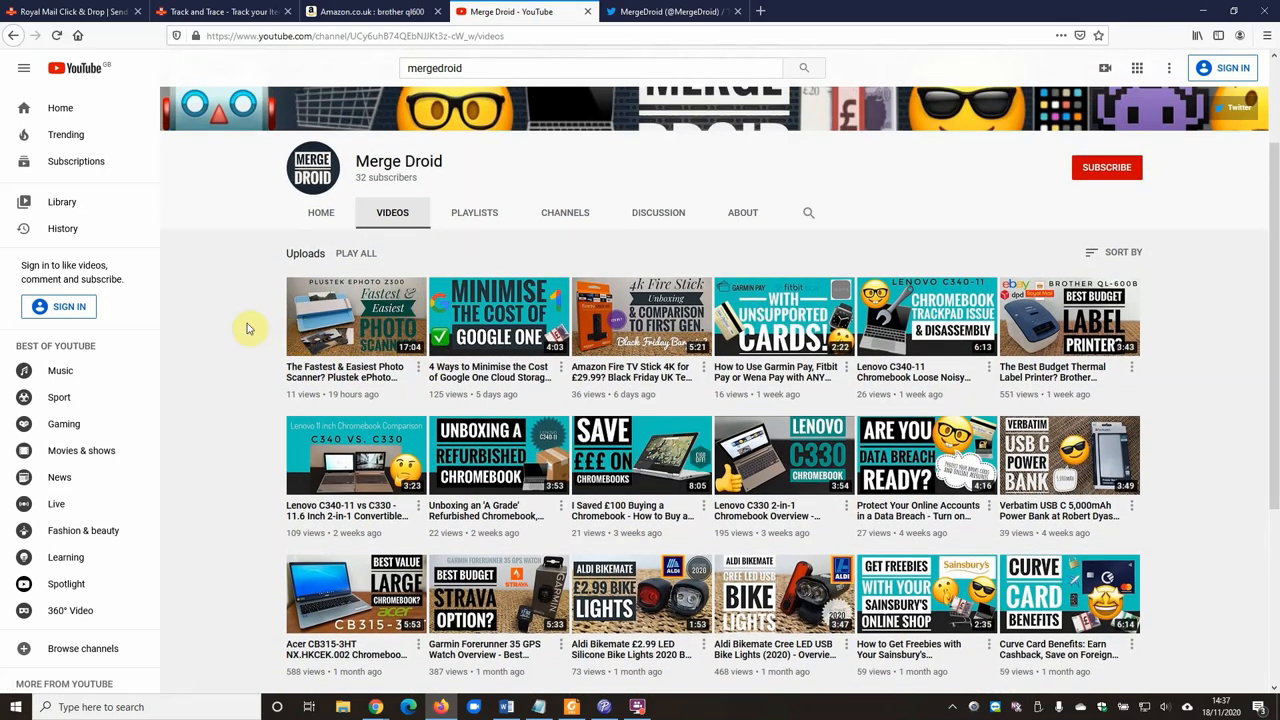
scroll(up, 3)
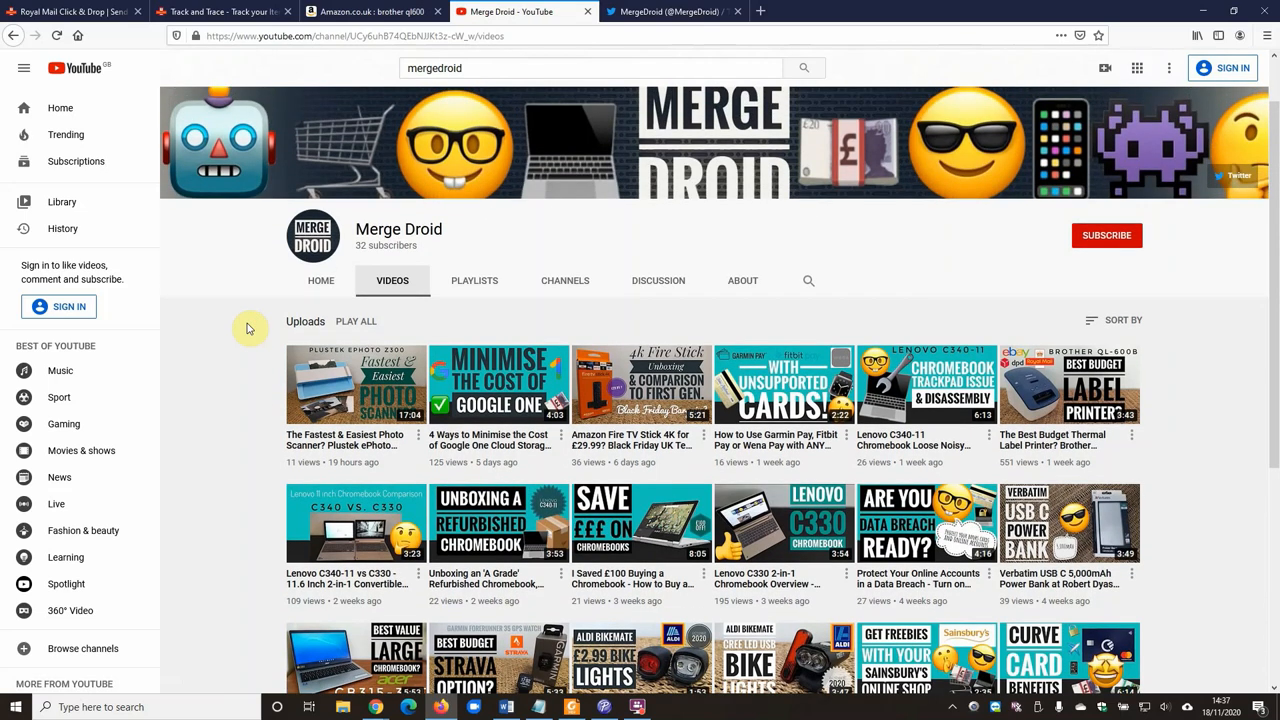
mouse_move(288, 336)
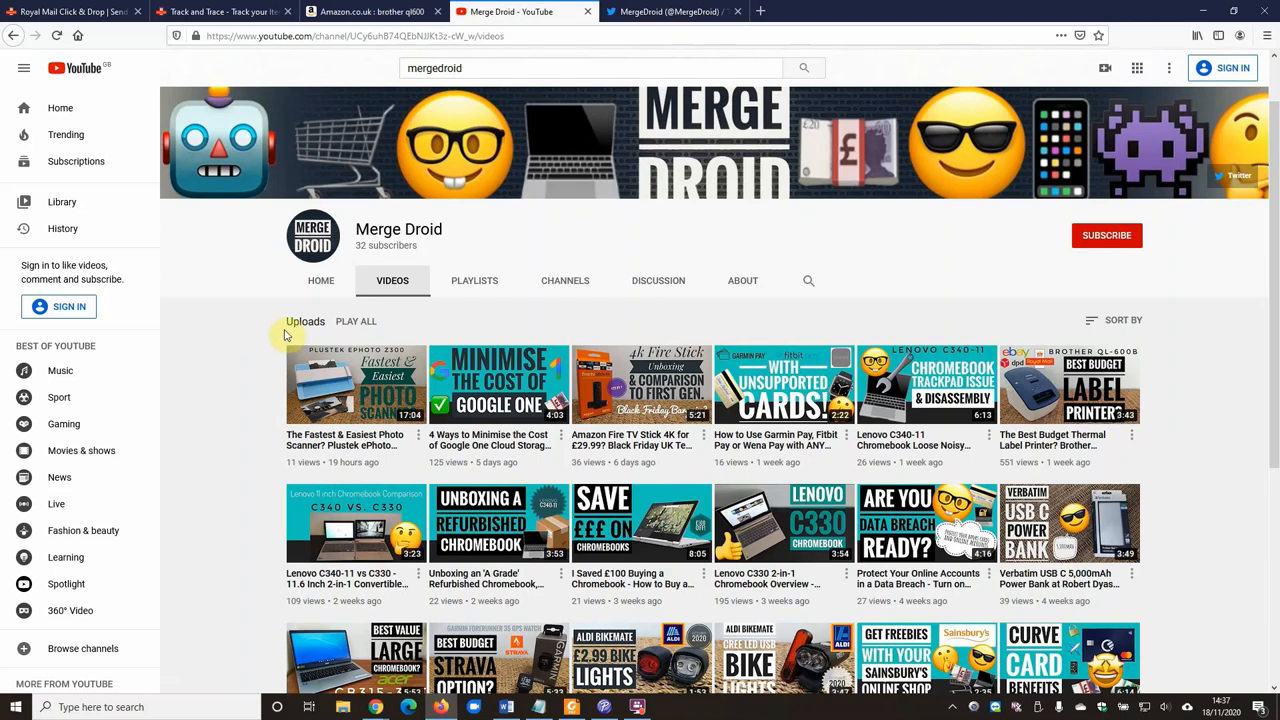
mouse_move(390, 384)
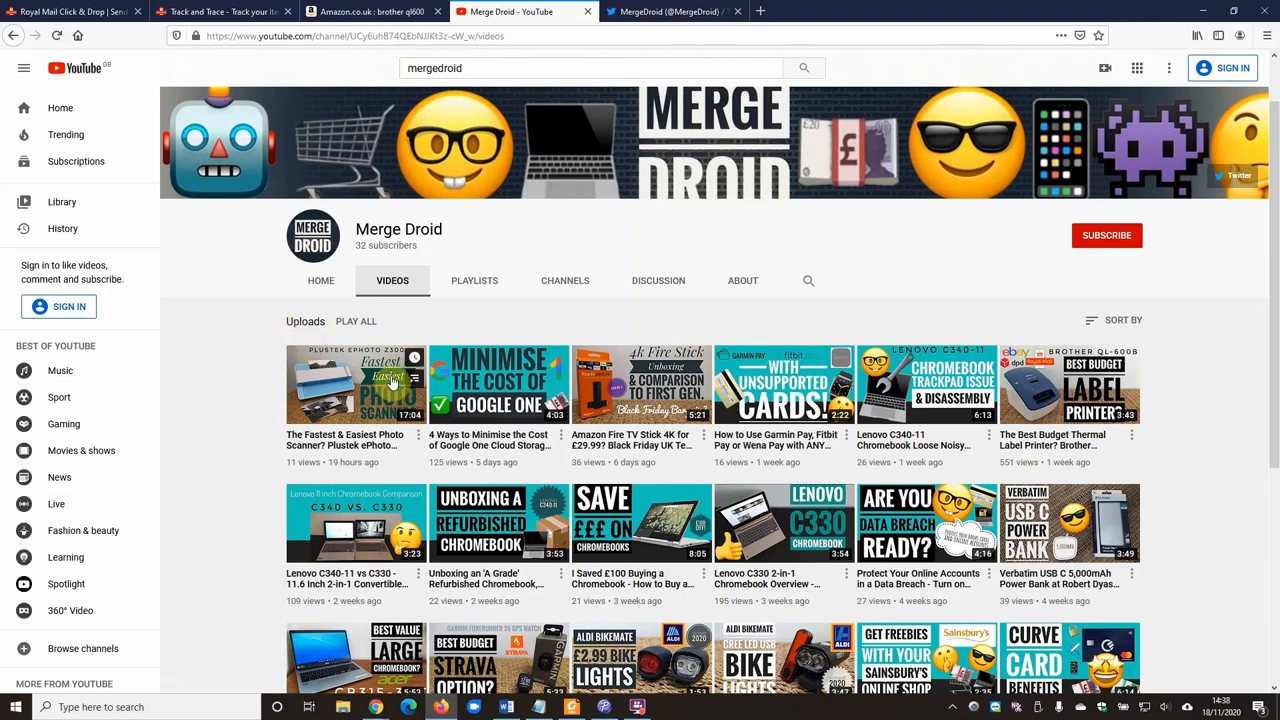
Switch to the MergeDroid Twitter profile tab
click(670, 12)
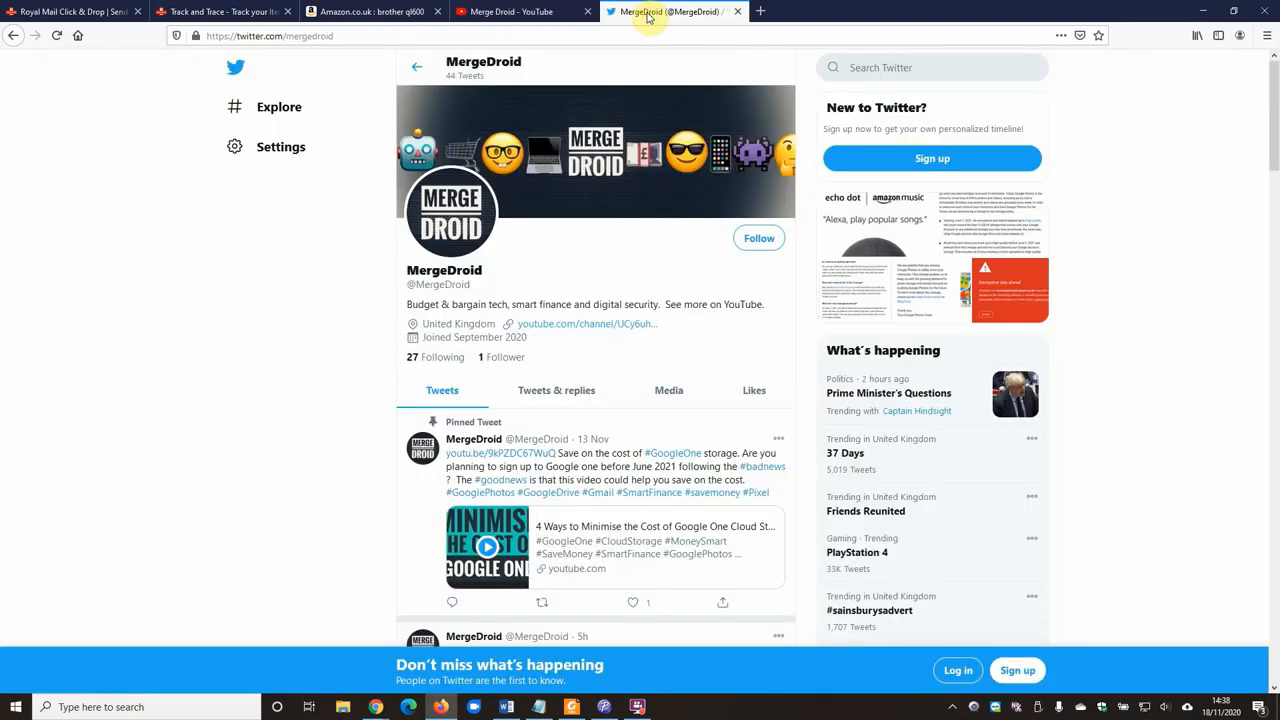
mouse_move(636, 200)
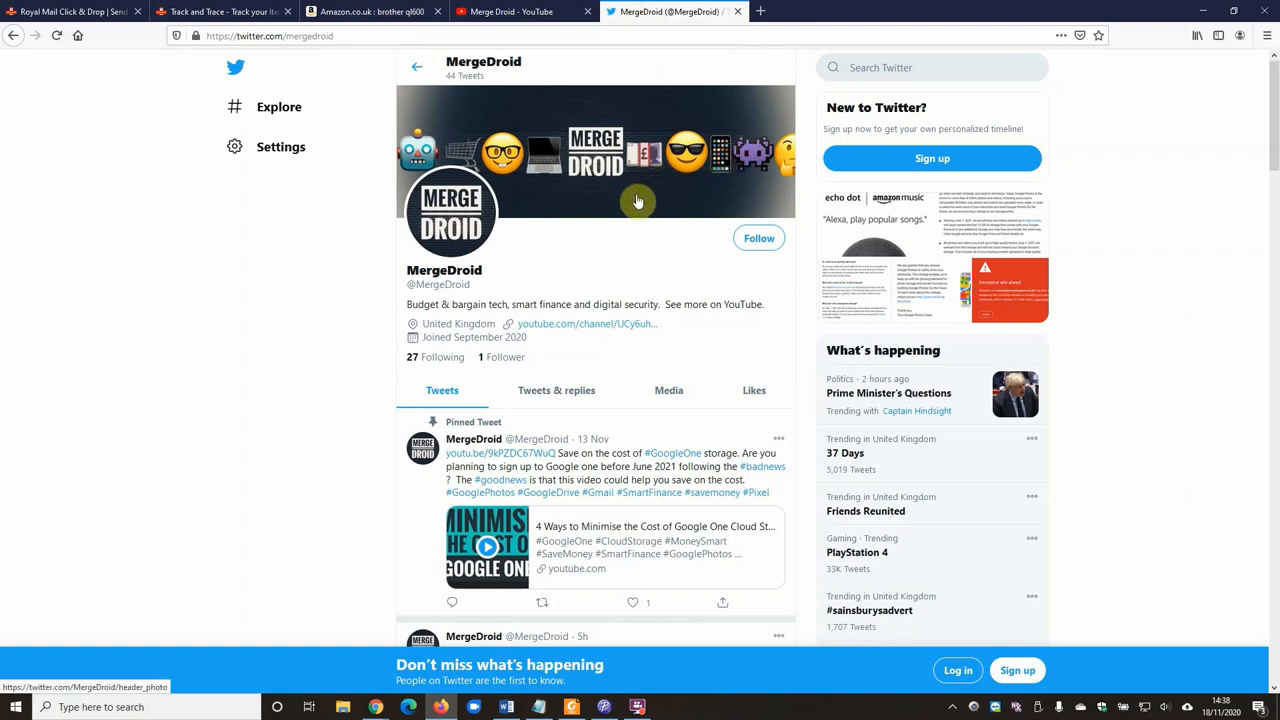
mouse_move(576, 178)
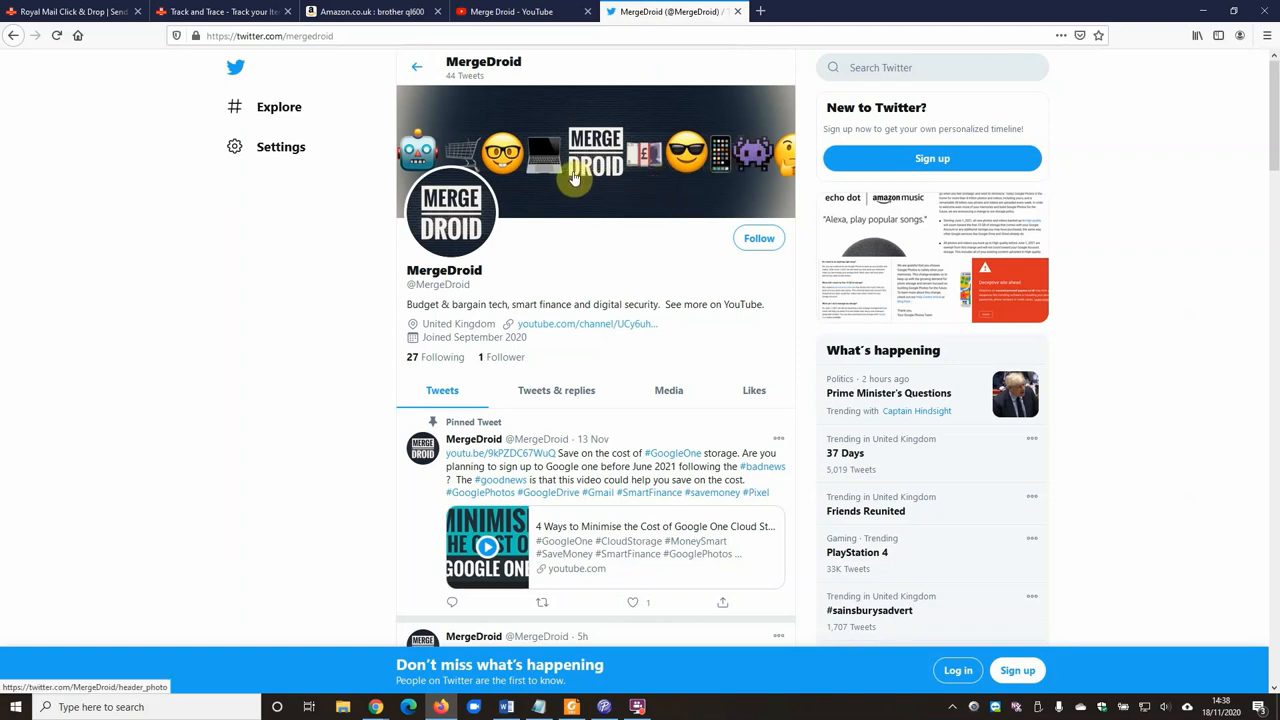
mouse_move(504, 138)
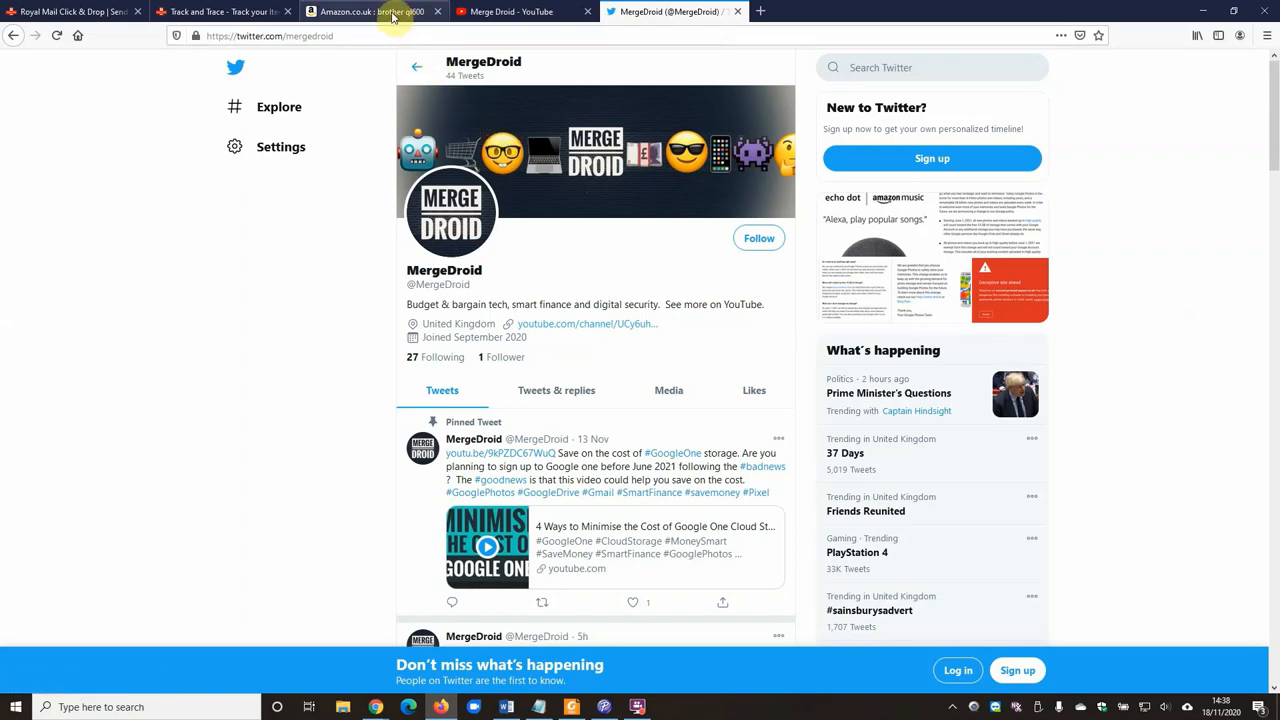
Switch back to the Amazon.co.uk Brother label printer search results
click(360, 12)
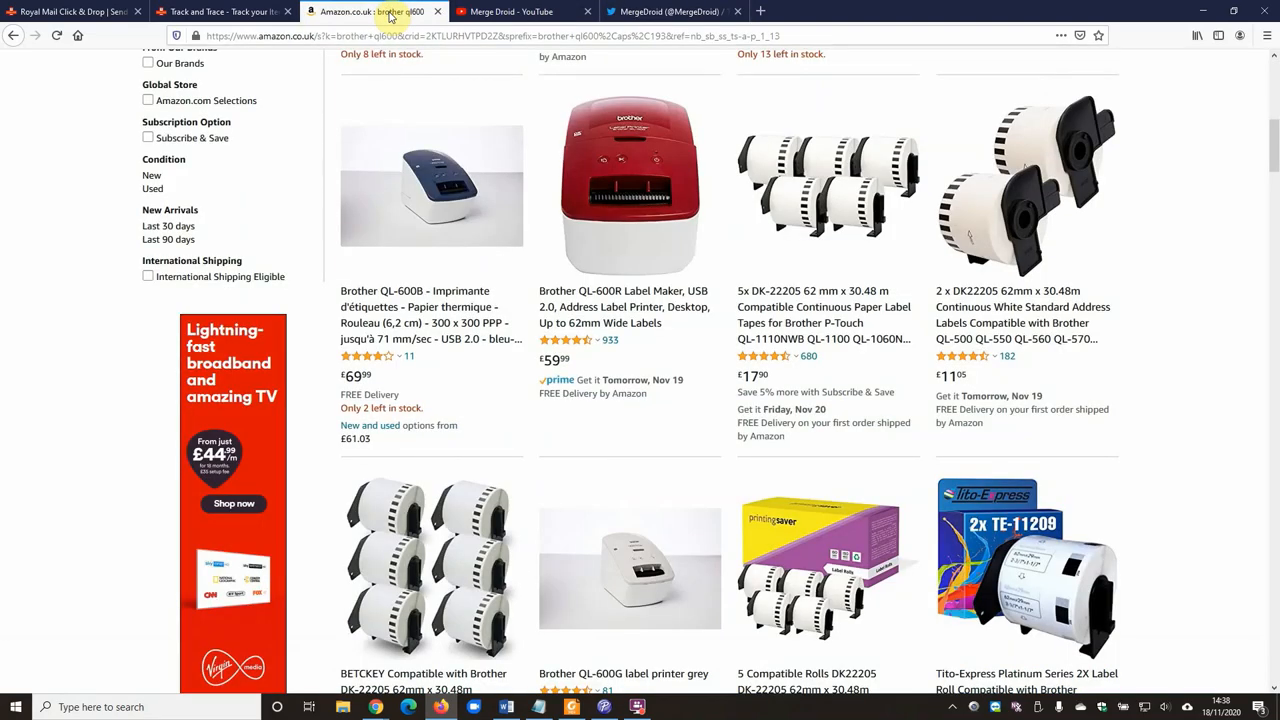
mouse_move(376, 12)
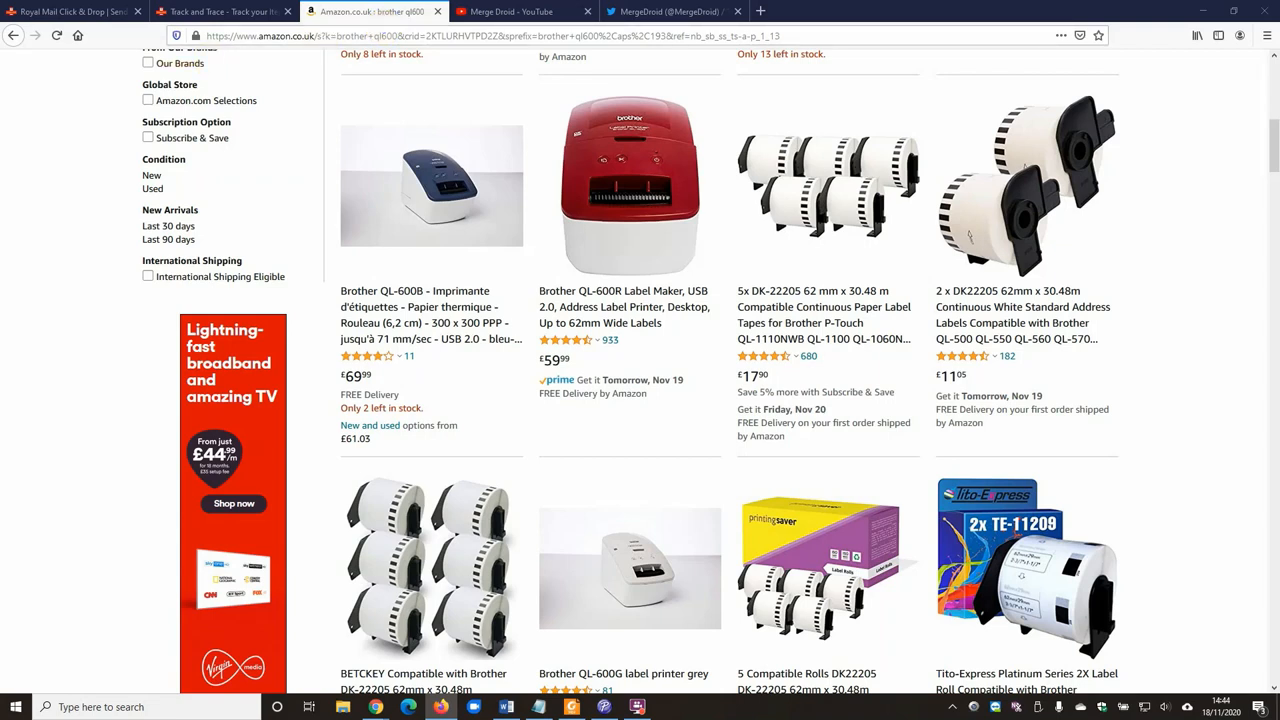
mouse_move(132, 152)
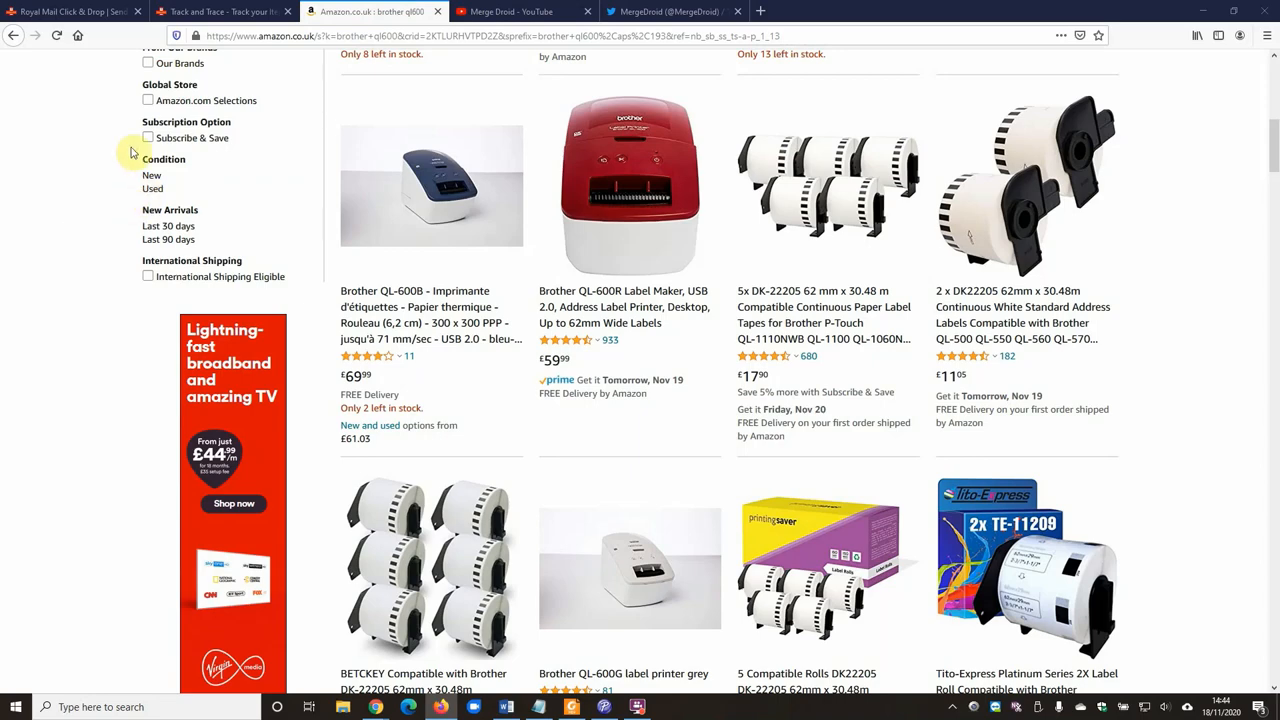
Switch to the Royal Mail Click & Drop Send an item home page
click(70, 12)
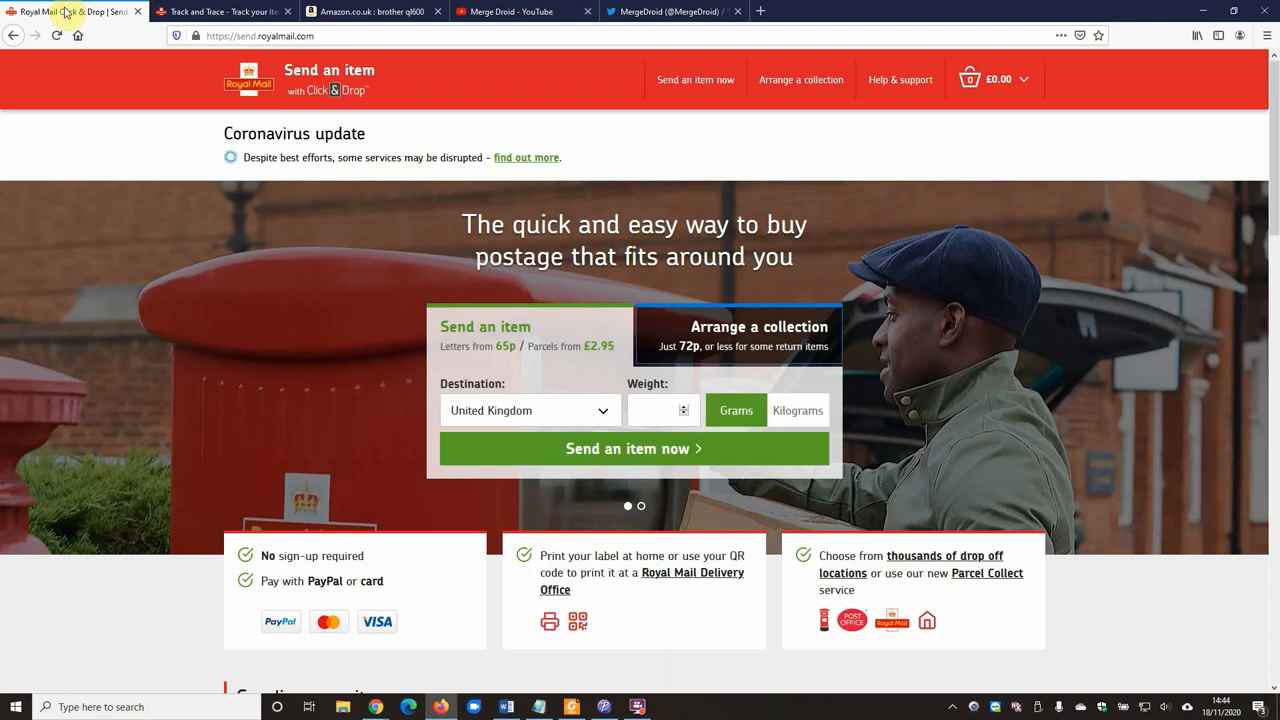
mouse_move(70, 12)
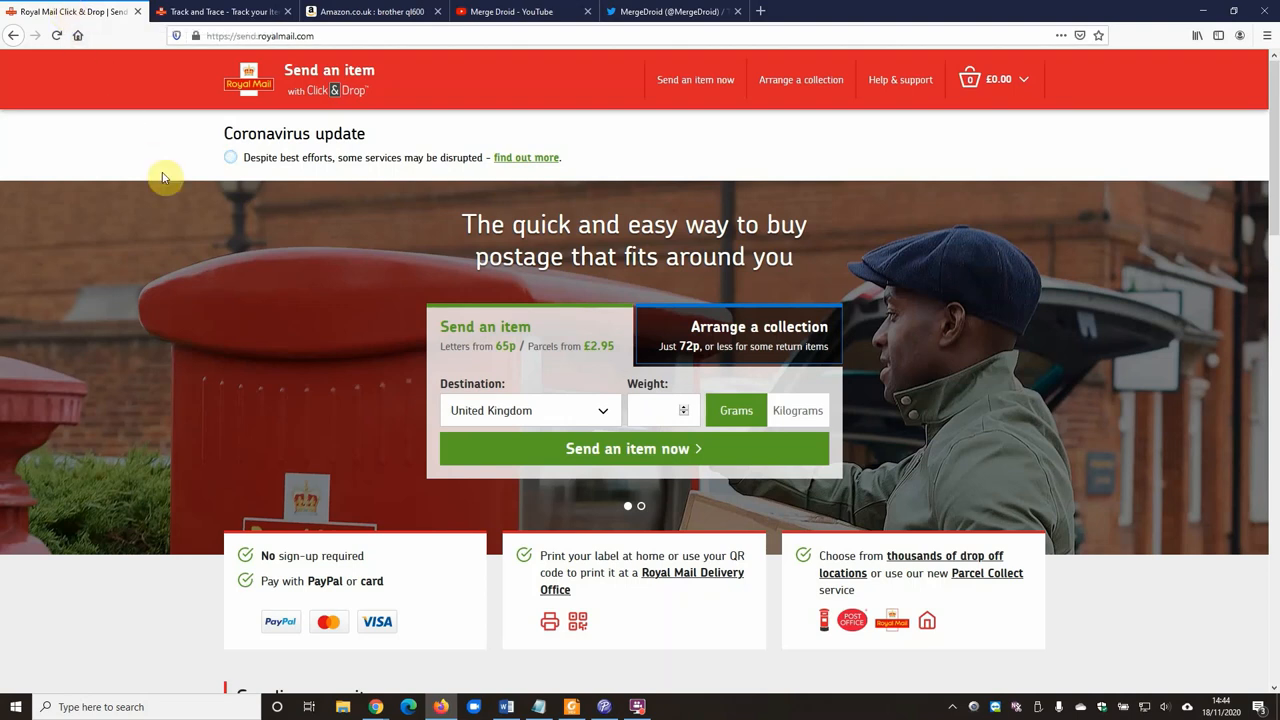
mouse_move(232, 254)
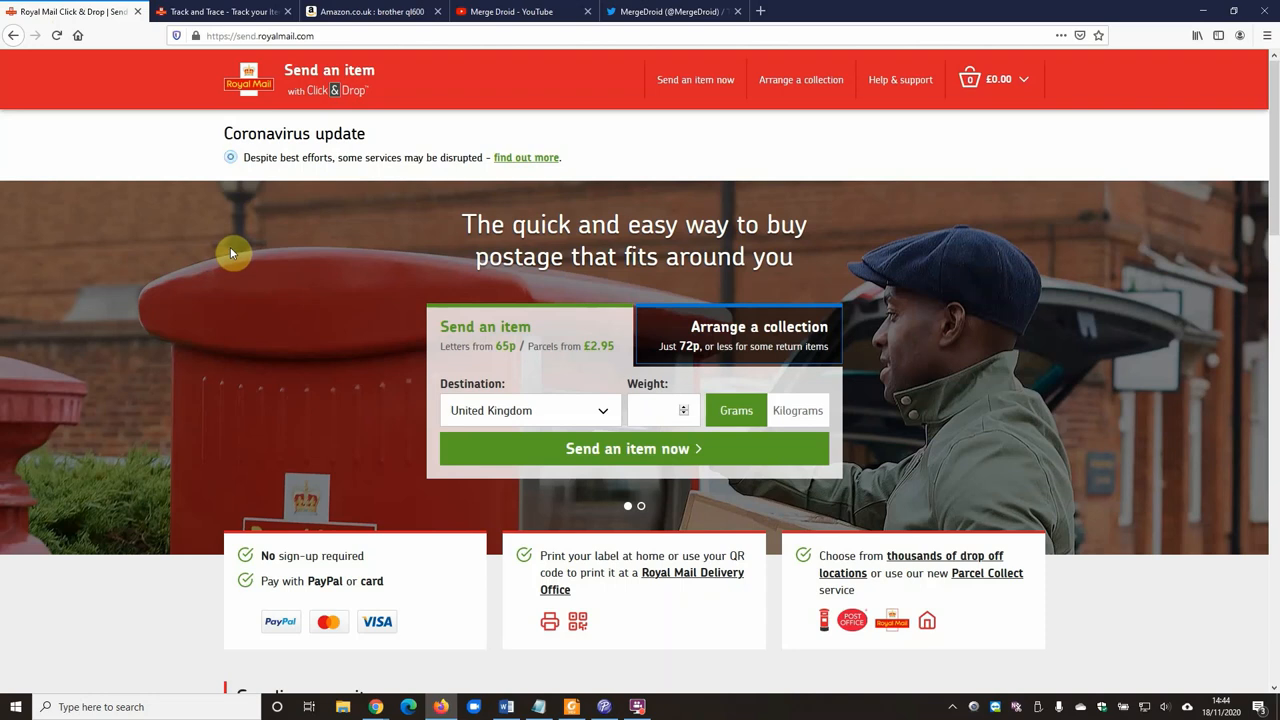
mouse_move(280, 272)
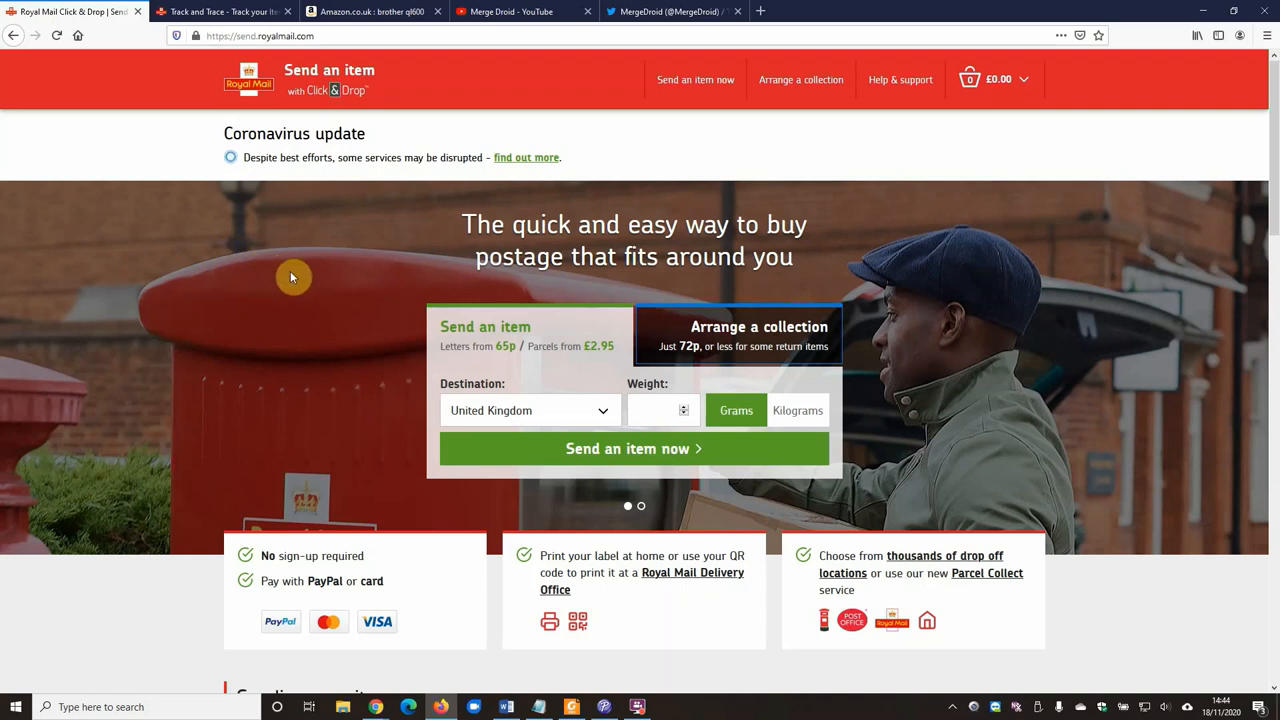
mouse_move(308, 304)
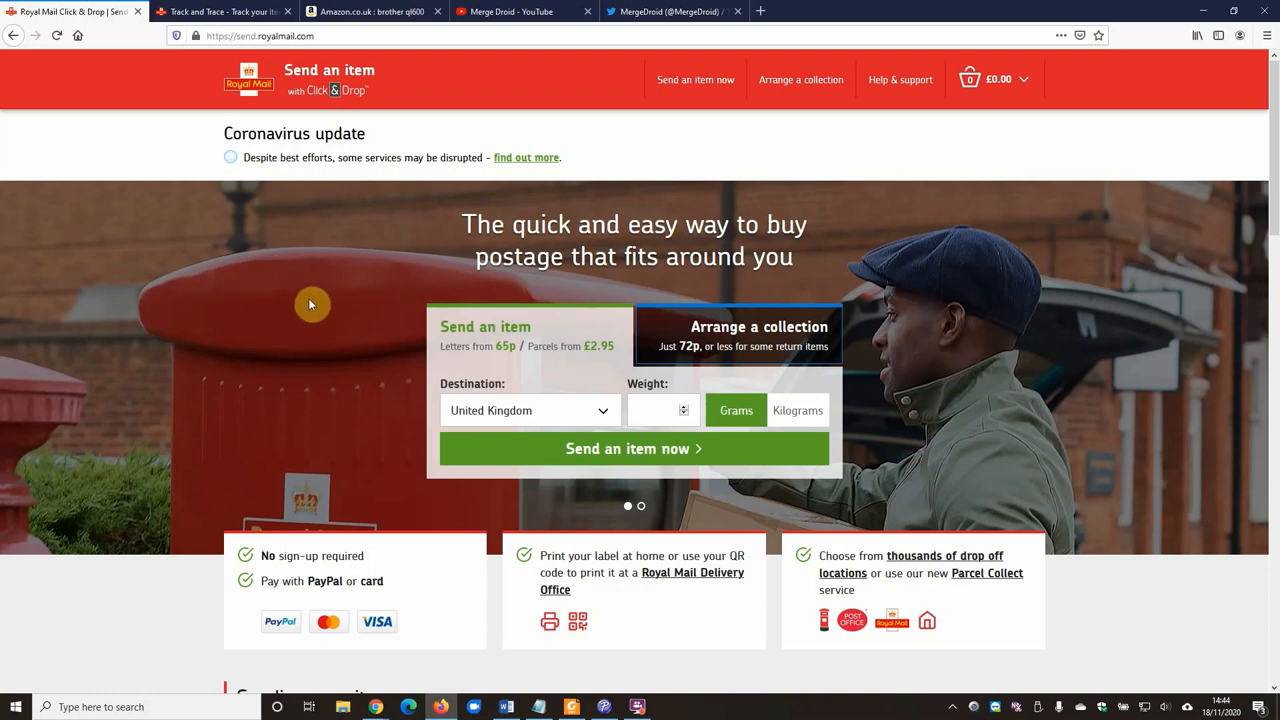
mouse_move(318, 300)
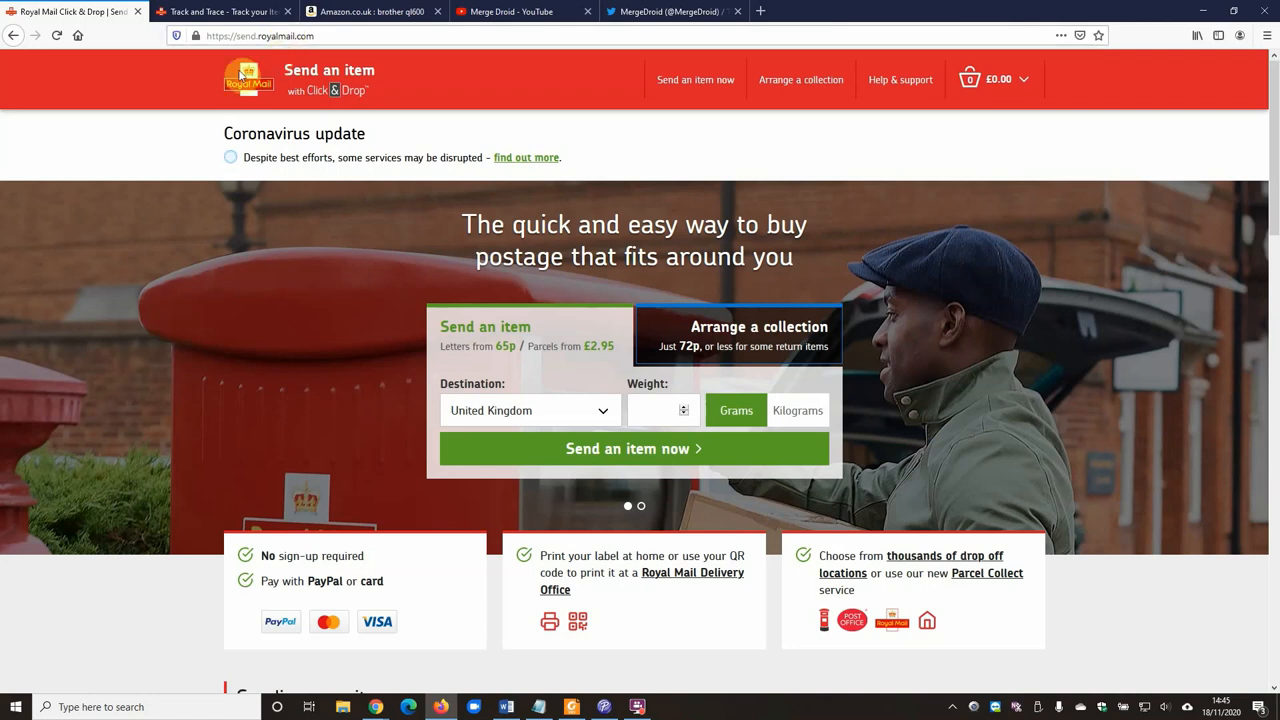
mouse_move(196, 116)
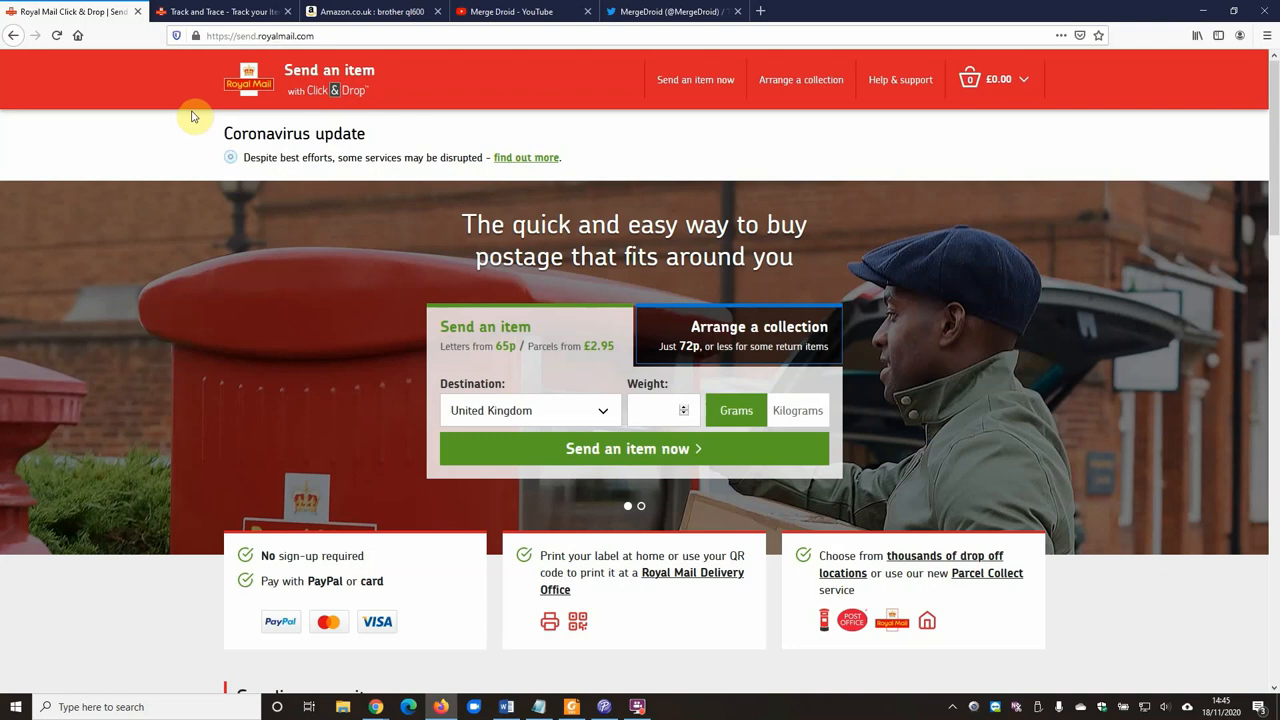
mouse_move(568, 680)
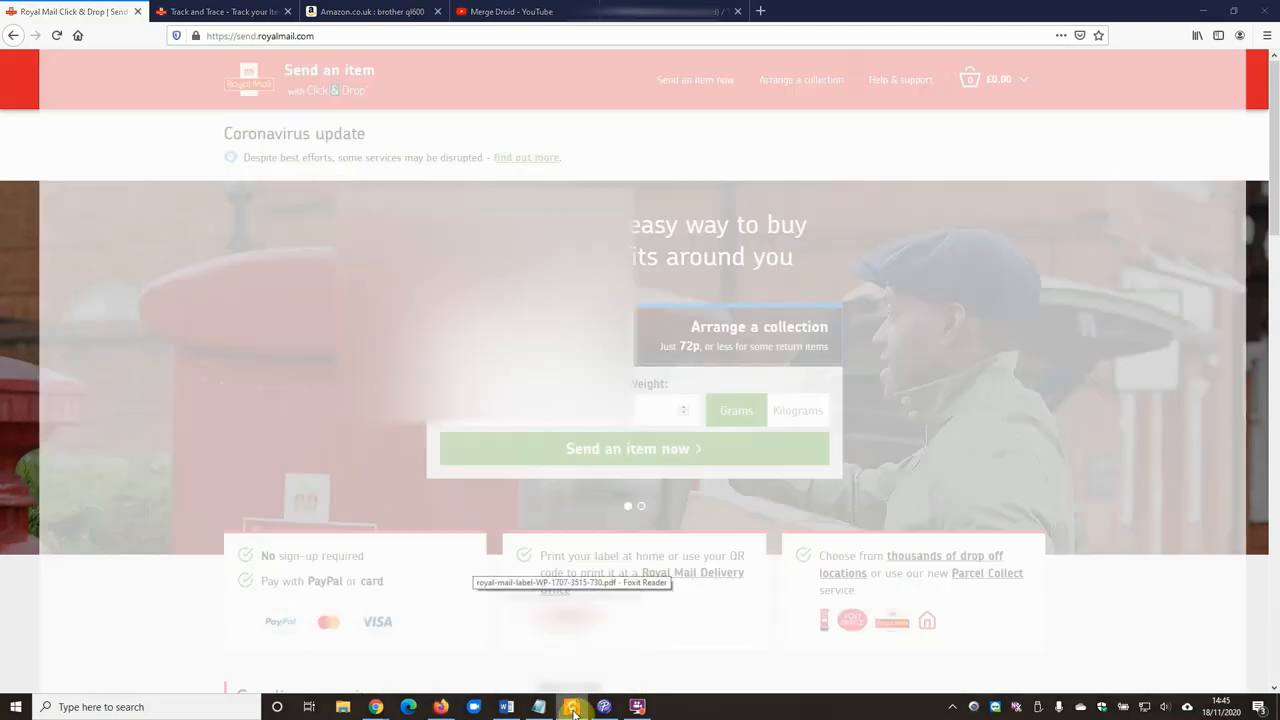
Bring up the Royal Mail 2nd Class Signed For label PDF in Foxit Reader
click(572, 708)
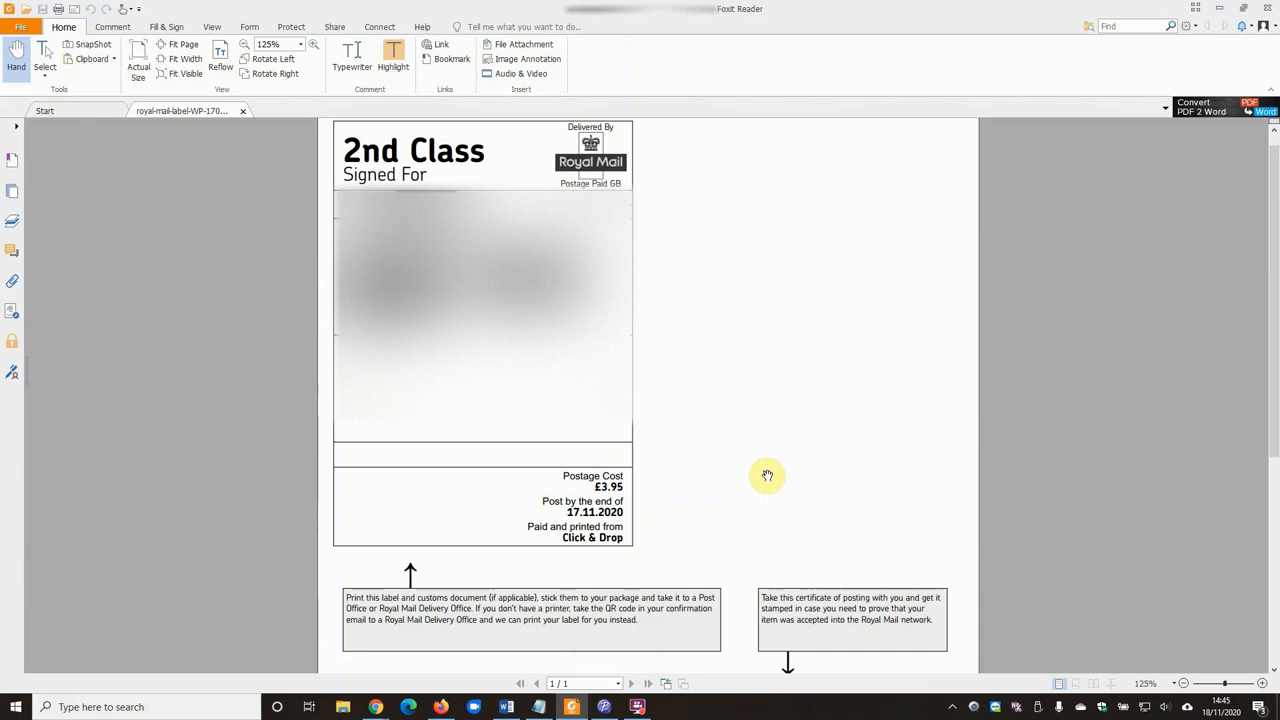
mouse_move(730, 400)
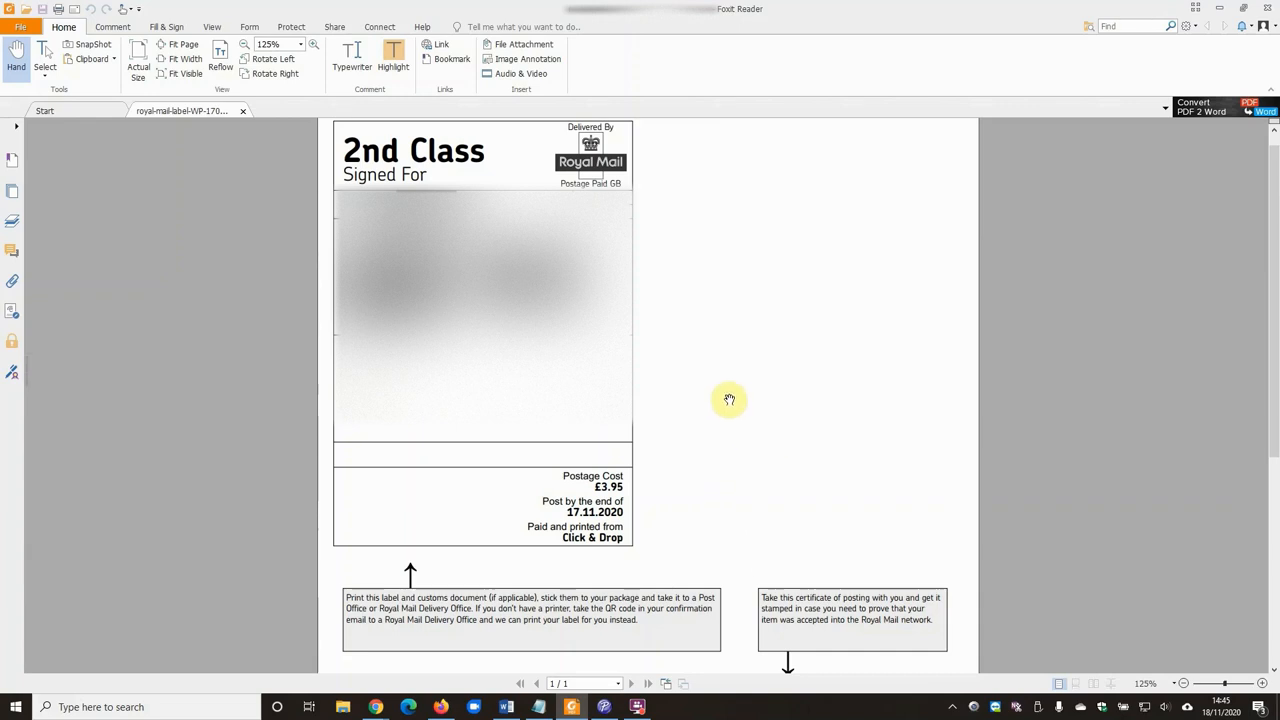
mouse_move(768, 404)
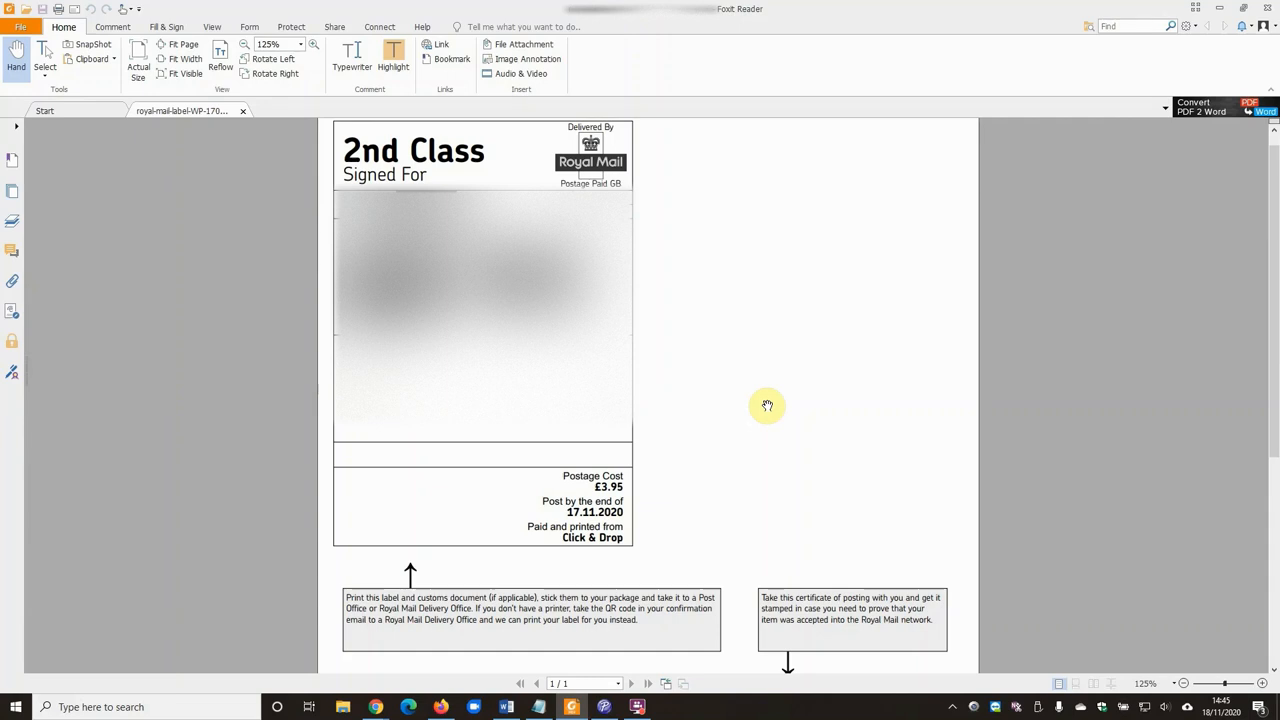
mouse_move(686, 380)
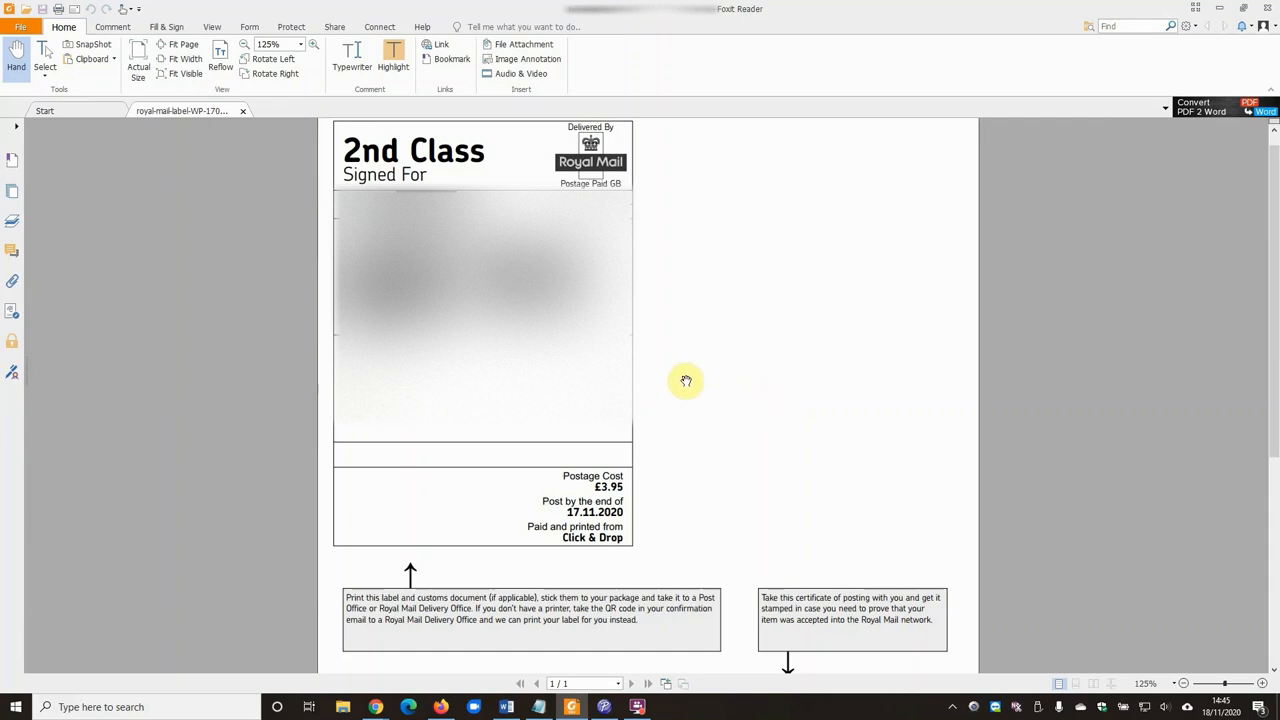
mouse_move(686, 380)
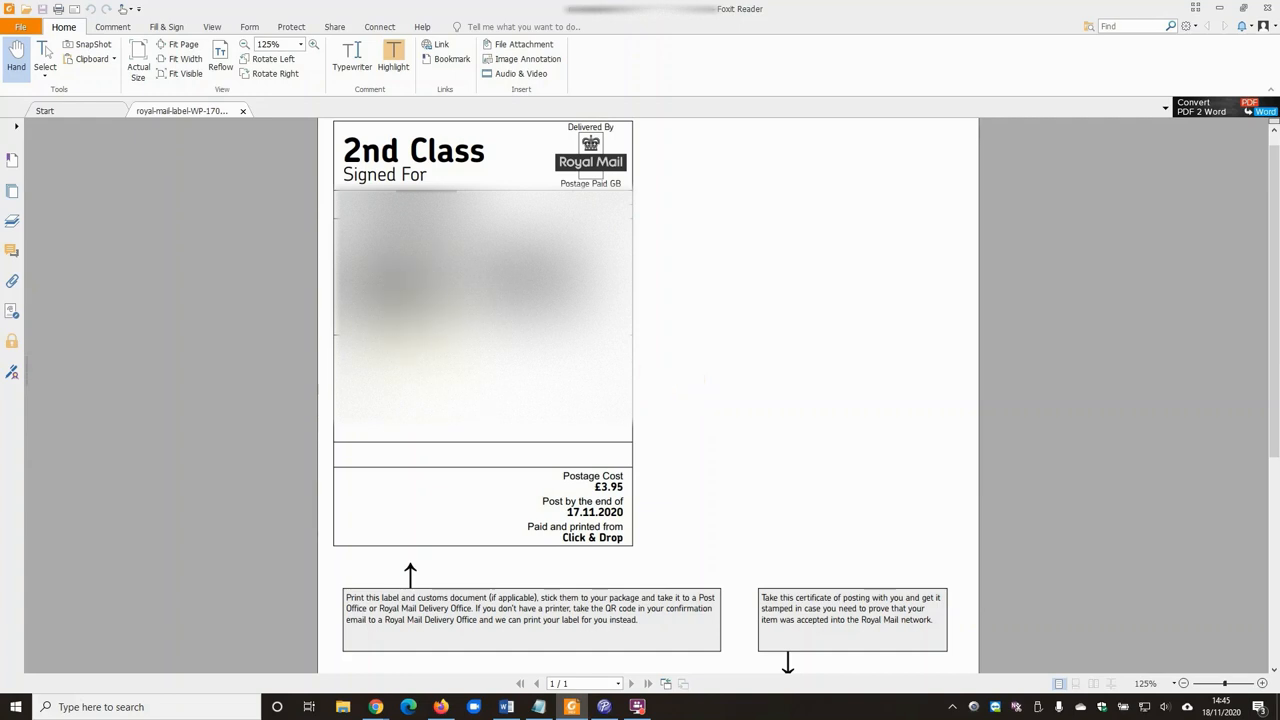
mouse_move(296, 94)
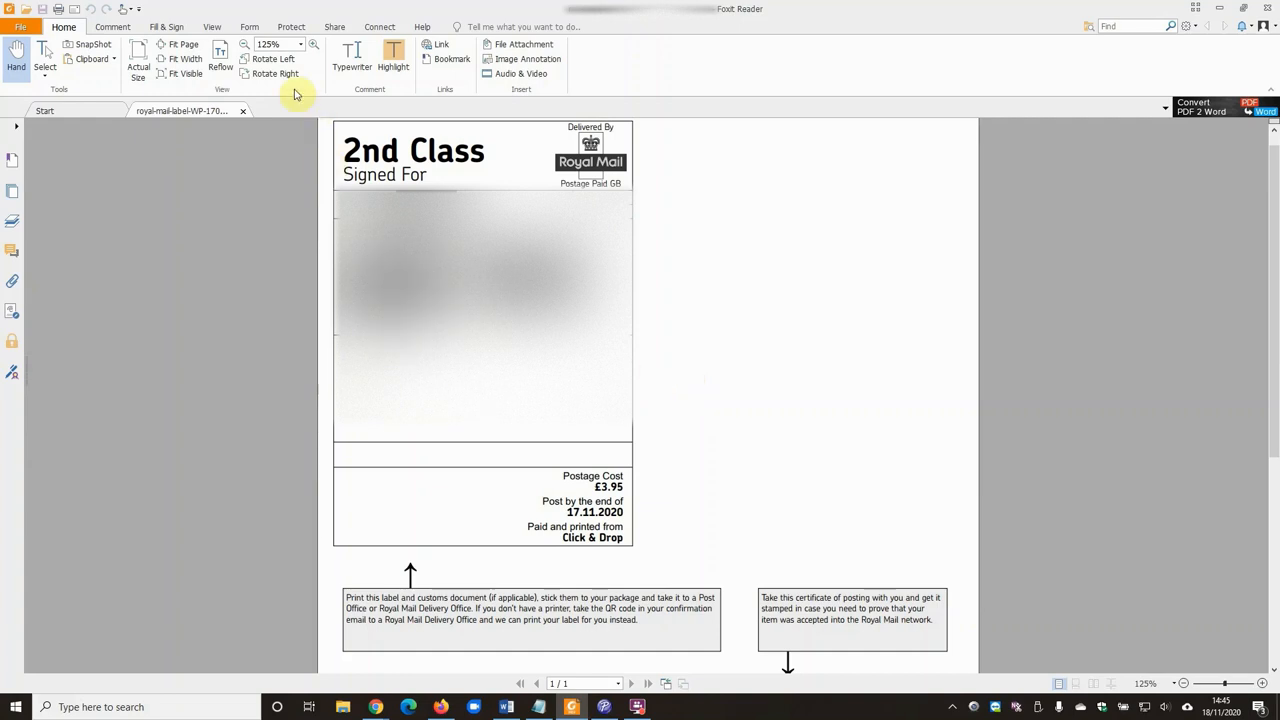
mouse_move(272, 58)
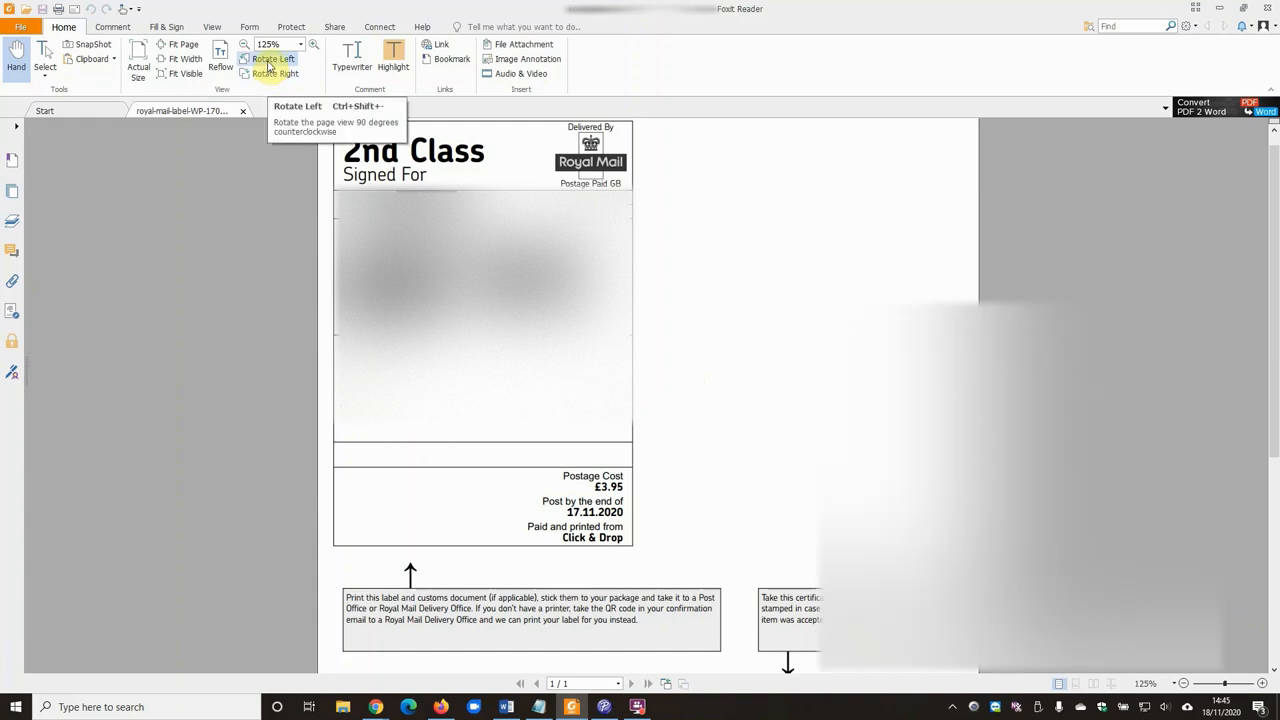
Rotate the label page left, copy a snip of it, and move to the label editor
click(272, 58)
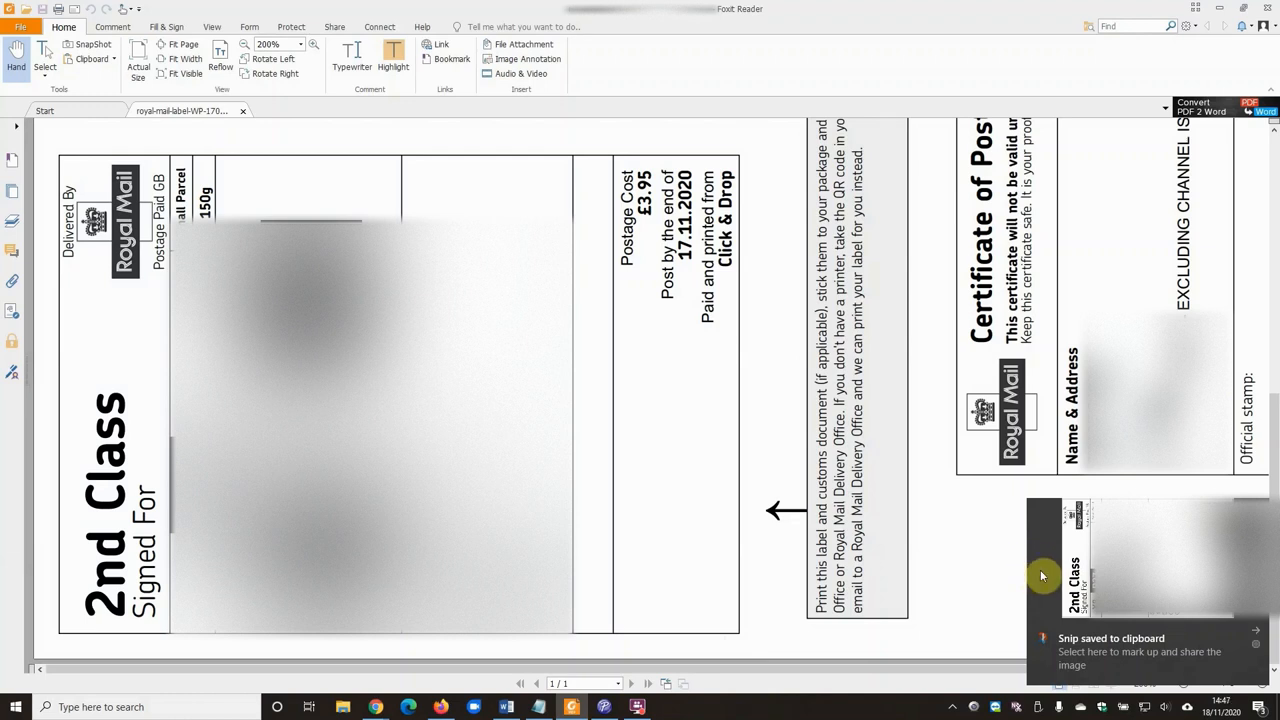
mouse_move(716, 512)
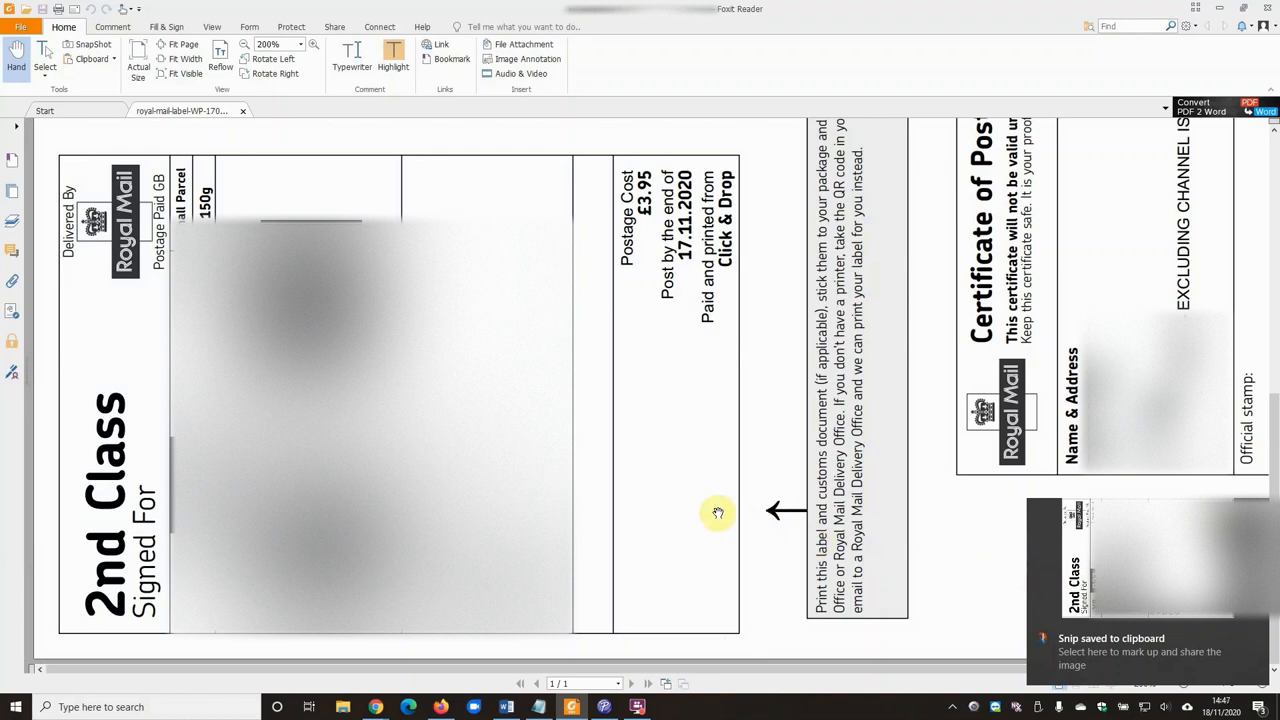
mouse_move(700, 508)
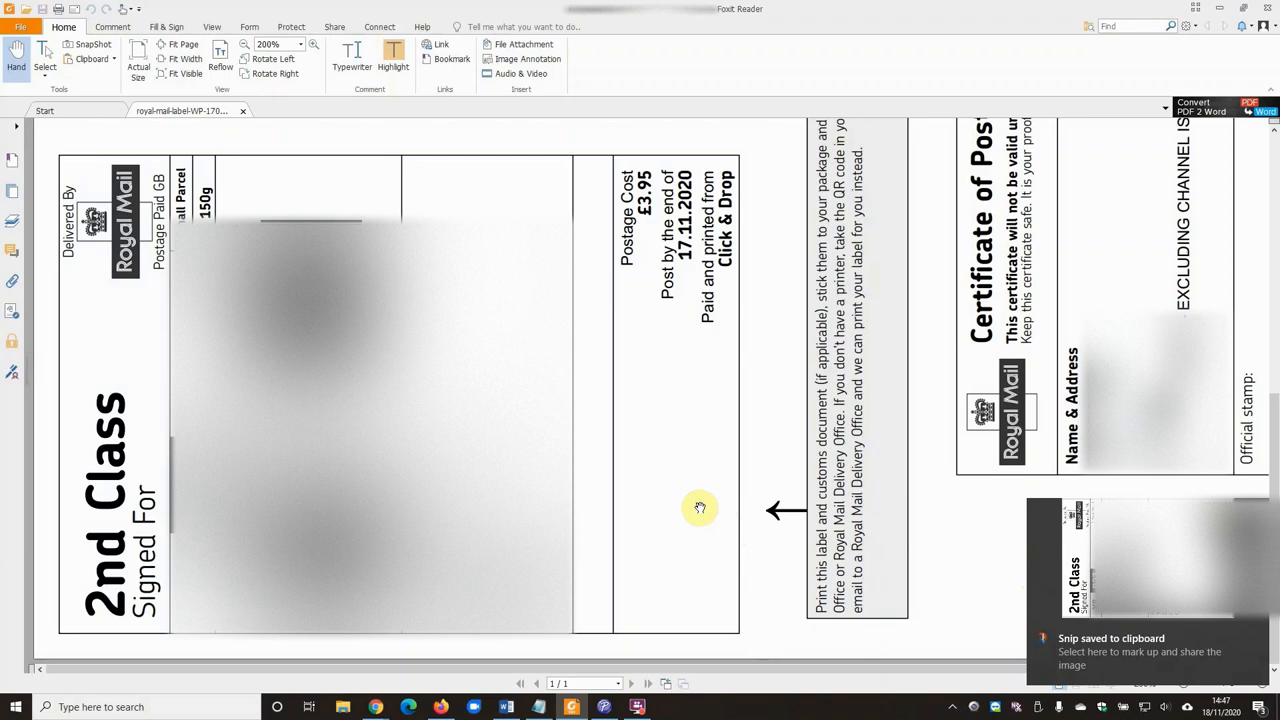
click(604, 708)
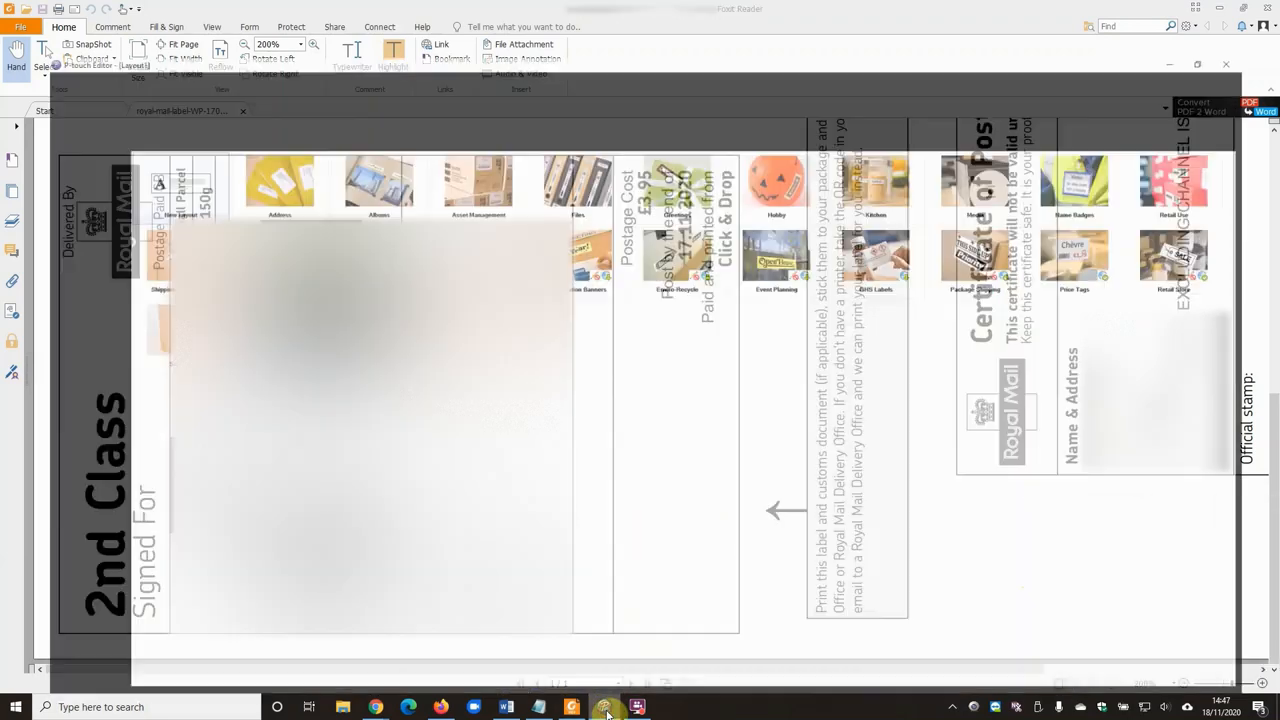
Start a new layout in P-touch Editor for the Brother QL-600
click(604, 708)
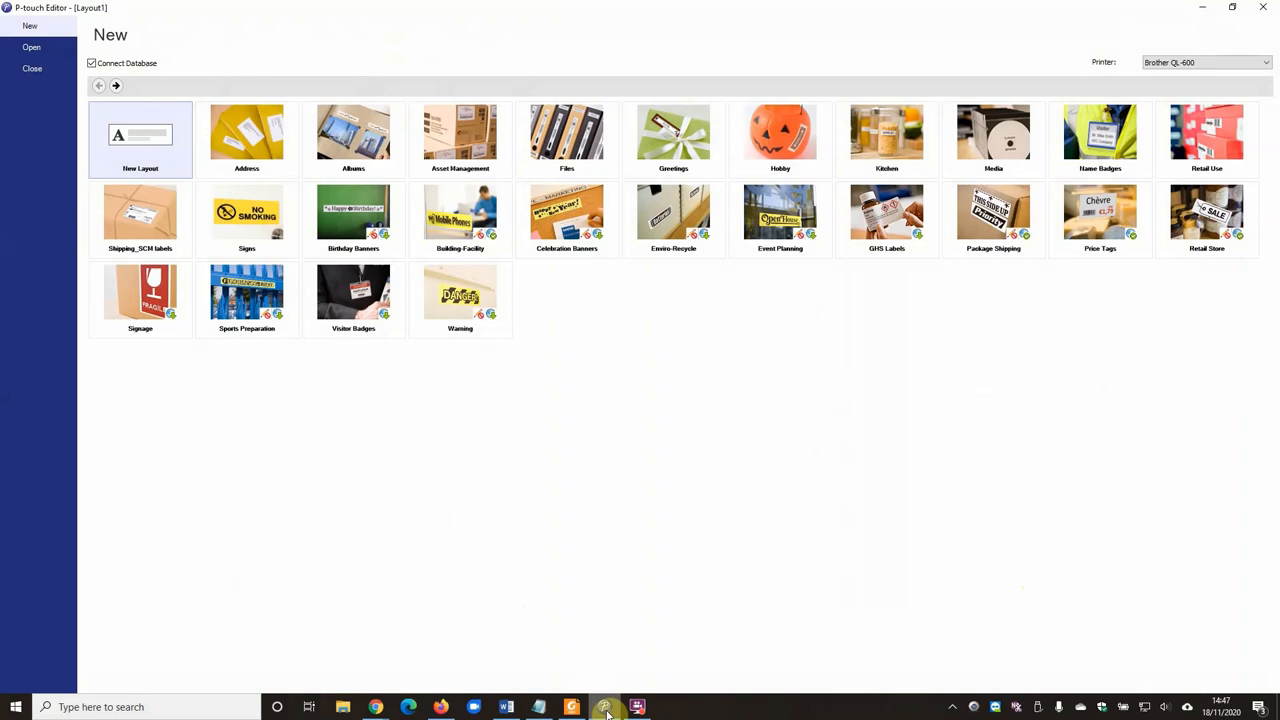
mouse_move(532, 560)
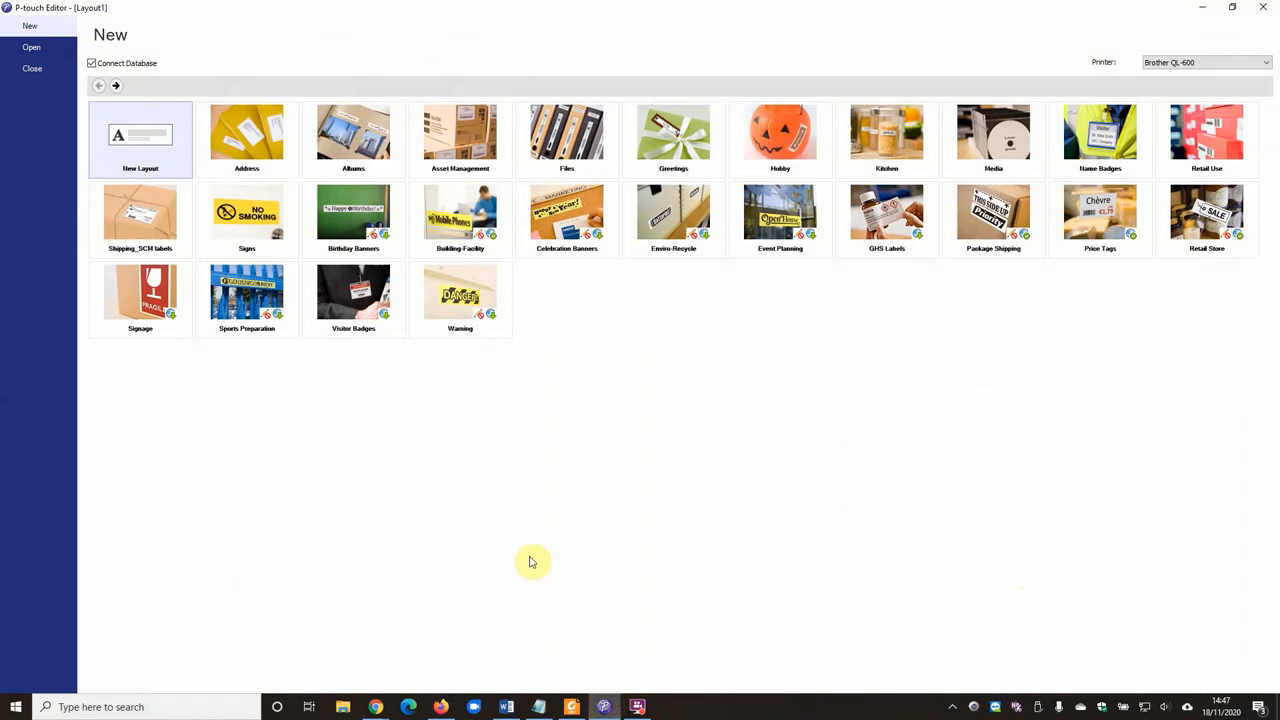
mouse_move(140, 140)
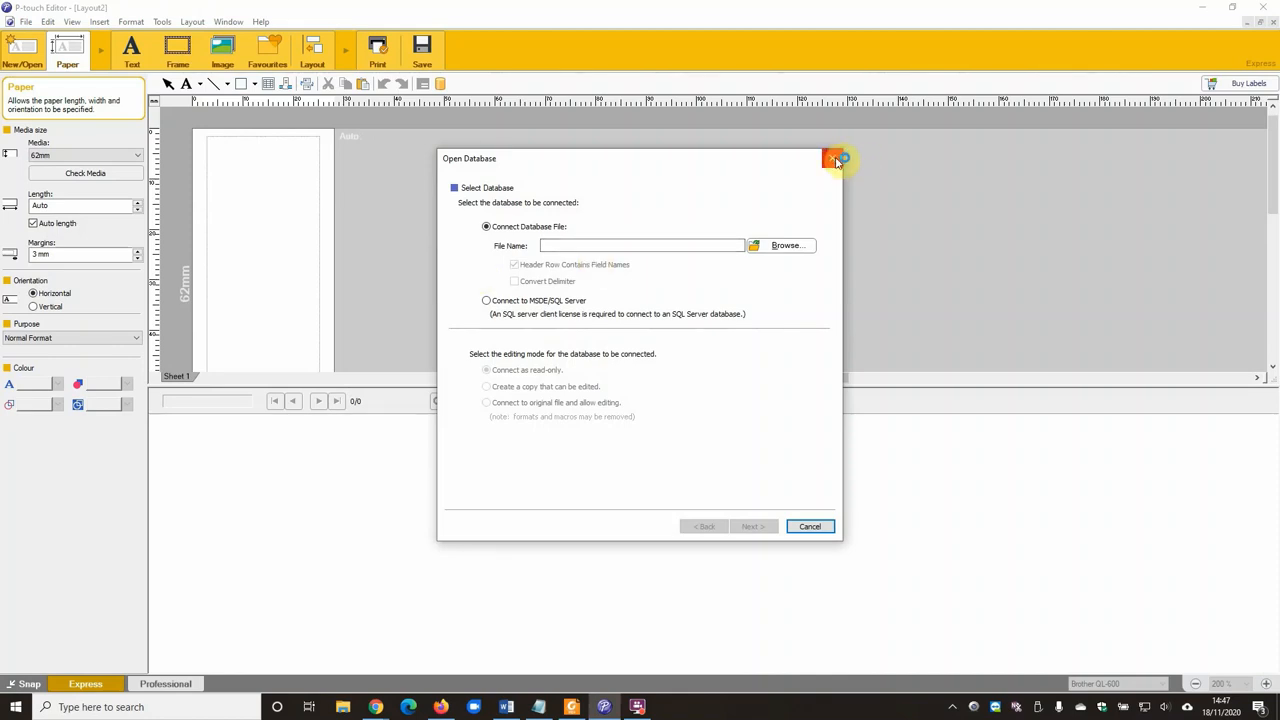
Dismiss the Open Database prompt and keep the 62mm label in horizontal orientation
click(836, 160)
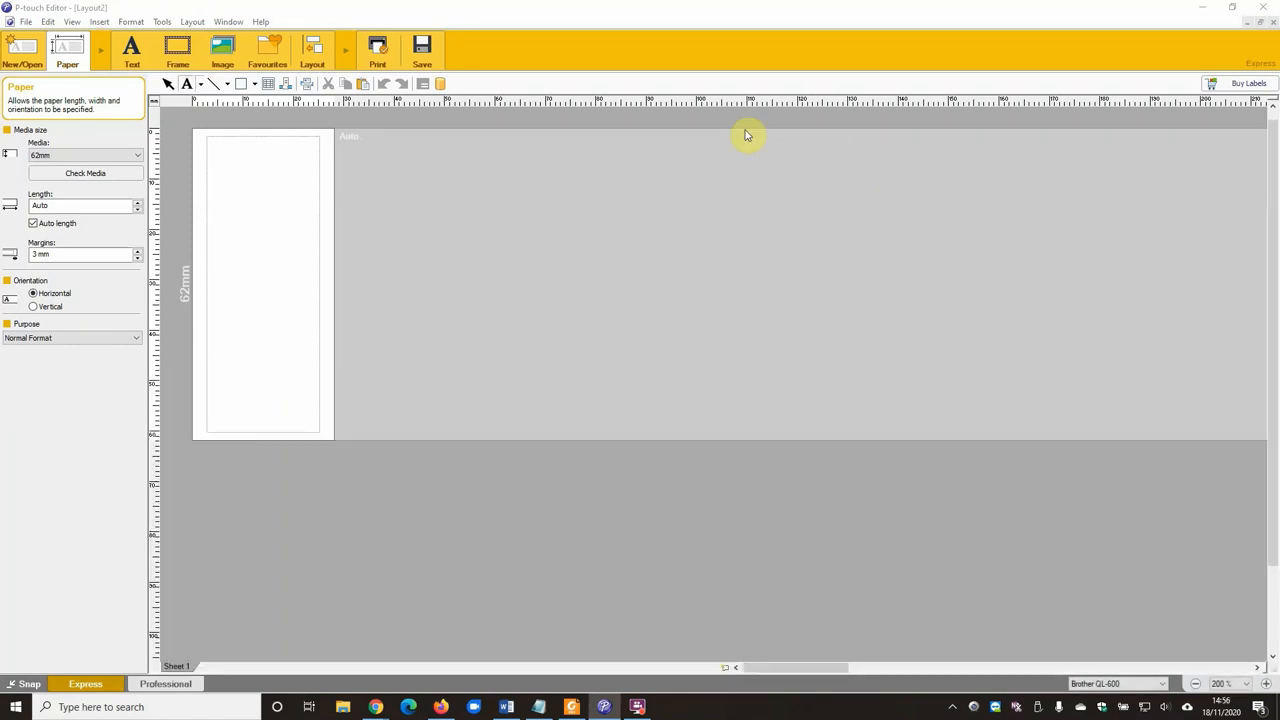
mouse_move(100, 336)
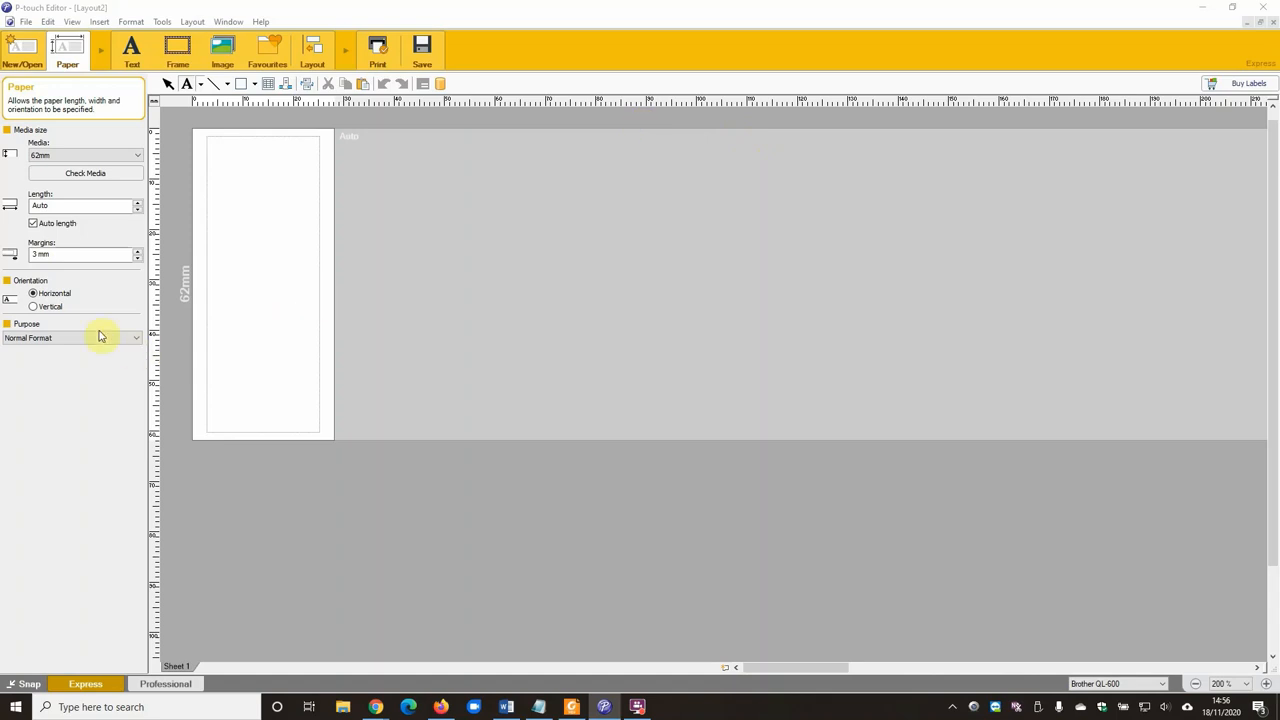
mouse_move(56, 292)
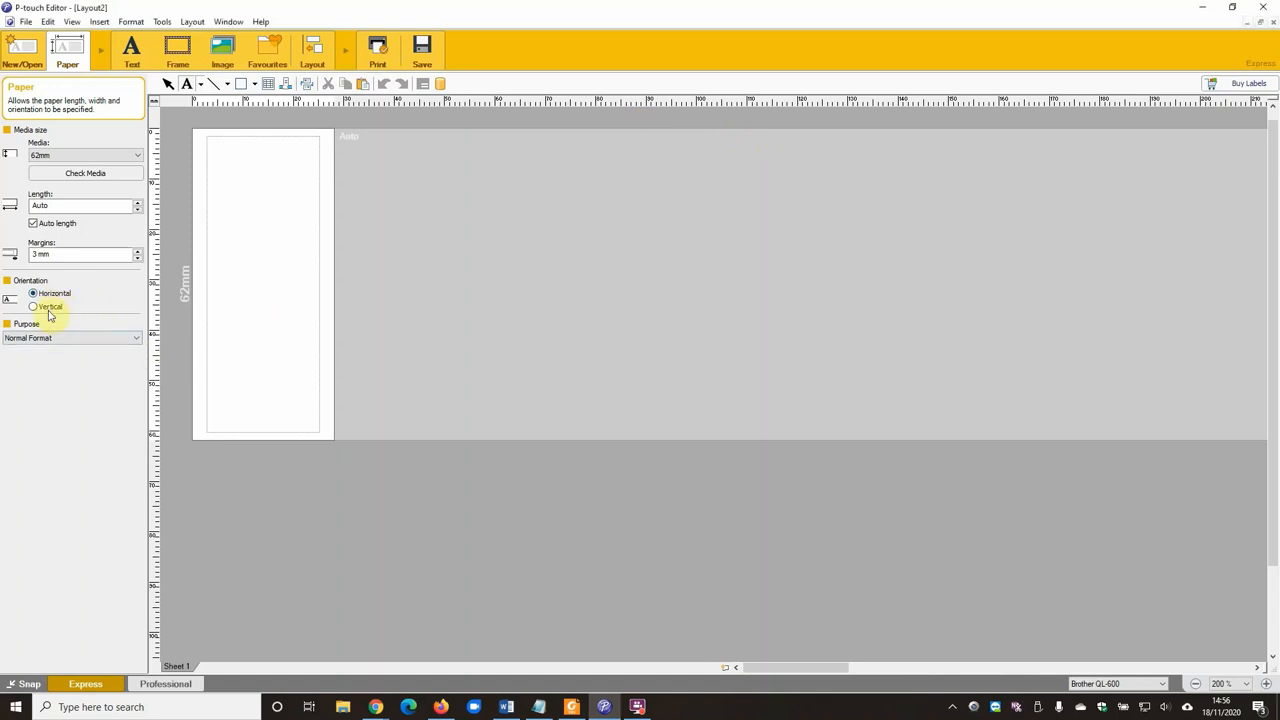
click(32, 292)
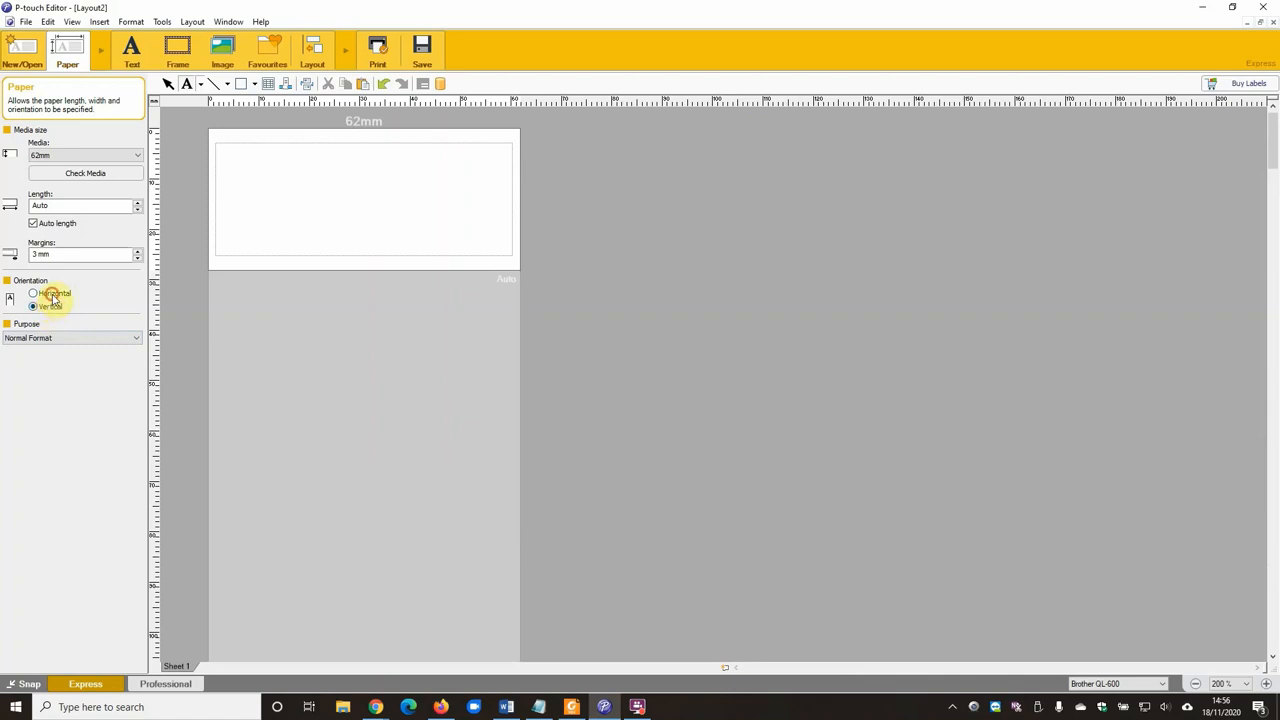
click(34, 292)
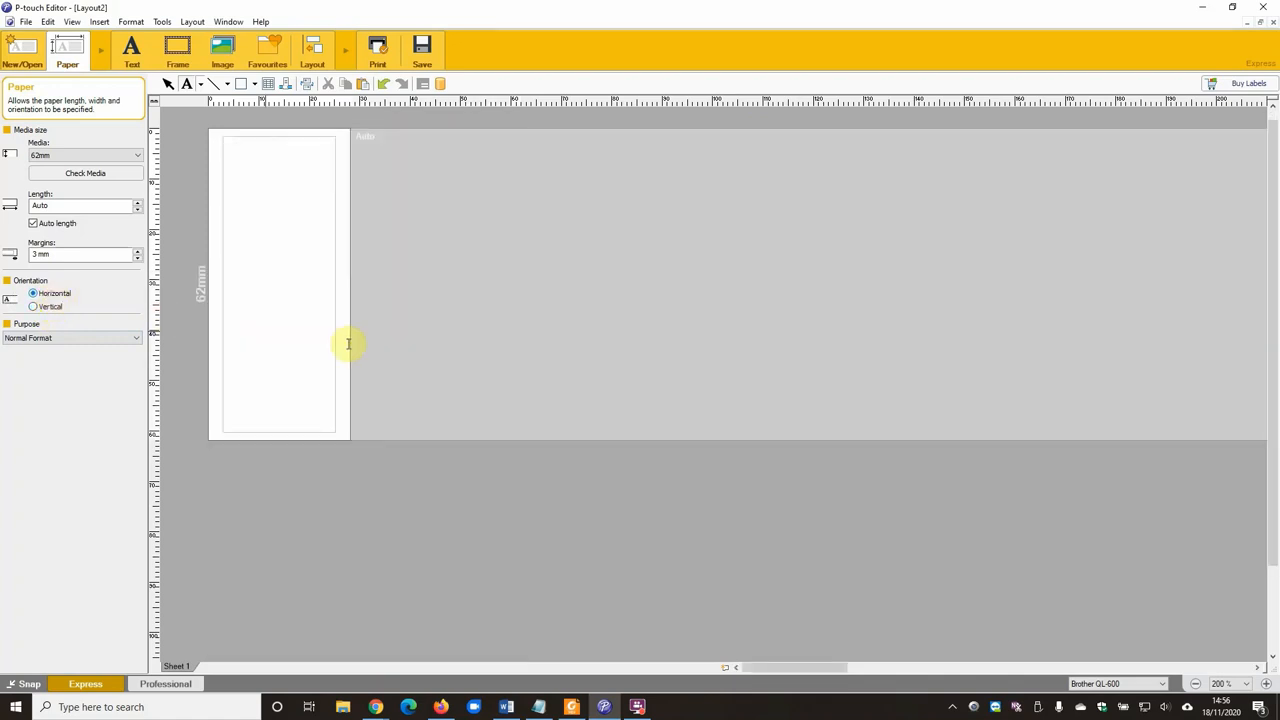
mouse_move(358, 316)
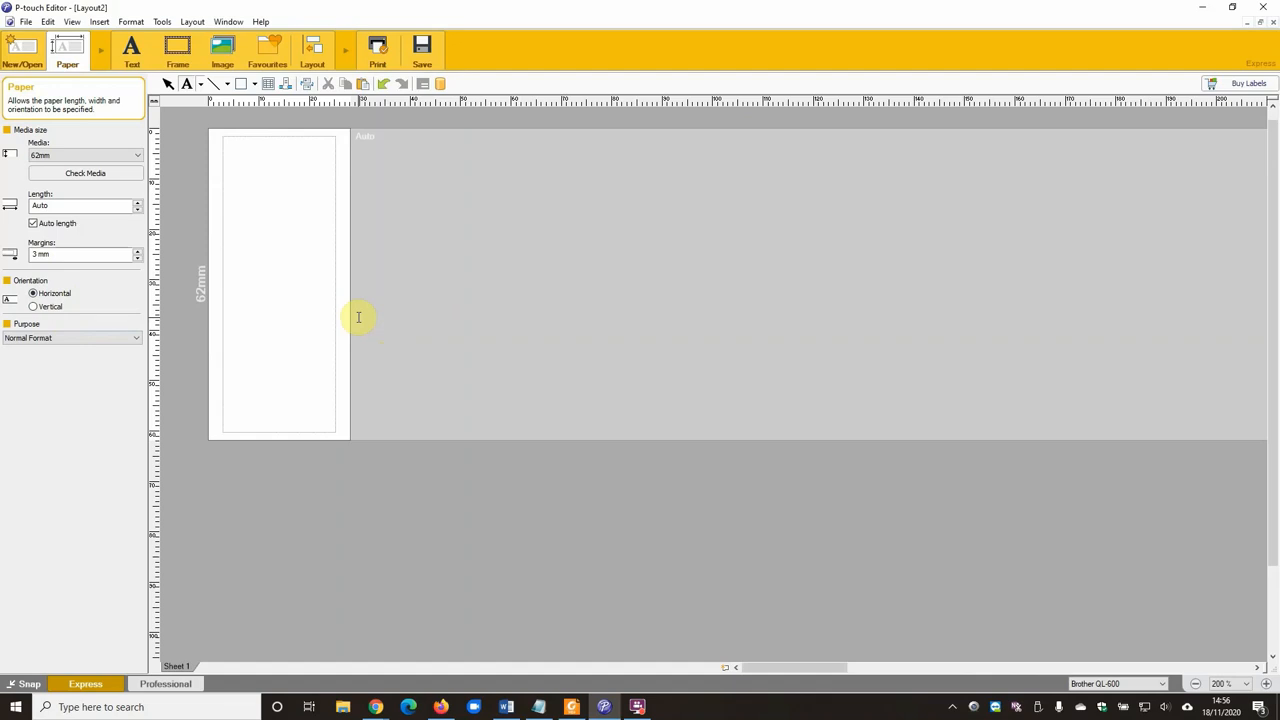
Paste the copied Signed For label snip onto the 62mm horizontal layout
key(ctrl+v)
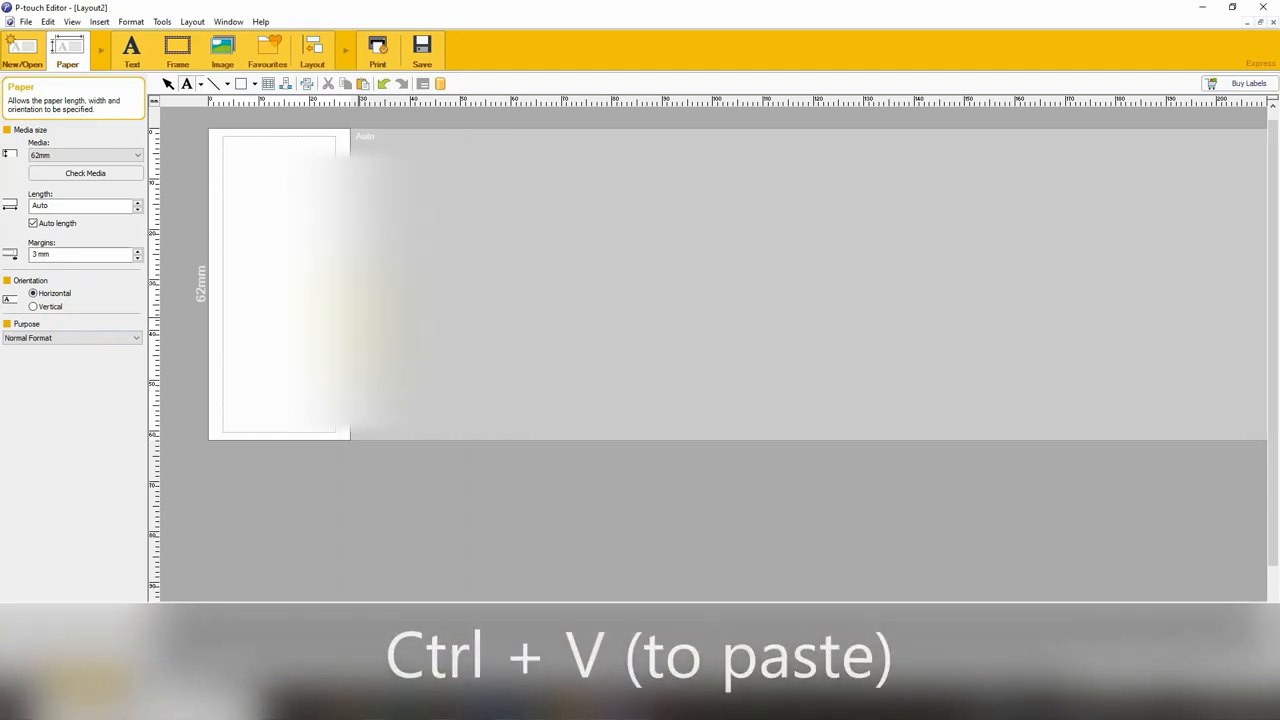
key(ctrl+v)
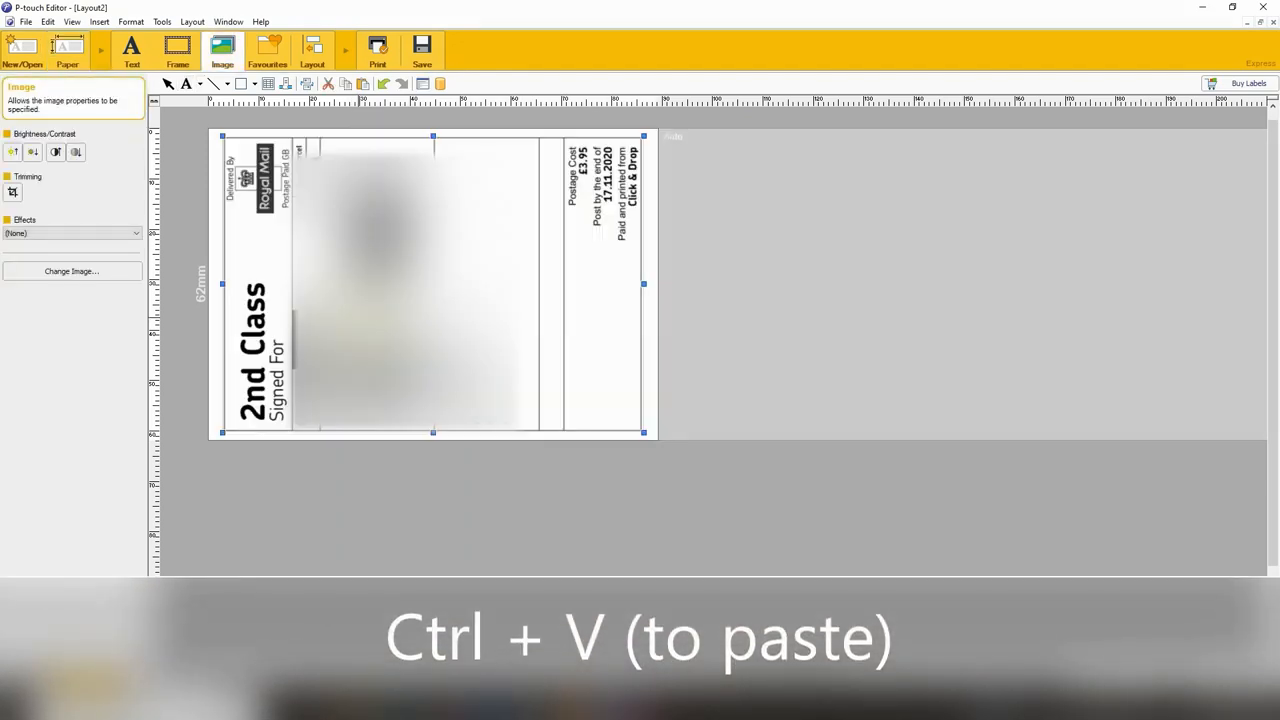
key(ctrl+v)
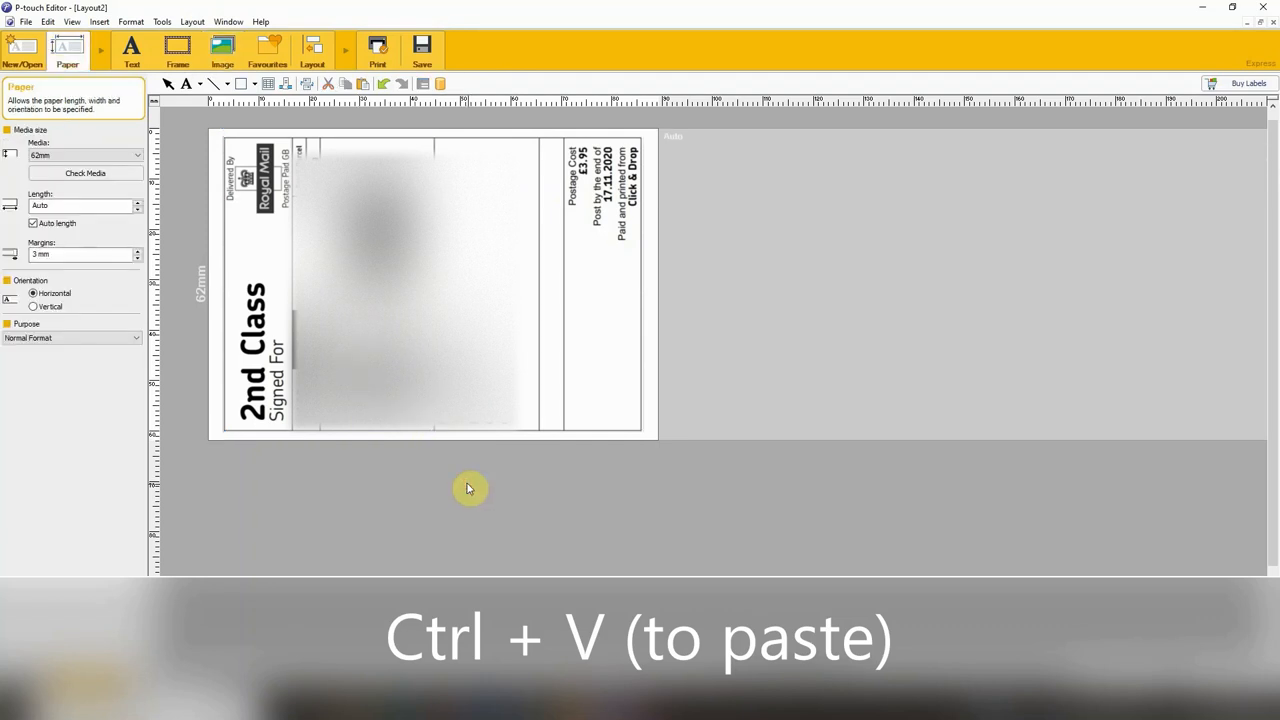
mouse_move(430, 476)
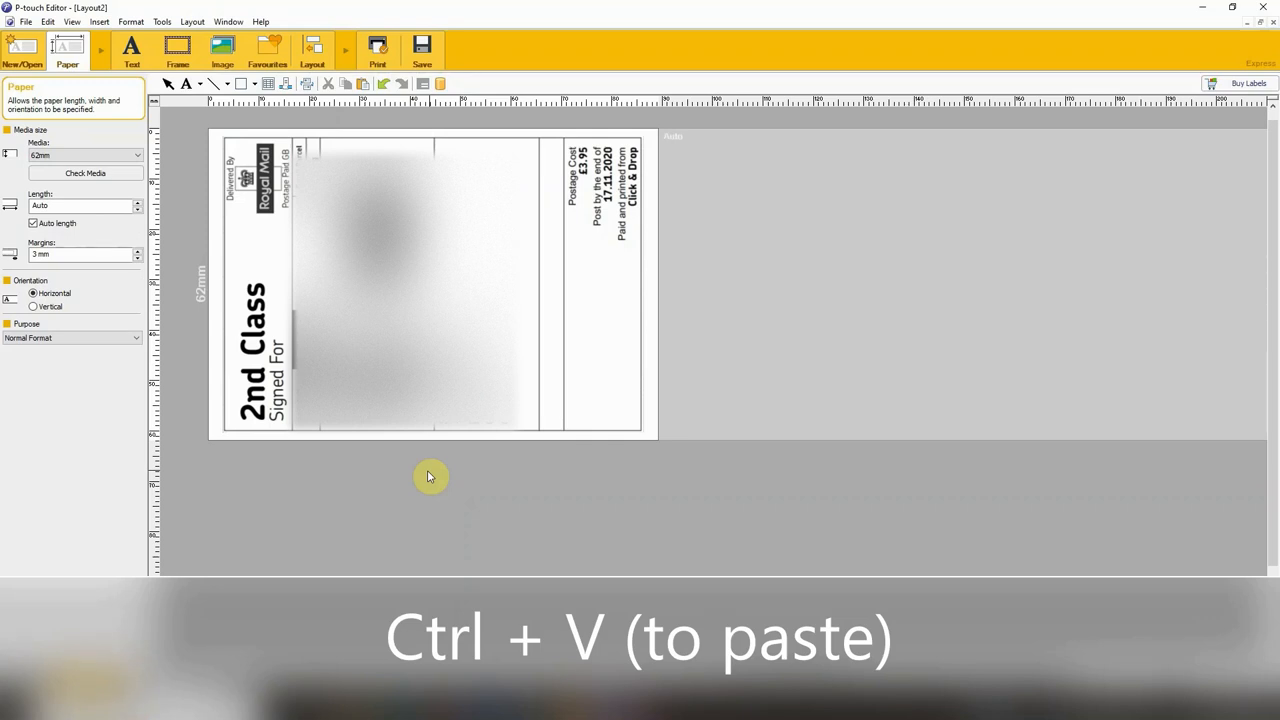
key(ctrl+v)
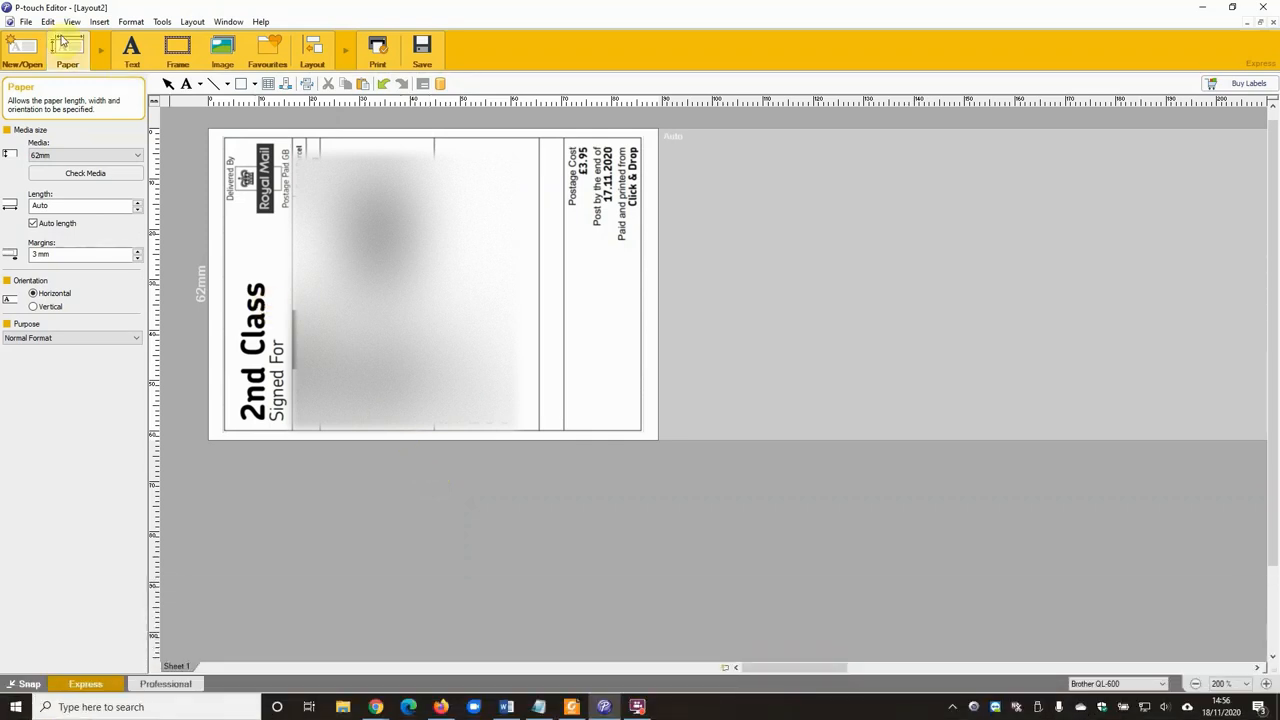
Start printing the layout and bring up the Brother QL-600 printer properties
click(24, 20)
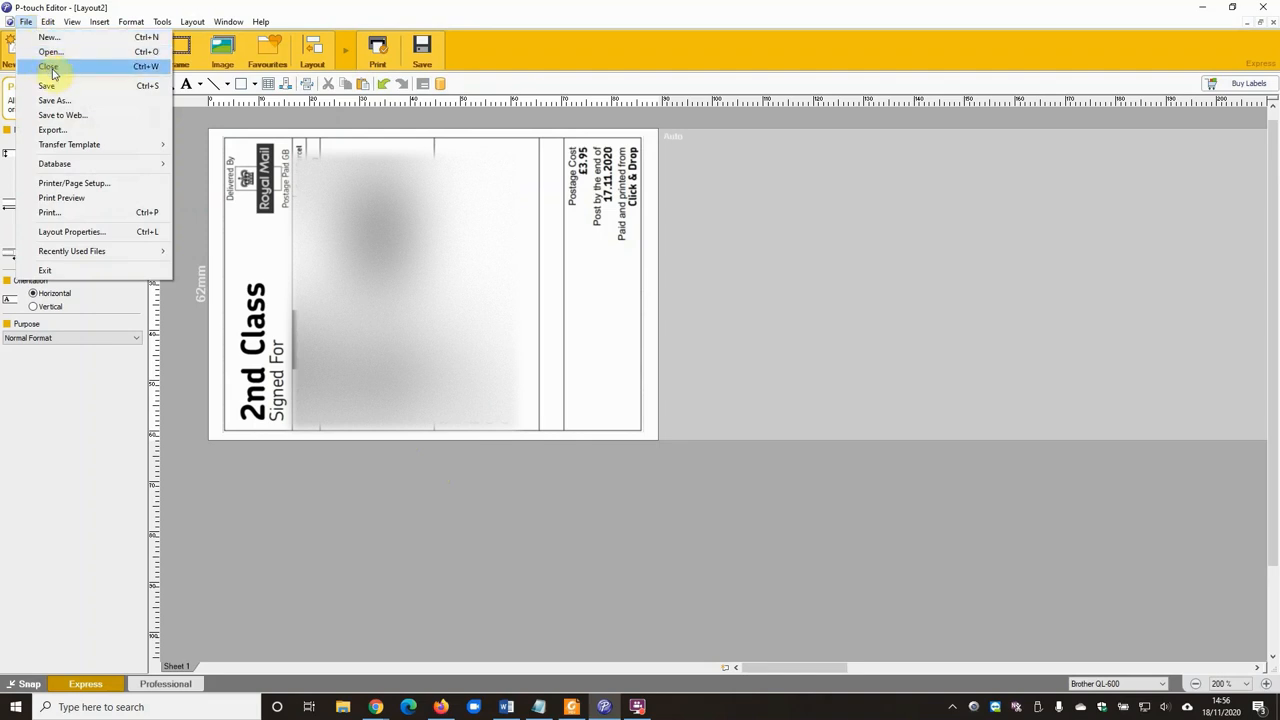
mouse_move(84, 212)
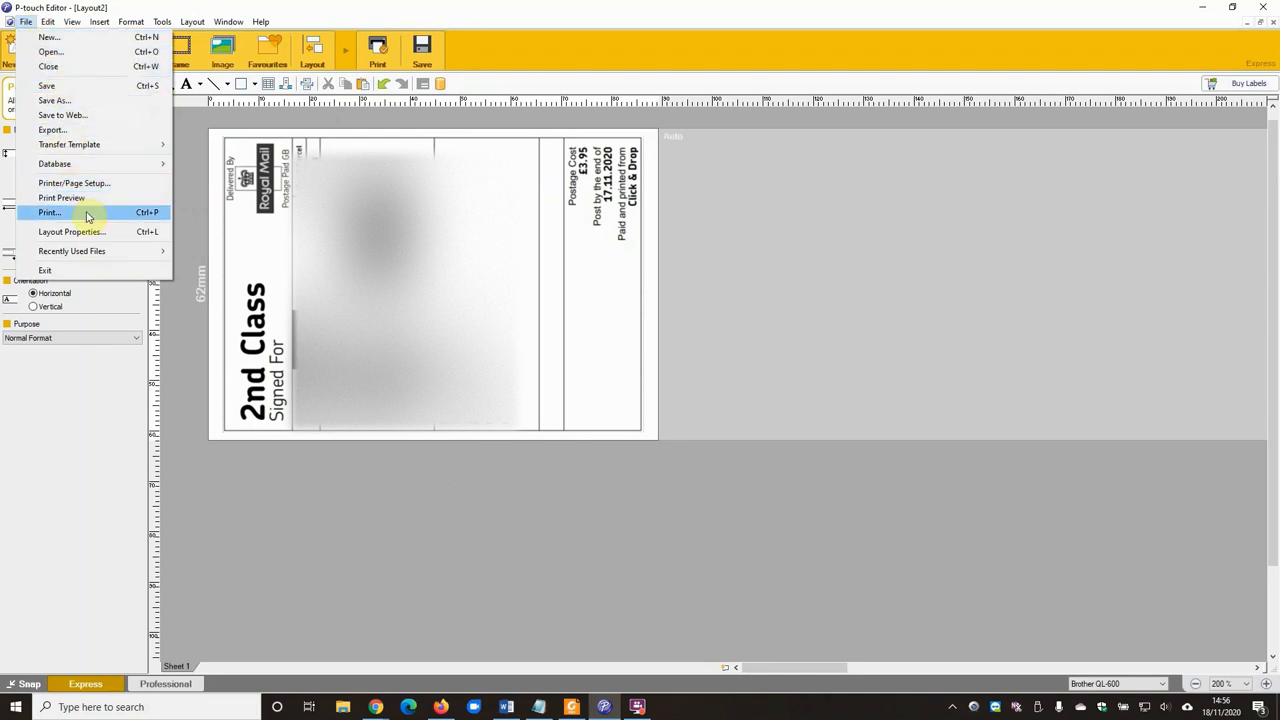
click(48, 212)
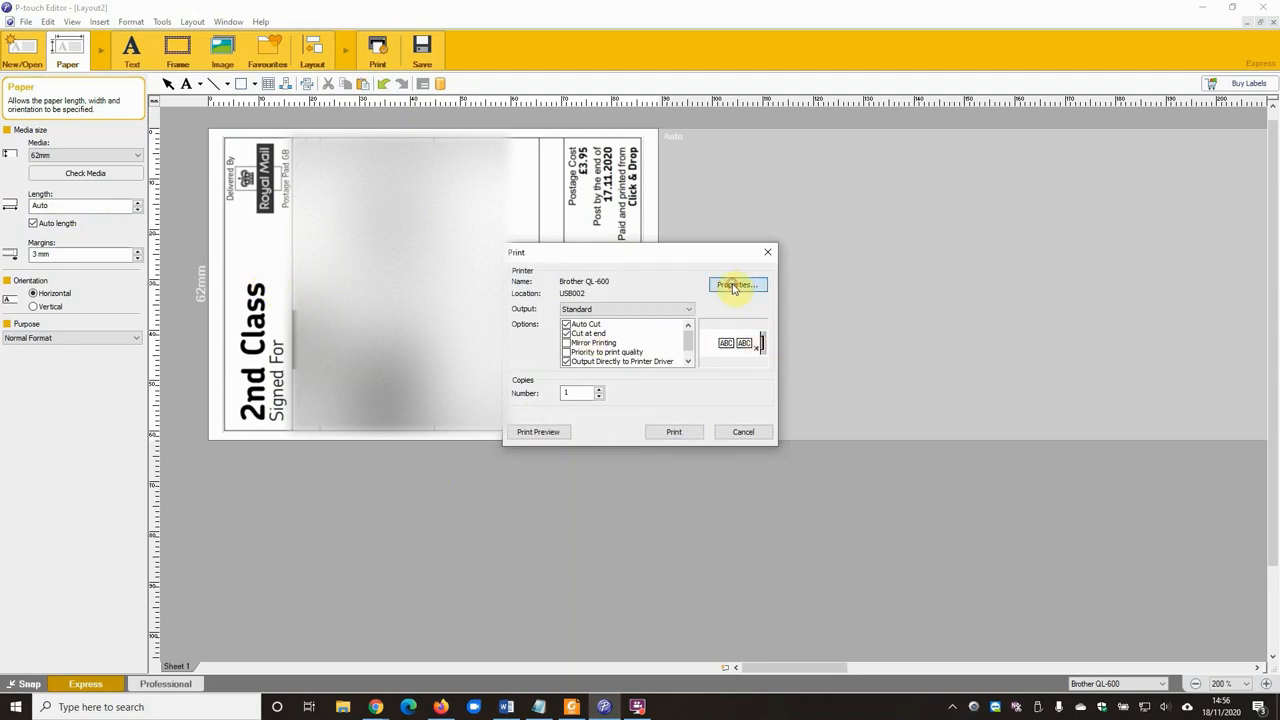
click(736, 284)
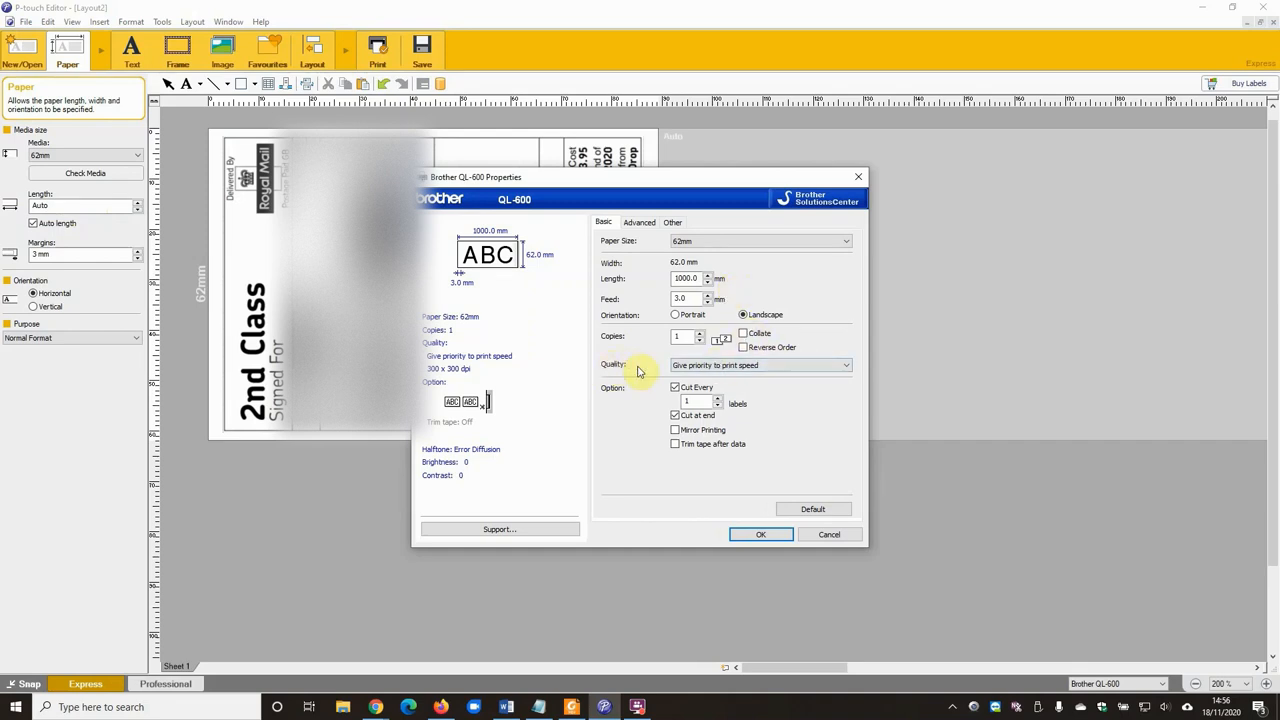
Choose High resolution quality for the QL-600 and move to the Advanced graphics settings
click(844, 364)
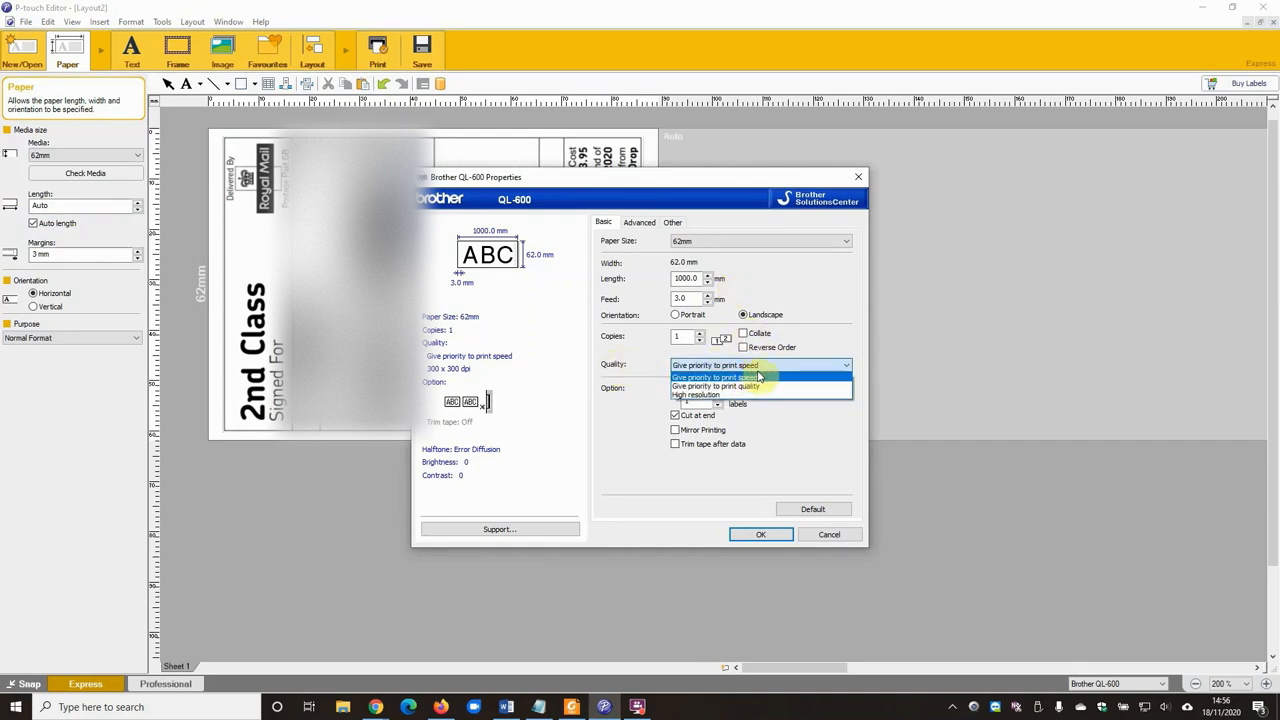
mouse_move(756, 394)
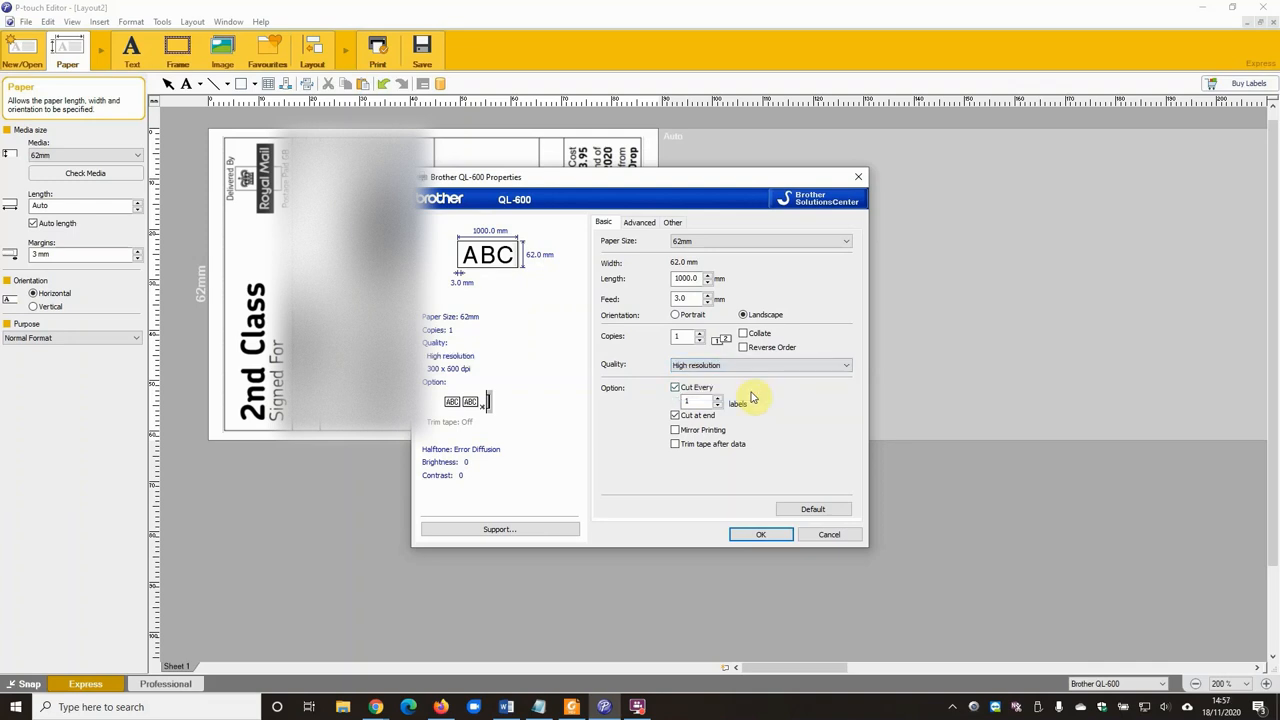
click(640, 222)
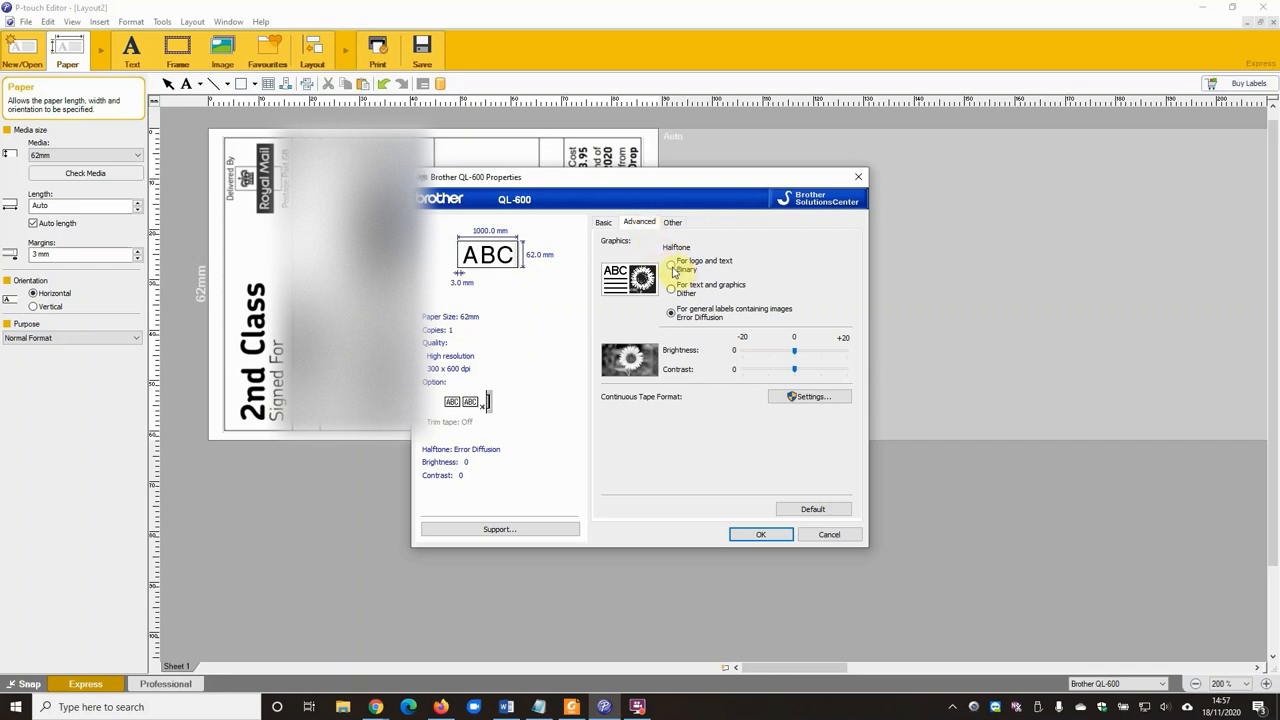
Set 'For logo and text Binary' halftone, brightness -20, contrast 20, and confirm the properties
click(672, 264)
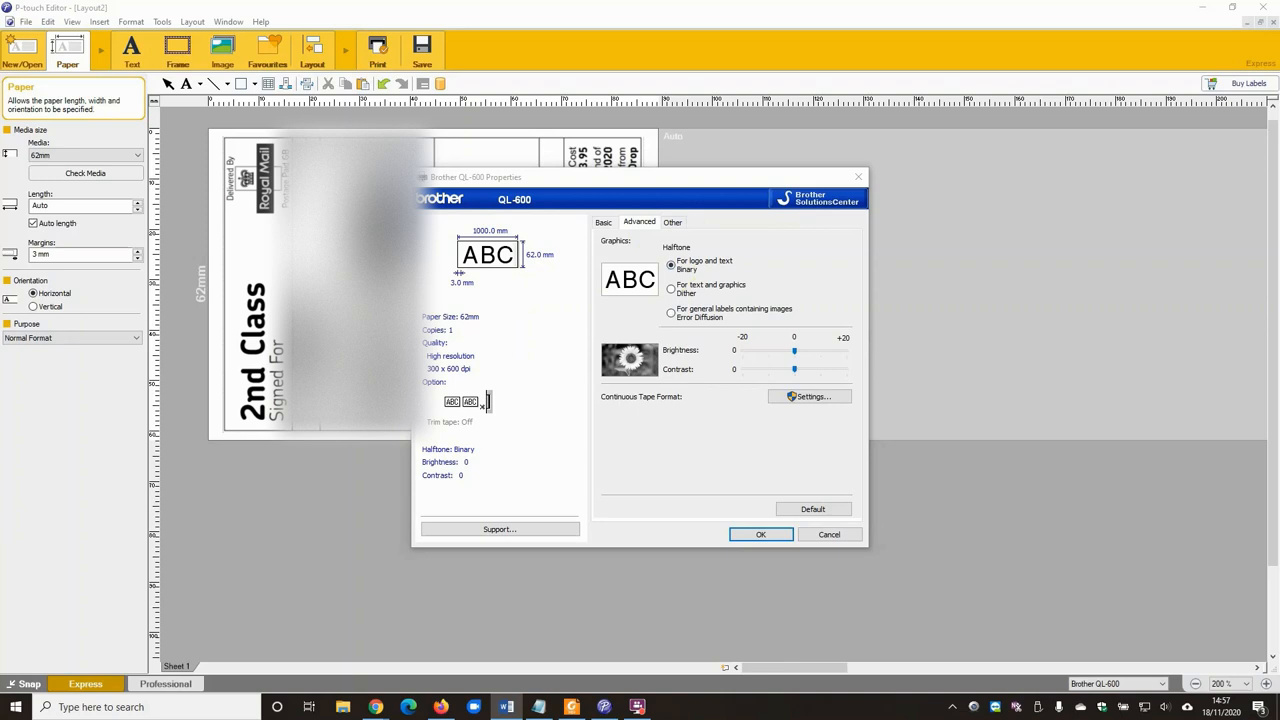
mouse_move(484, 504)
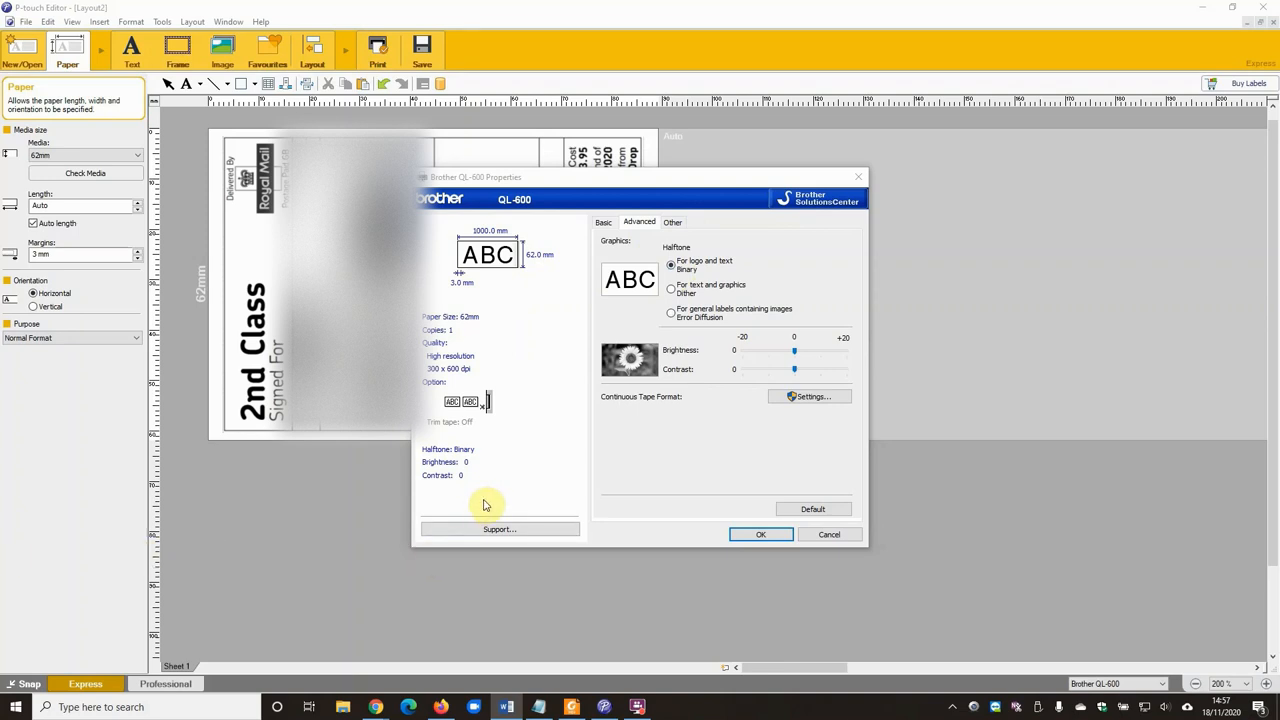
mouse_move(778, 380)
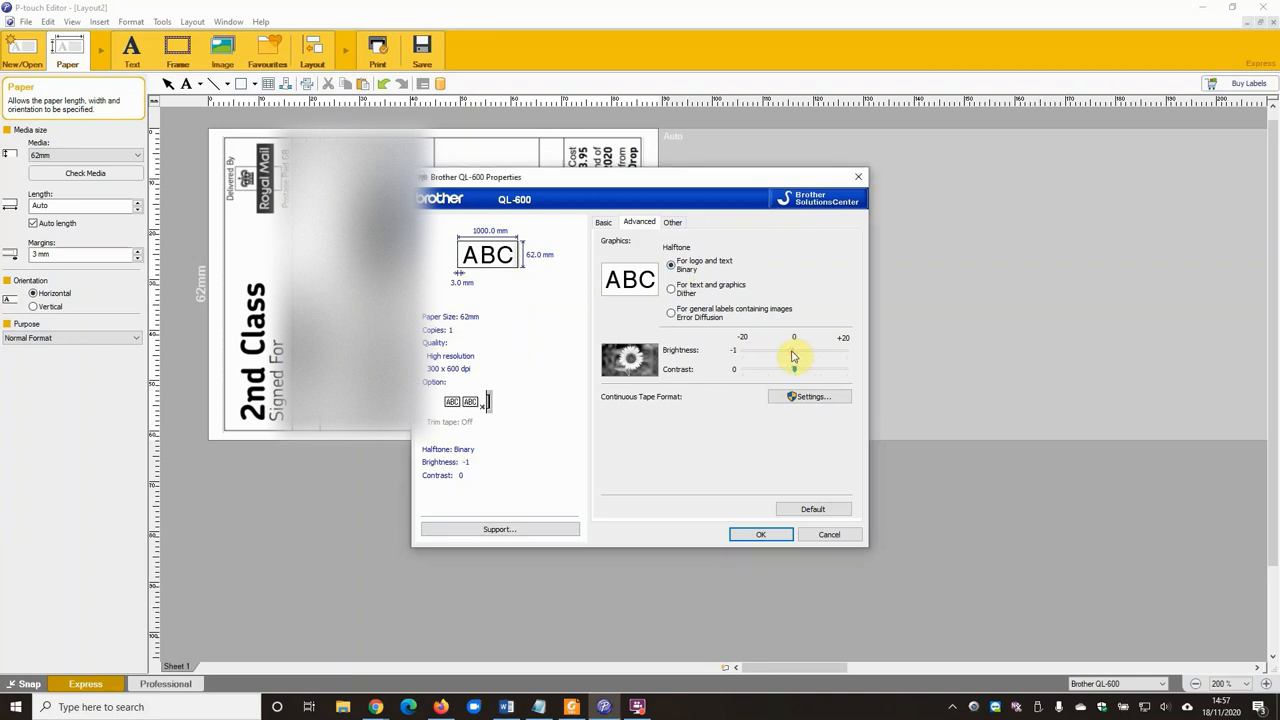
drag(792, 348, 732, 348)
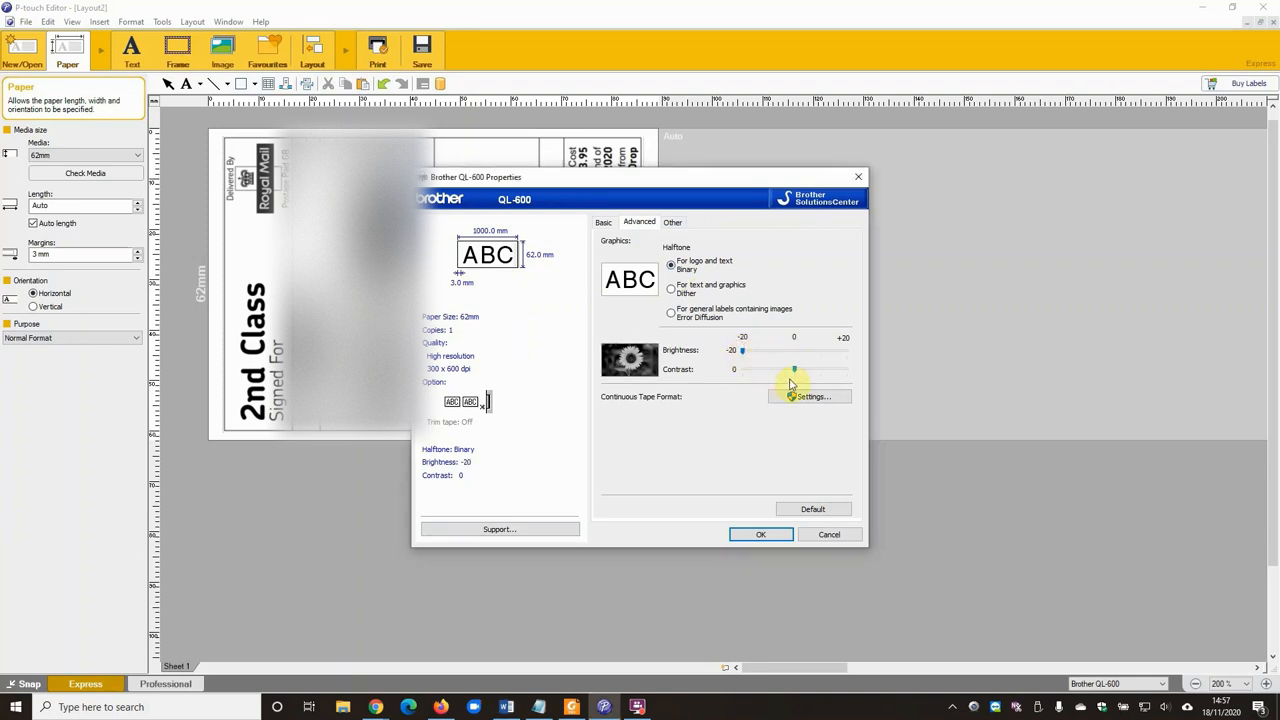
drag(792, 368, 852, 376)
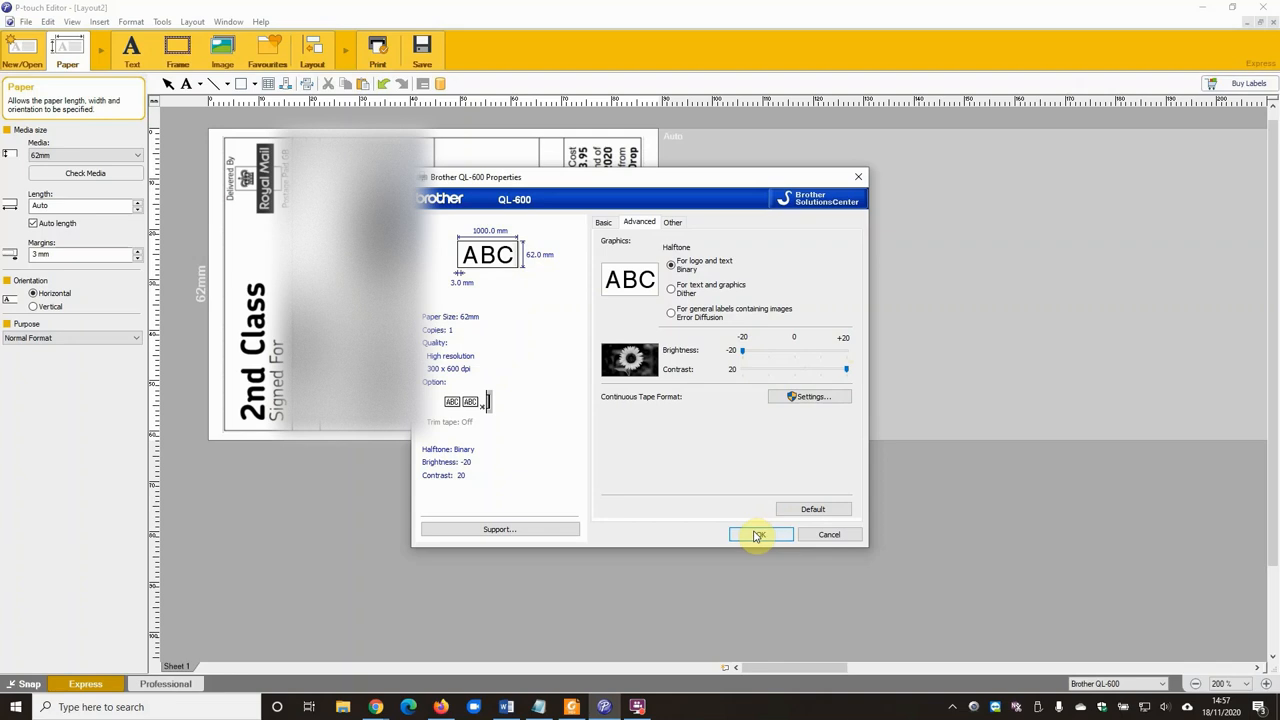
click(758, 534)
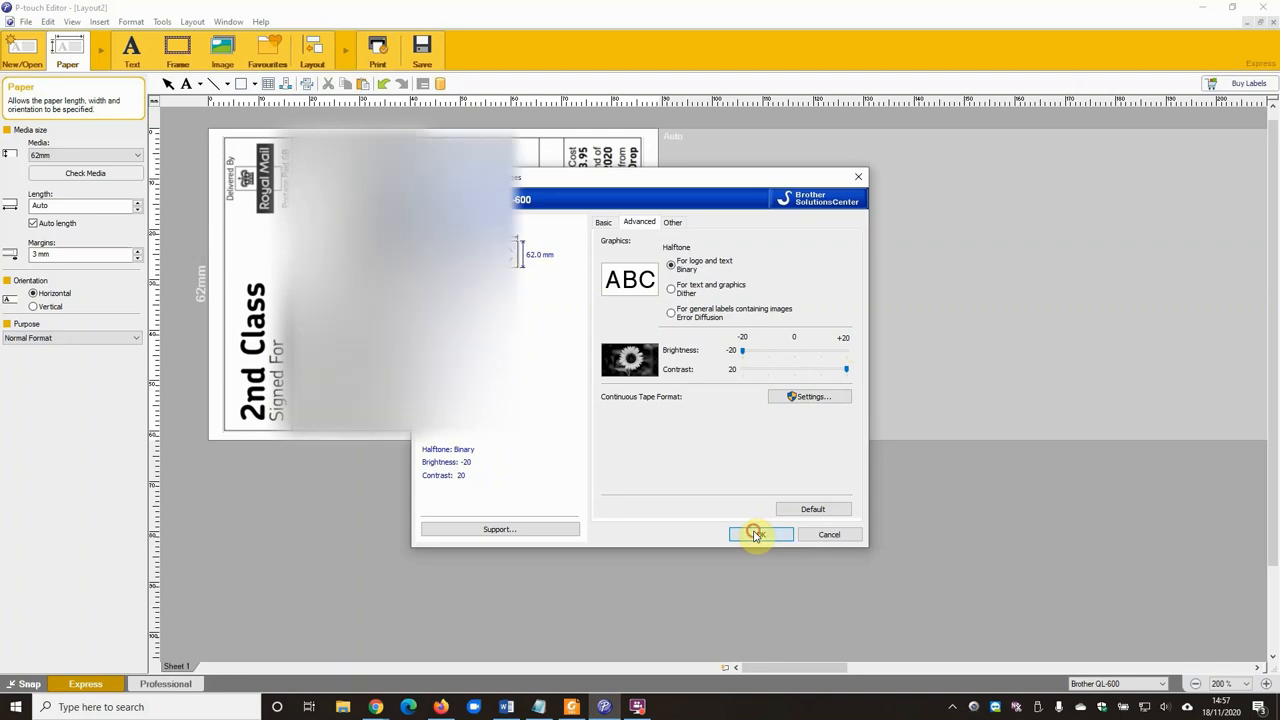
click(760, 534)
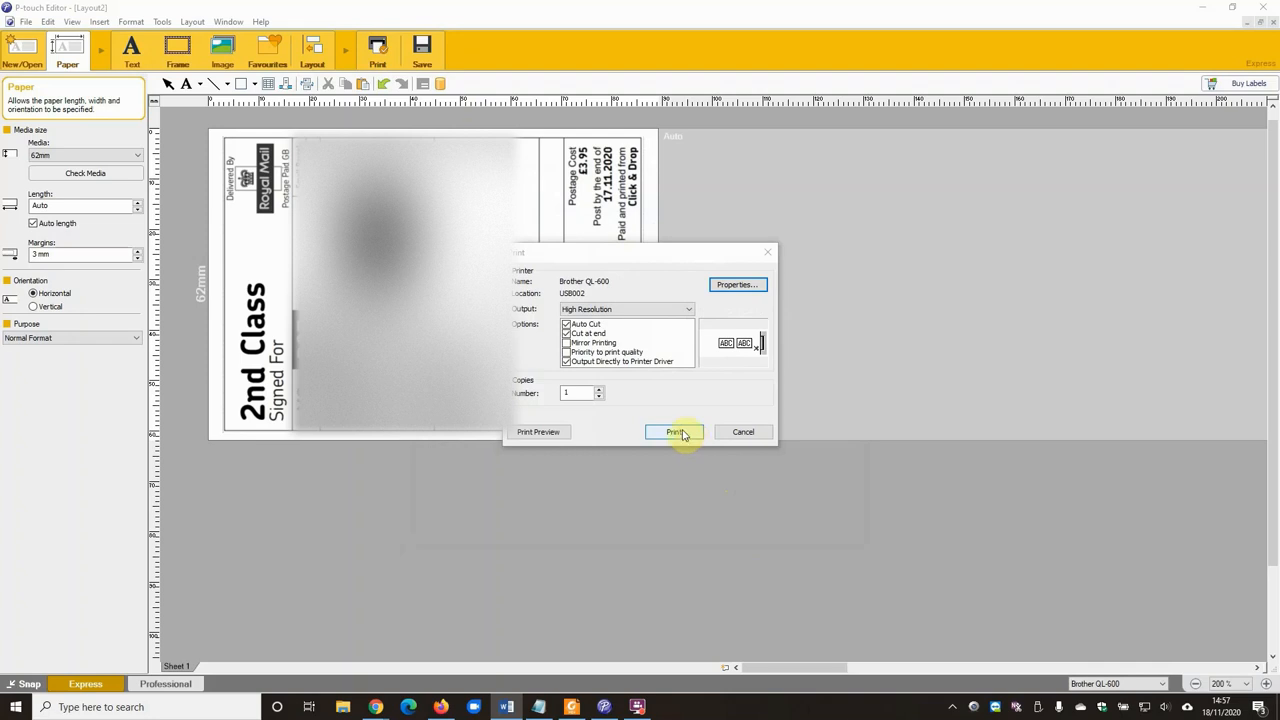
click(676, 432)
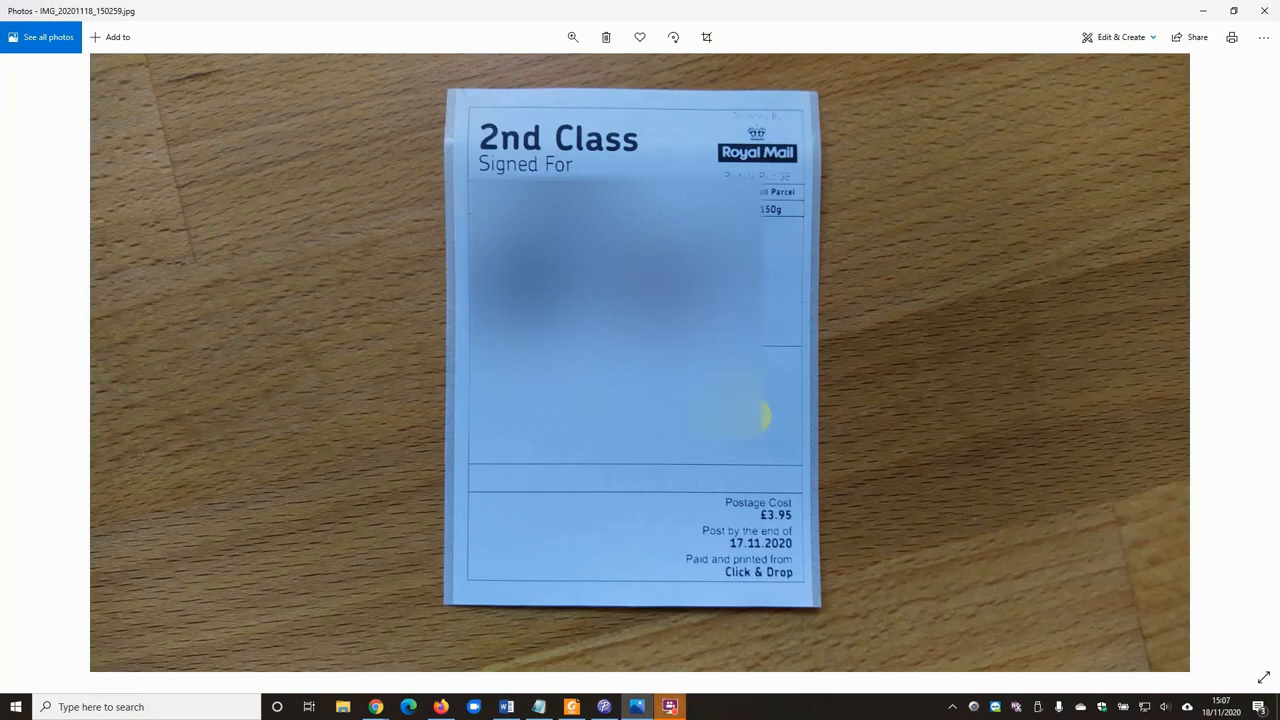
mouse_move(798, 320)
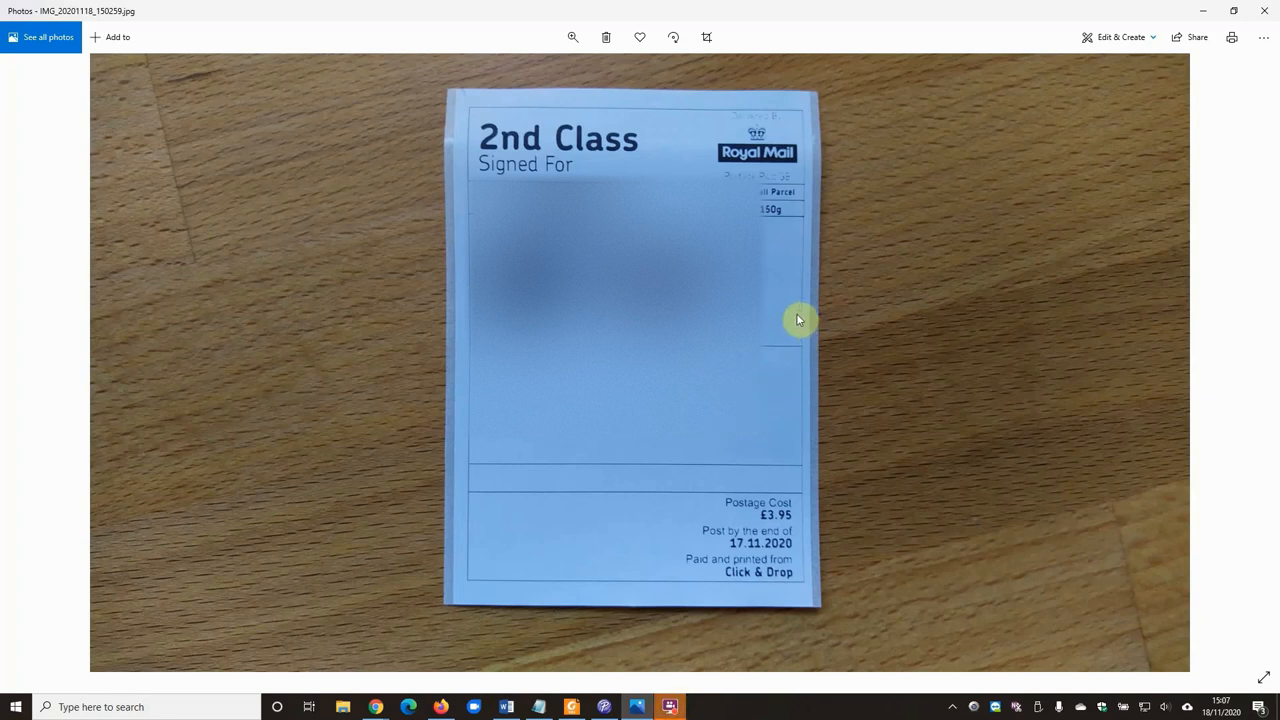
mouse_move(704, 168)
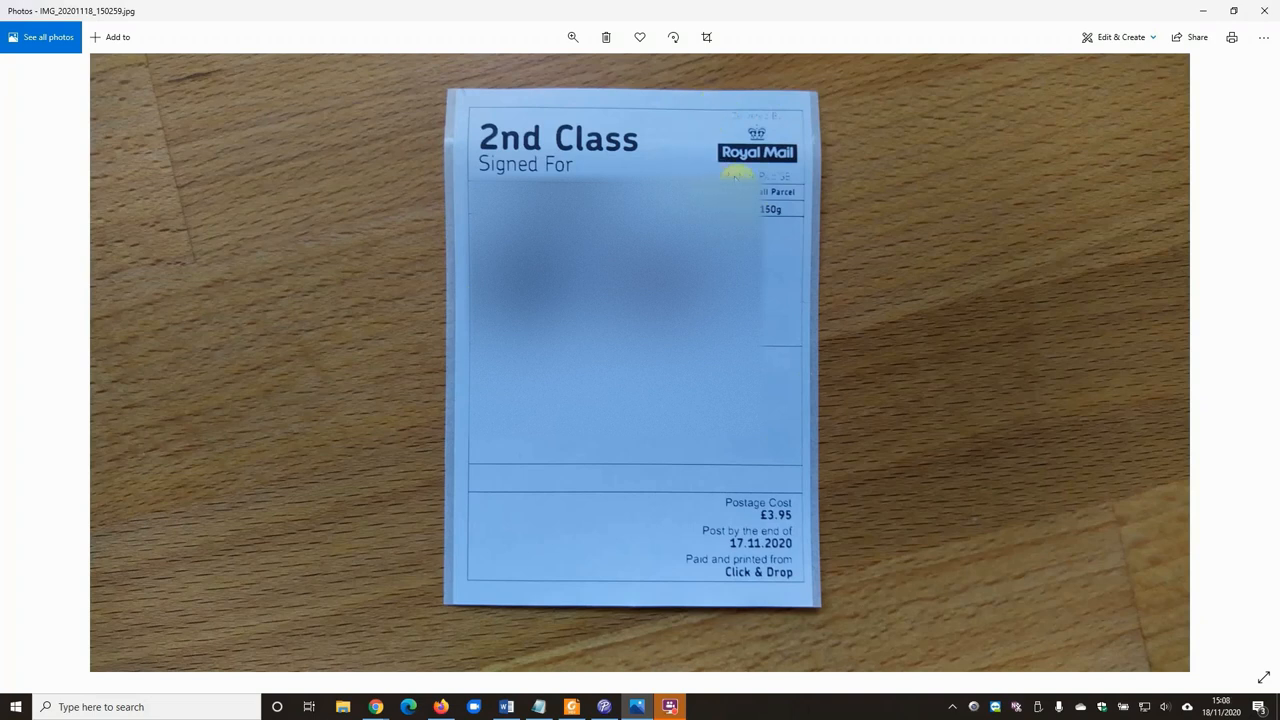
mouse_move(770, 114)
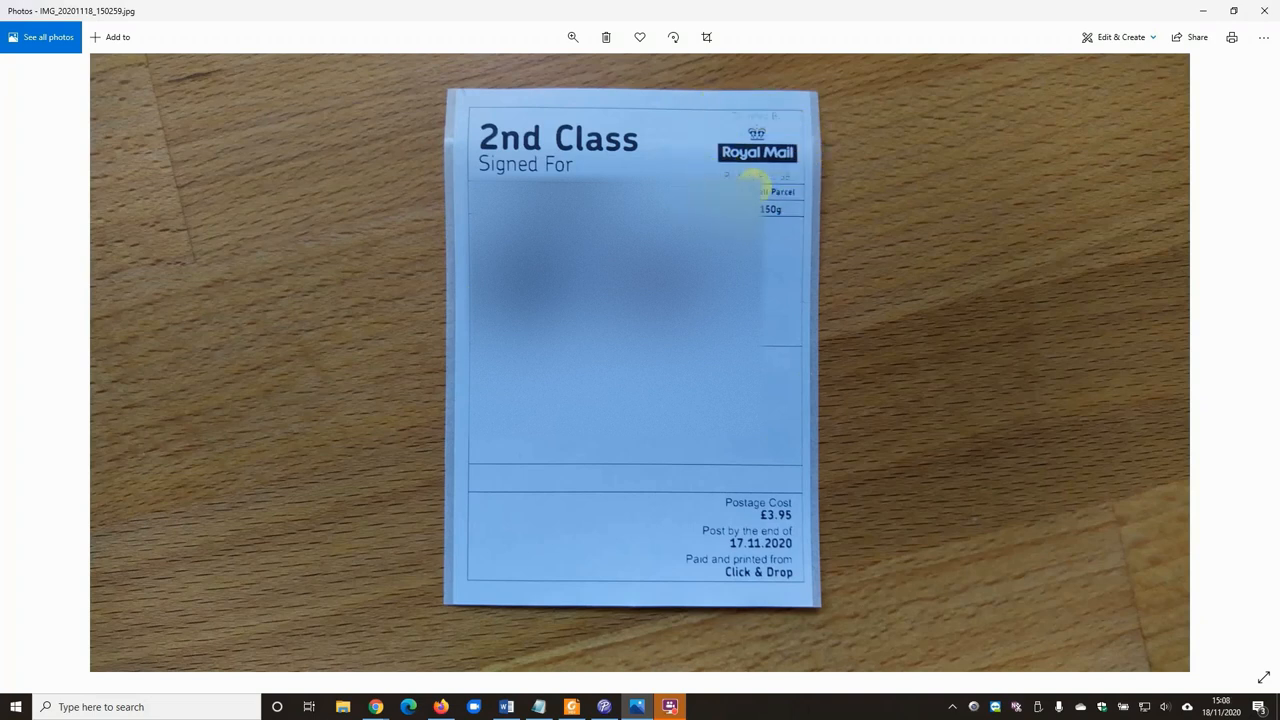
mouse_move(696, 124)
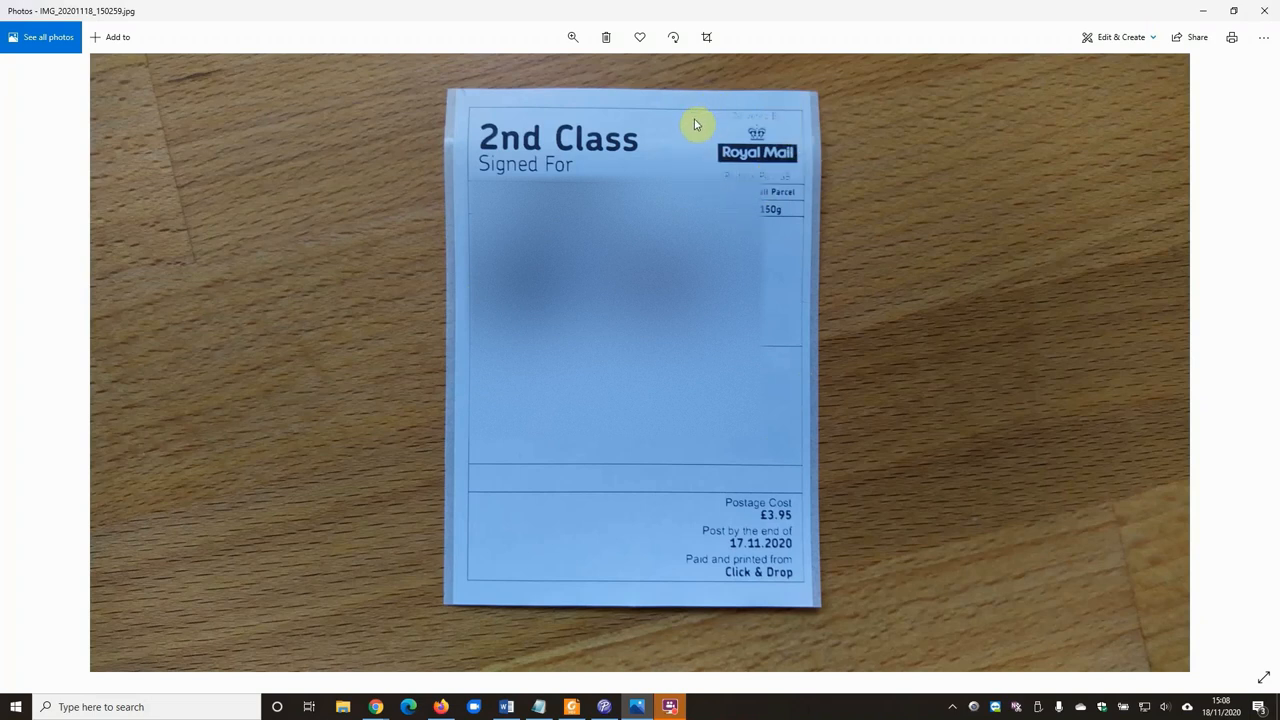
mouse_move(696, 124)
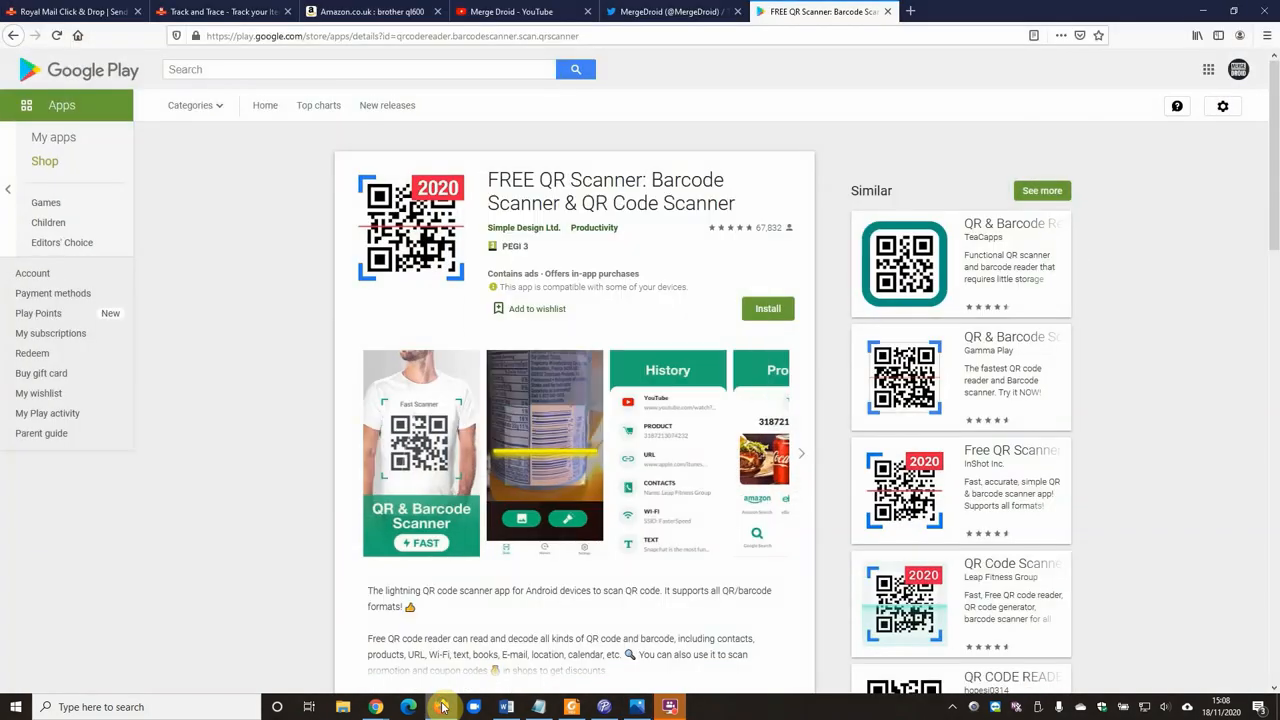
mouse_move(280, 364)
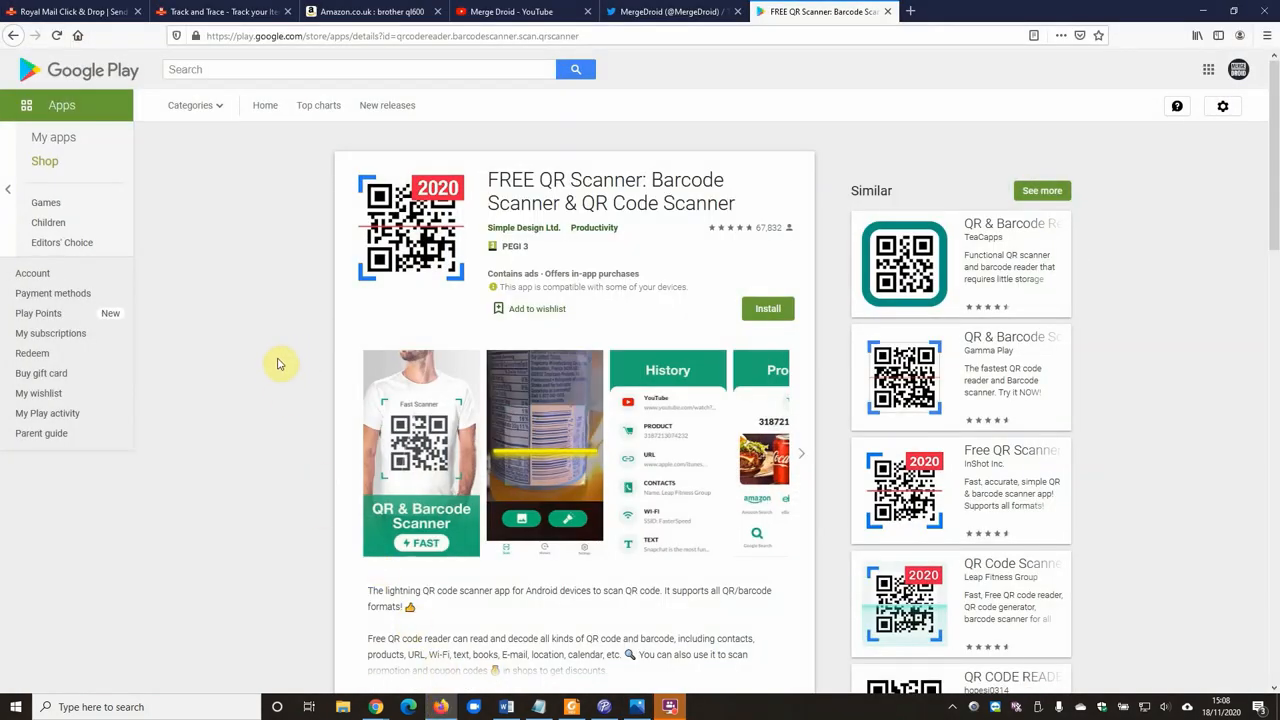
mouse_move(292, 350)
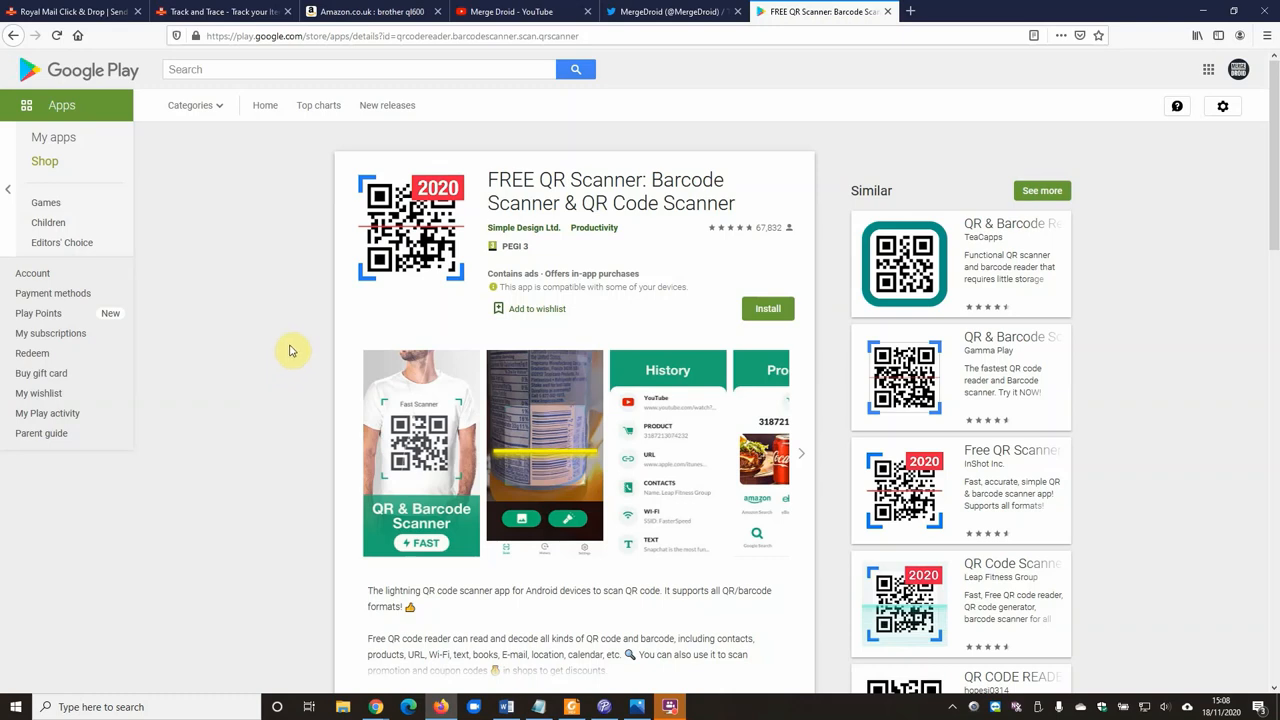
mouse_move(310, 320)
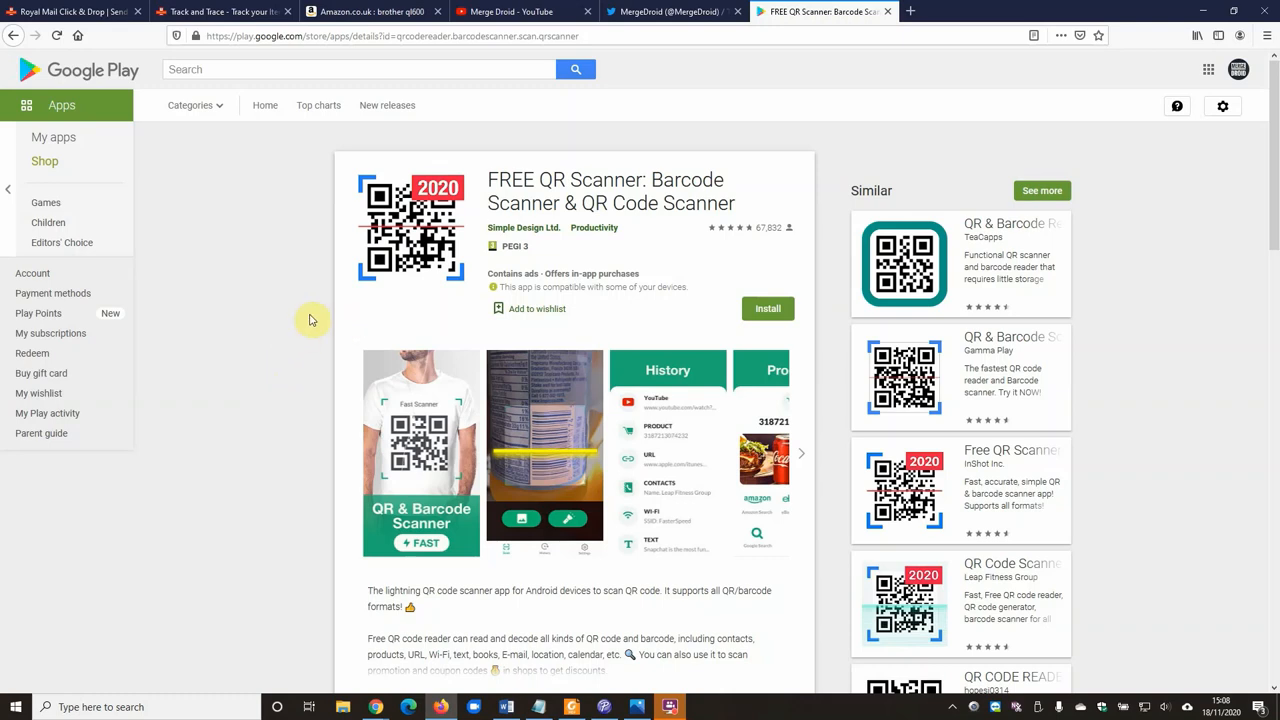
mouse_move(304, 332)
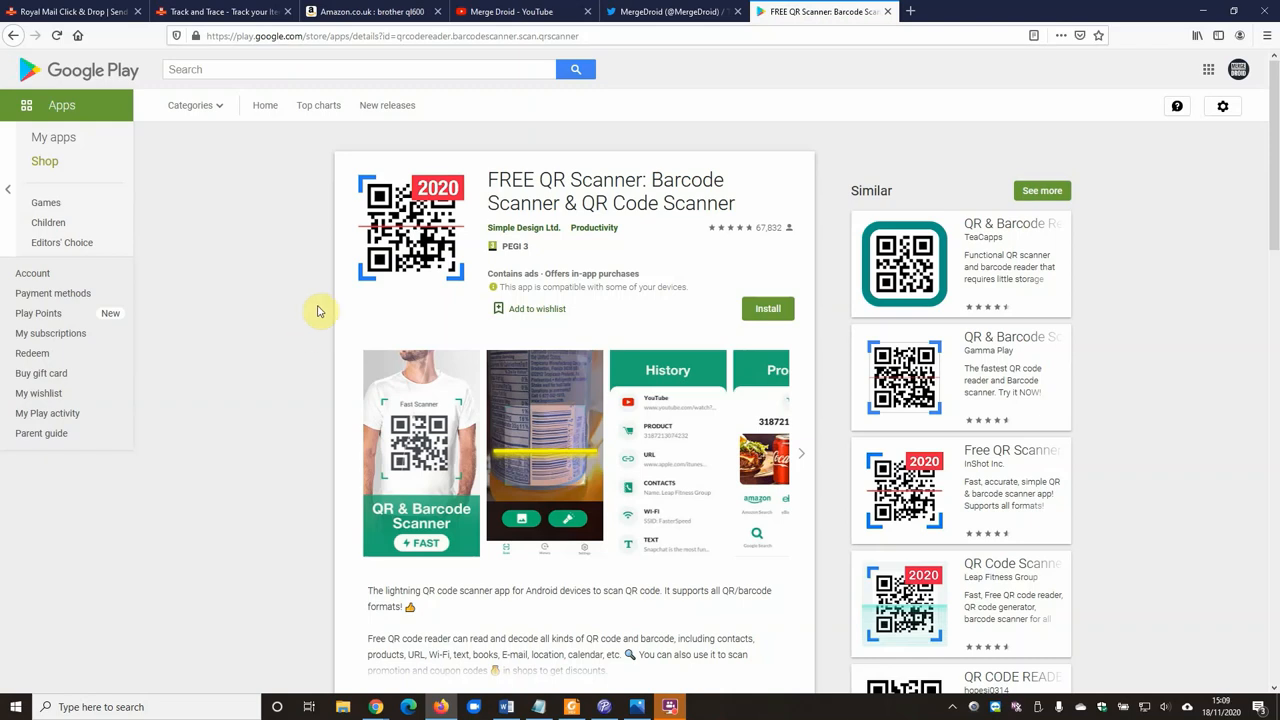
mouse_move(300, 334)
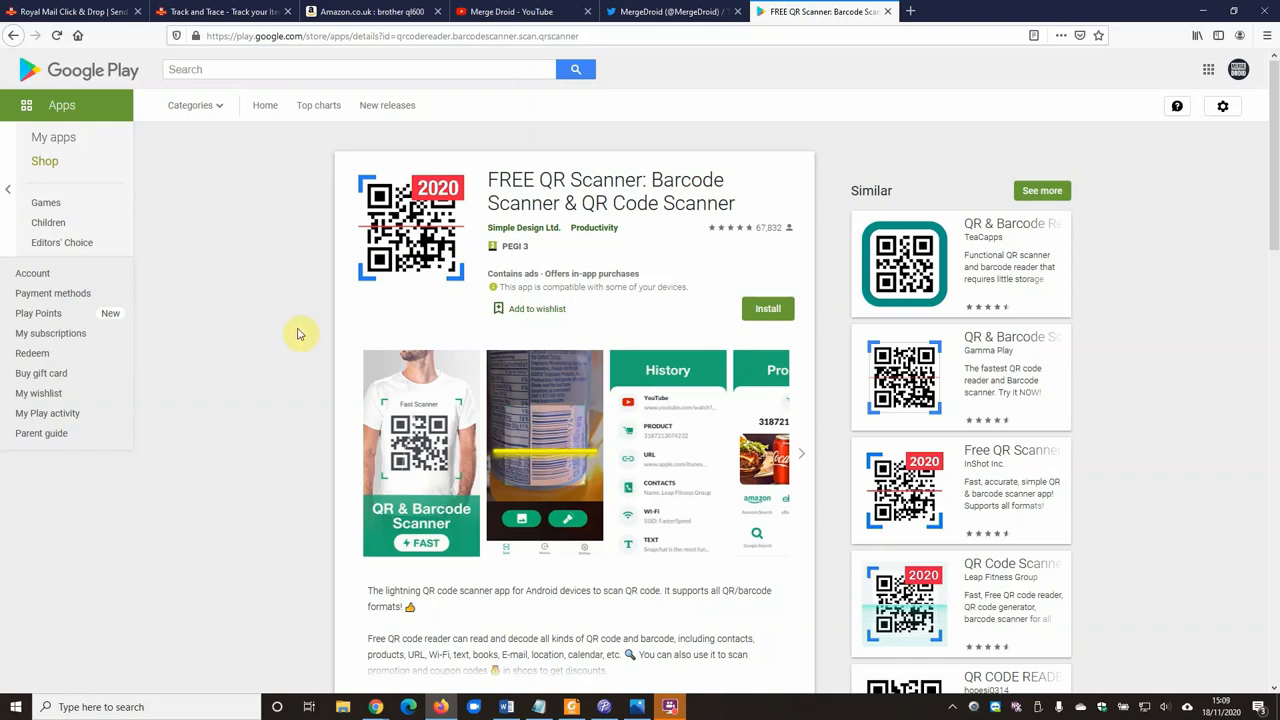